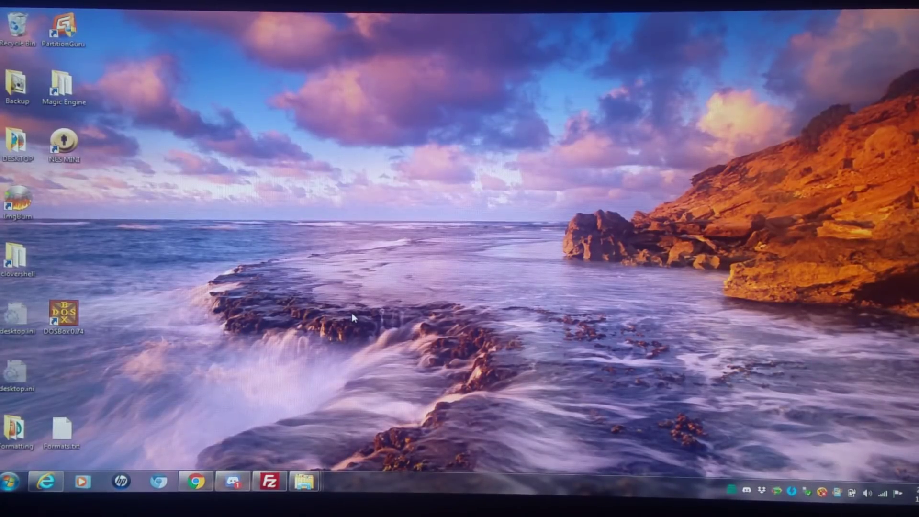
pyautogui.moveTo(389, 293)
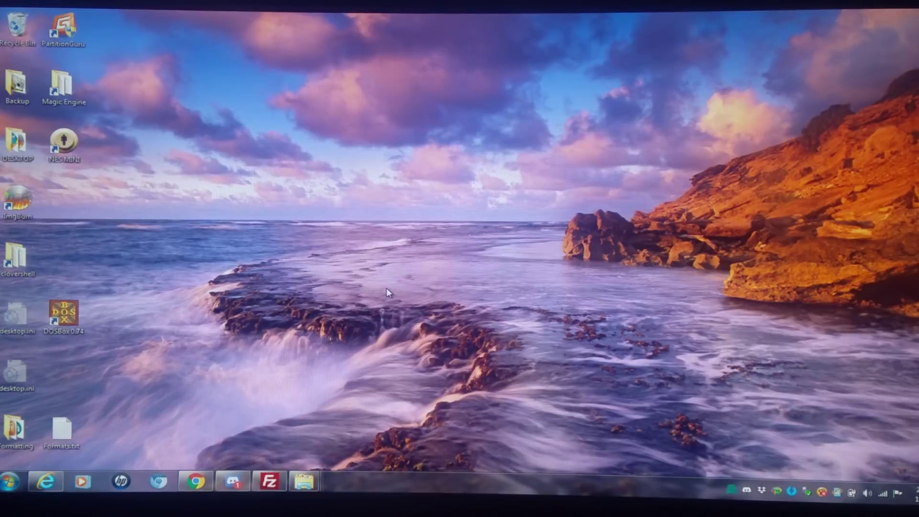
pyautogui.moveTo(659, 441)
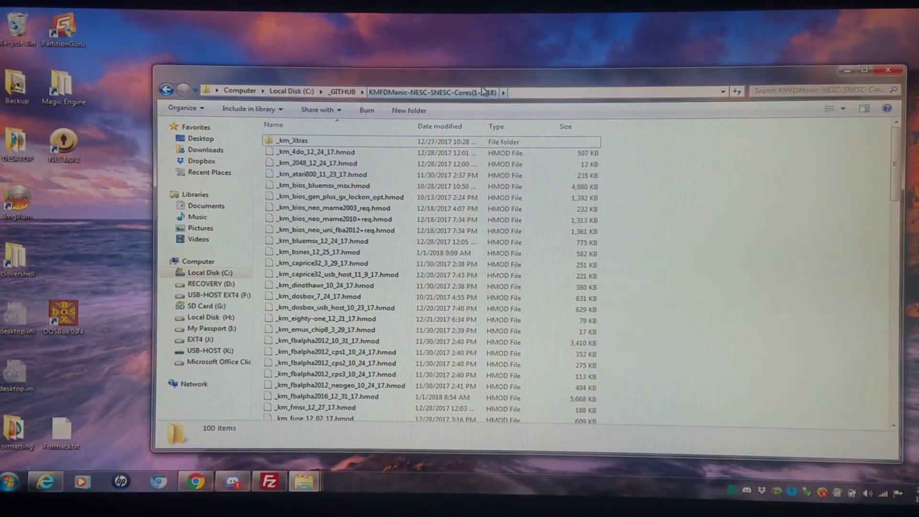
# - Navigate into _km_Xtras\USB-HOST and select the hakchi2_debug (2.13e) archive
pyautogui.doubleClick(288, 140)
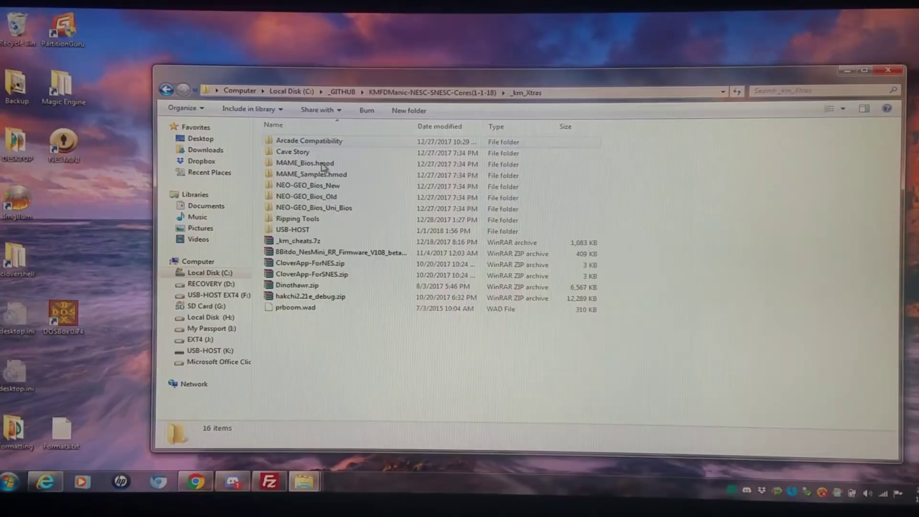
pyautogui.doubleClick(292, 229)
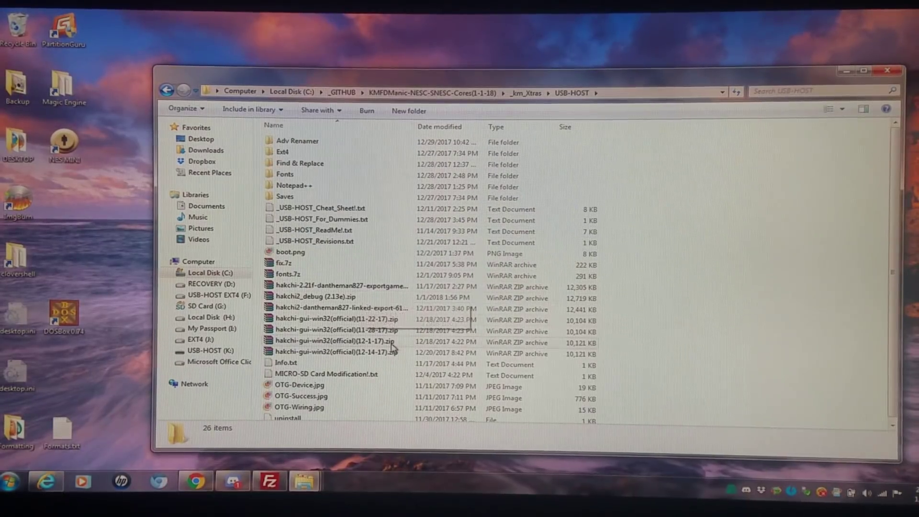
pyautogui.moveTo(315, 295)
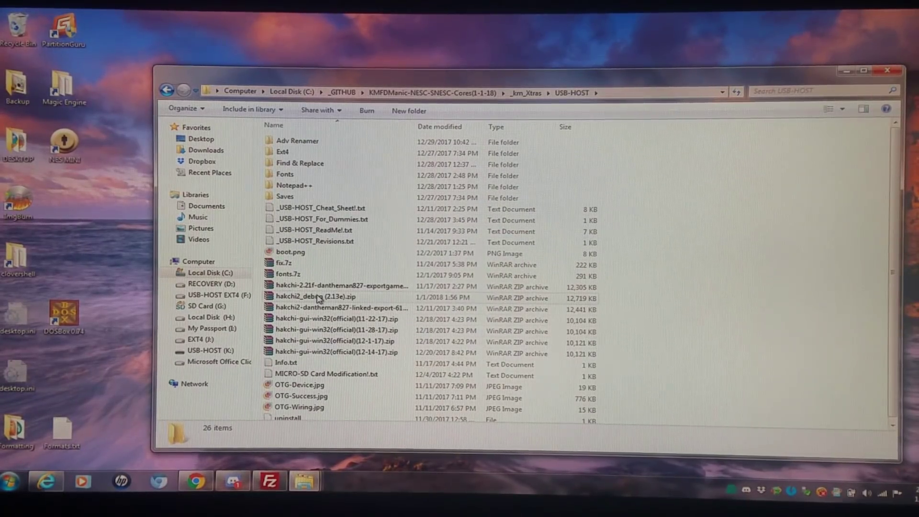
pyautogui.moveTo(317, 296)
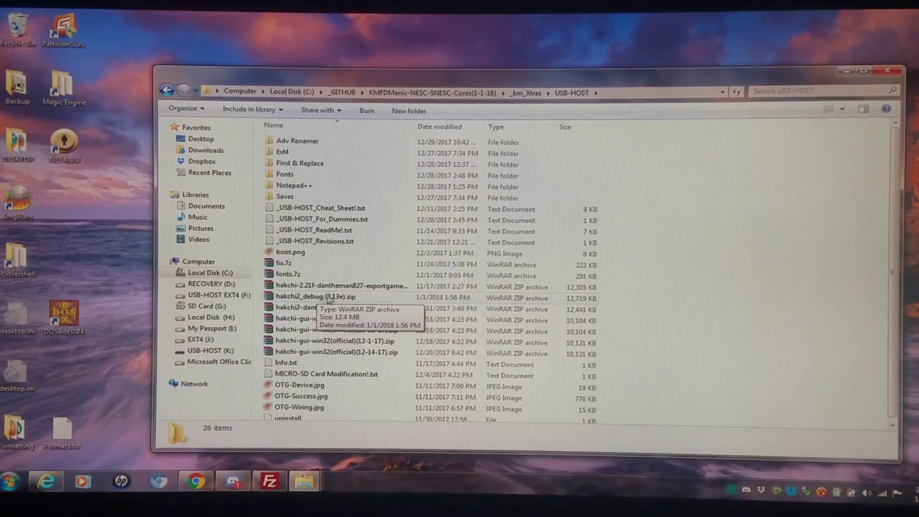
pyautogui.click(317, 297)
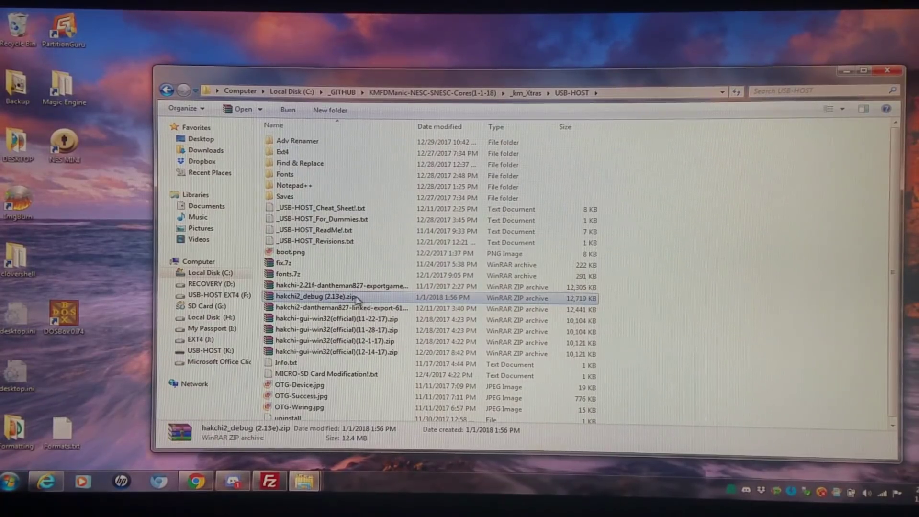
pyautogui.moveTo(304, 481)
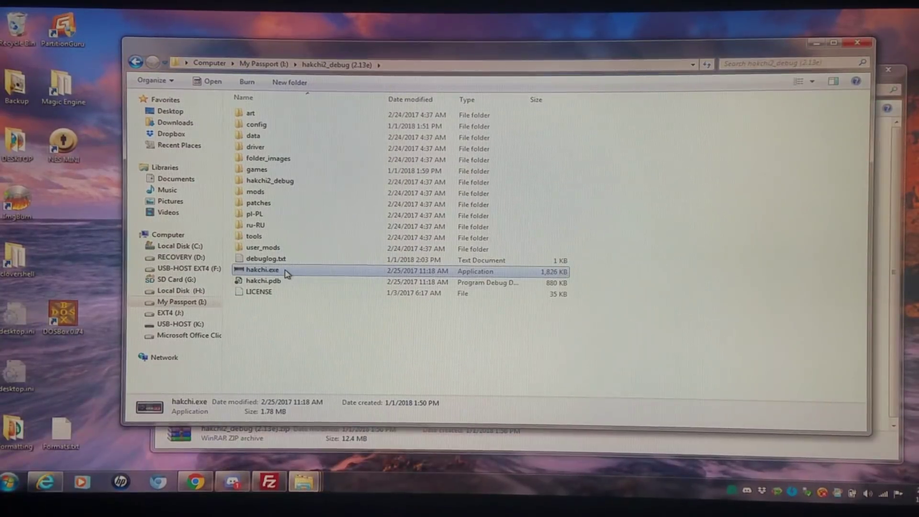
# - Launch hakchi.exe, confirm the security warning, and bring up the C:\_WORKING\_SNES window
pyautogui.doubleClick(262, 270)
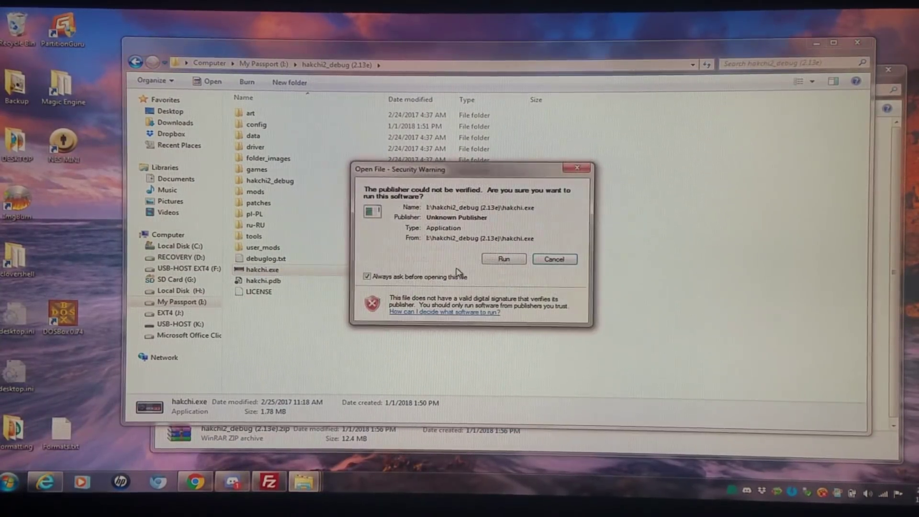
pyautogui.click(503, 259)
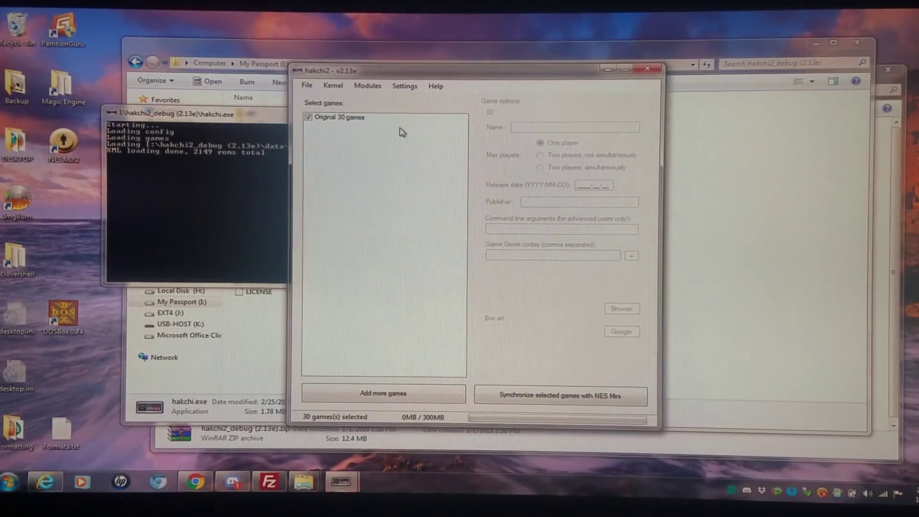
pyautogui.click(404, 85)
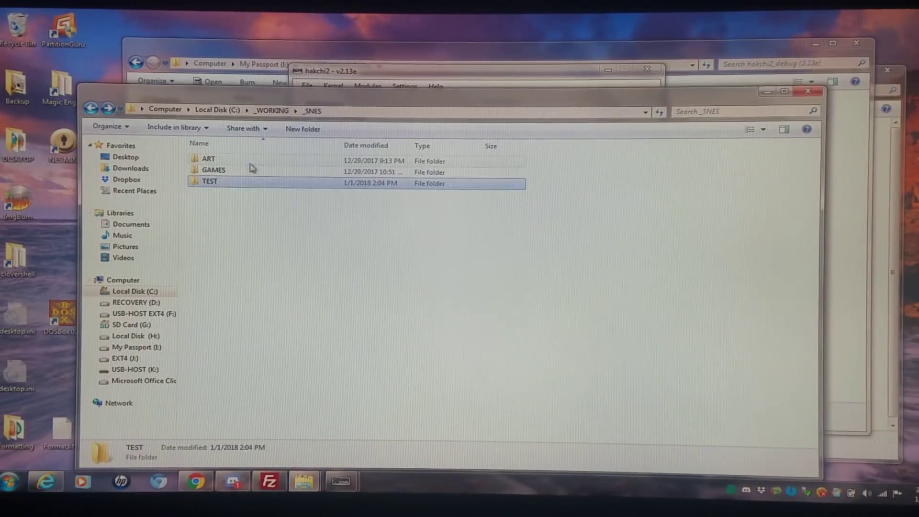
# - Select the fifty game zip archives in GAMES and bring up their context menu
pyautogui.doubleClick(214, 170)
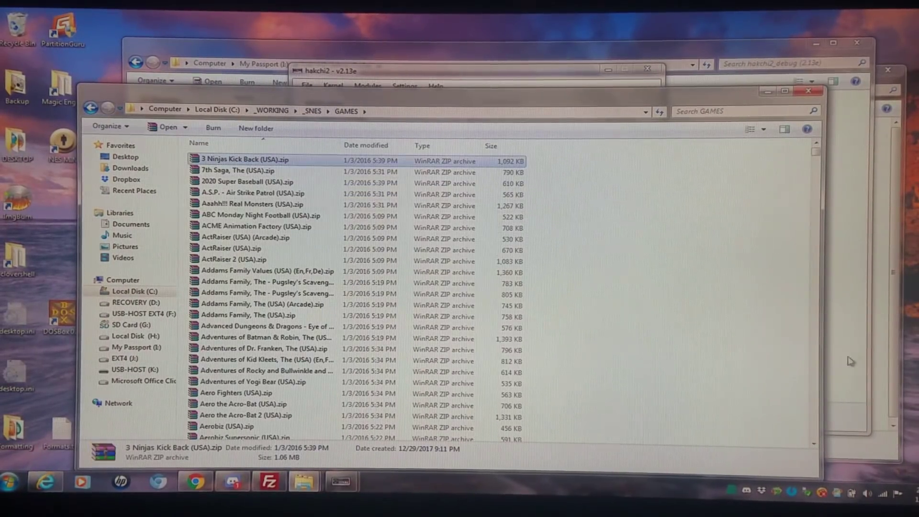
pyautogui.scroll(-3)
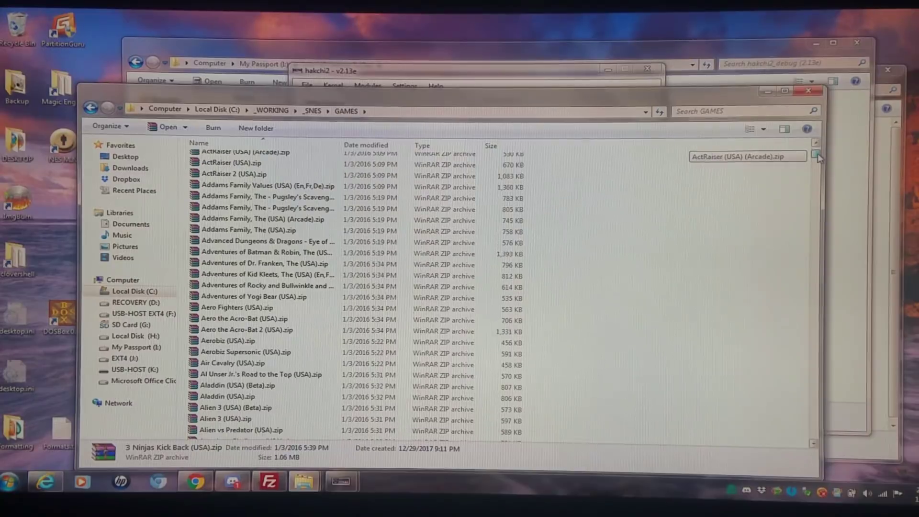
pyautogui.scroll(-3)
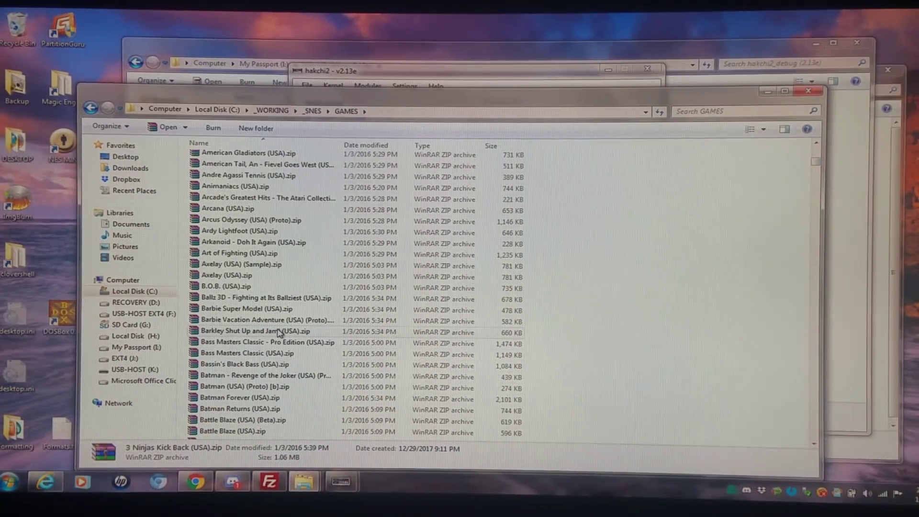
pyautogui.press('ctrl+a')
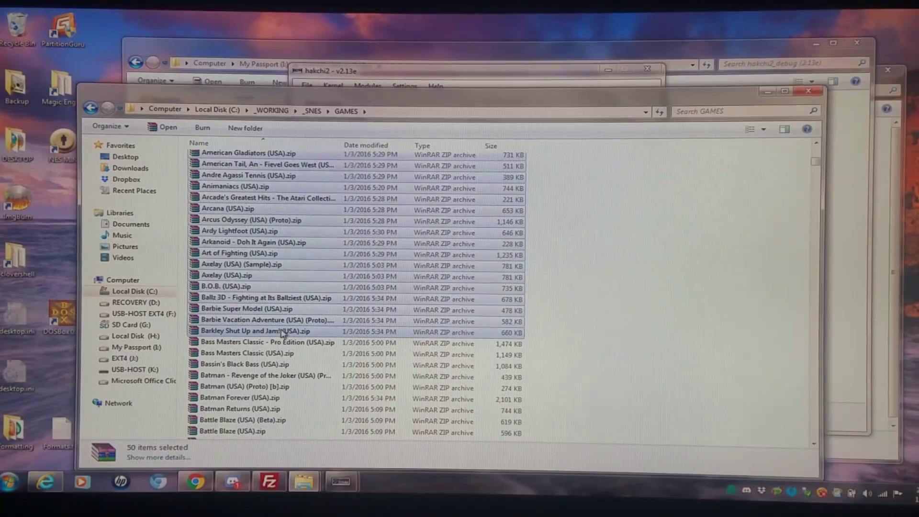
pyautogui.moveTo(267, 320)
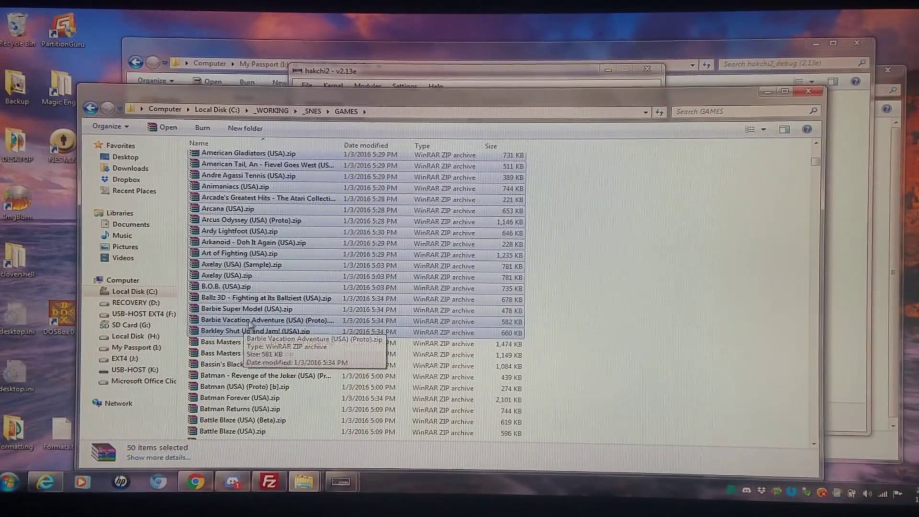
pyautogui.rightClick(253, 321)
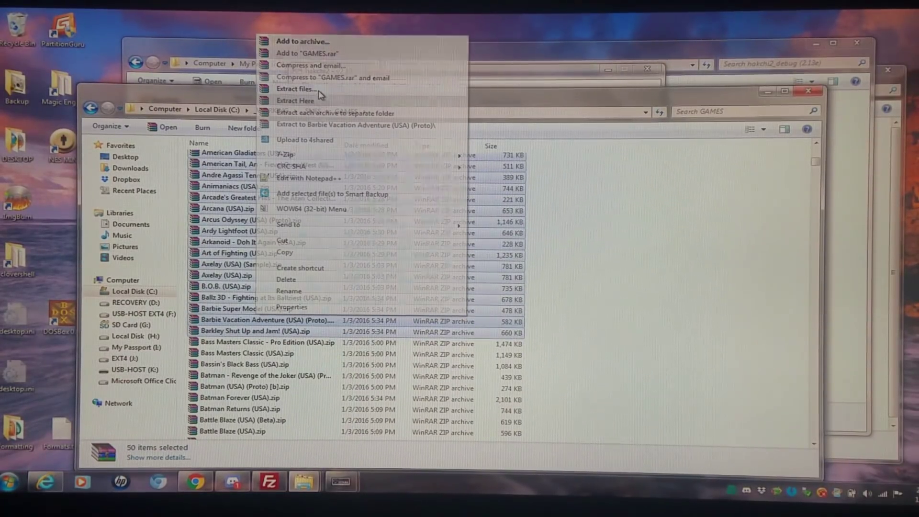
# - Extract the selected archives to C:\_WORKING\_SNES\TEST via WinRAR Extract files
pyautogui.click(297, 88)
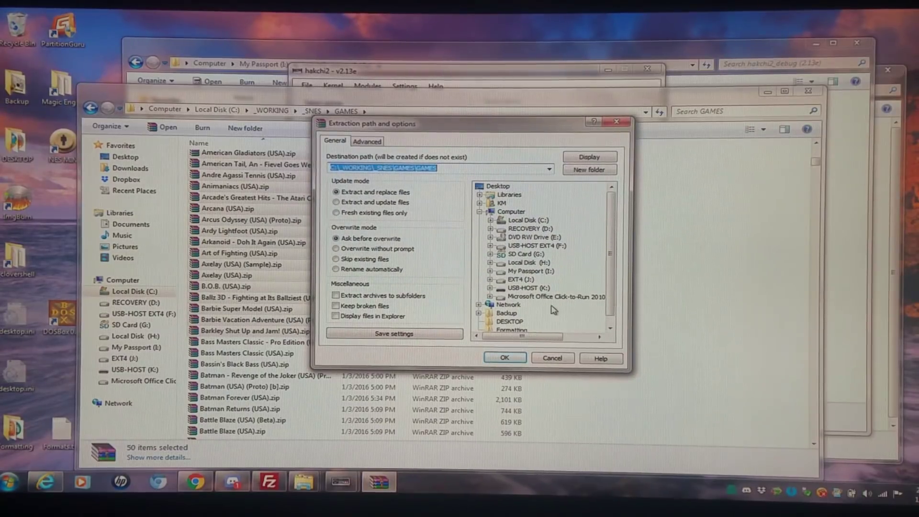
pyautogui.moveTo(533, 221)
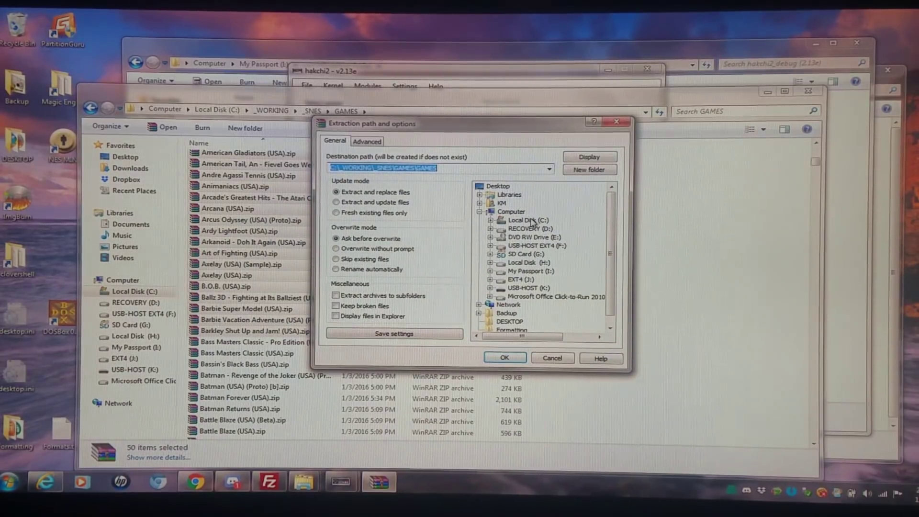
pyautogui.moveTo(537, 271)
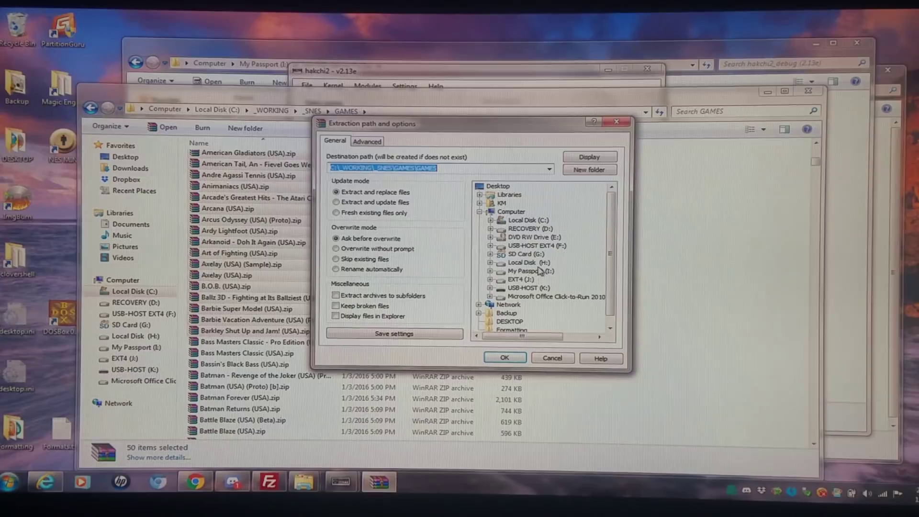
pyautogui.click(526, 220)
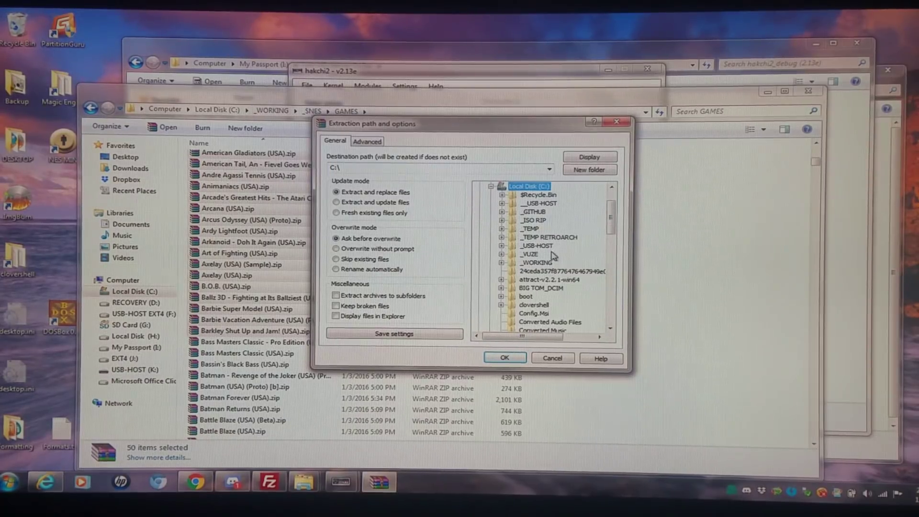
pyautogui.click(532, 262)
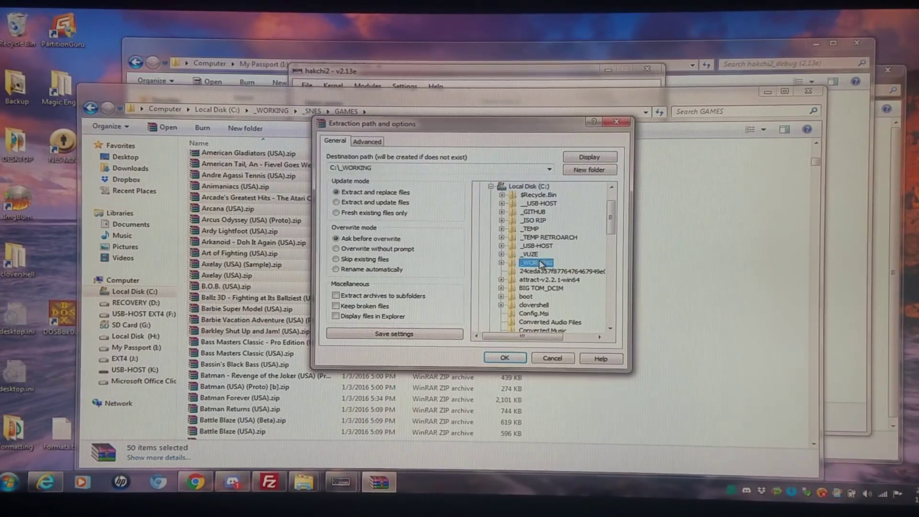
pyautogui.click(539, 279)
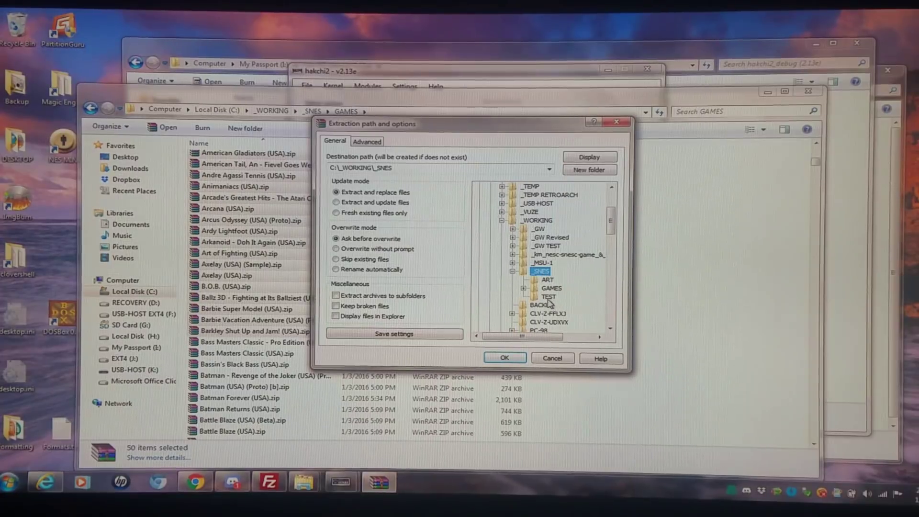
pyautogui.click(547, 297)
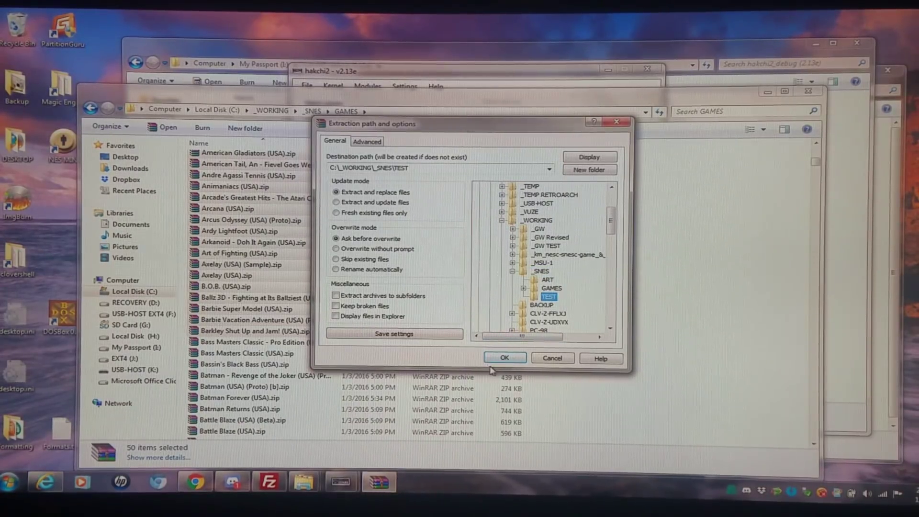
pyautogui.click(504, 356)
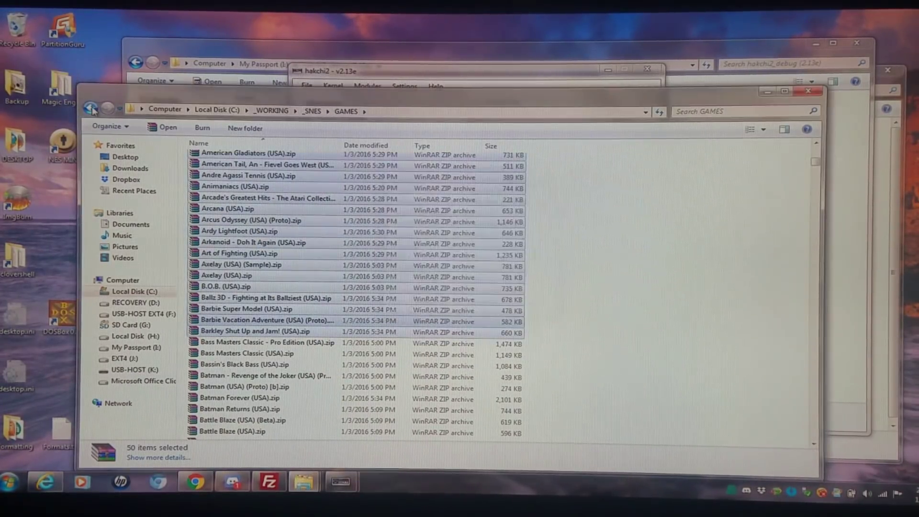
# - Return to _SNES and browse the ART folder of box-art PNG images
pyautogui.click(91, 111)
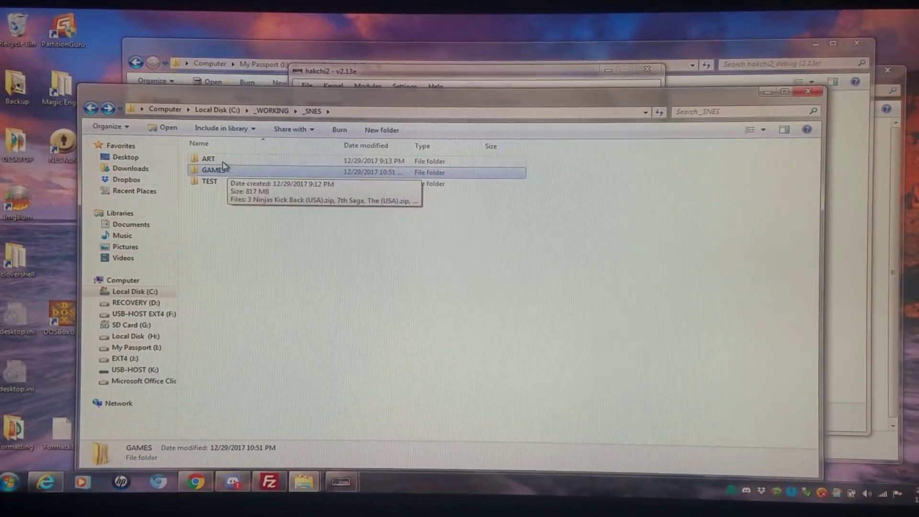
pyautogui.moveTo(213, 170)
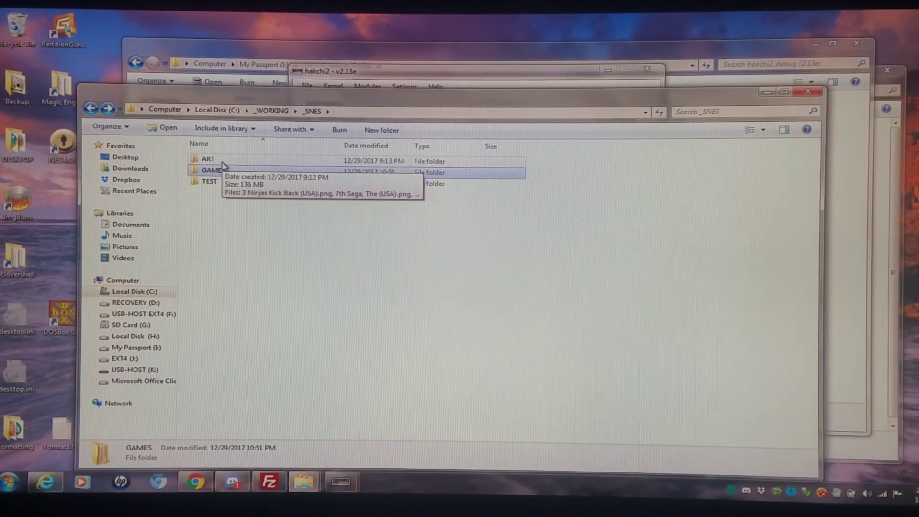
pyautogui.doubleClick(207, 158)
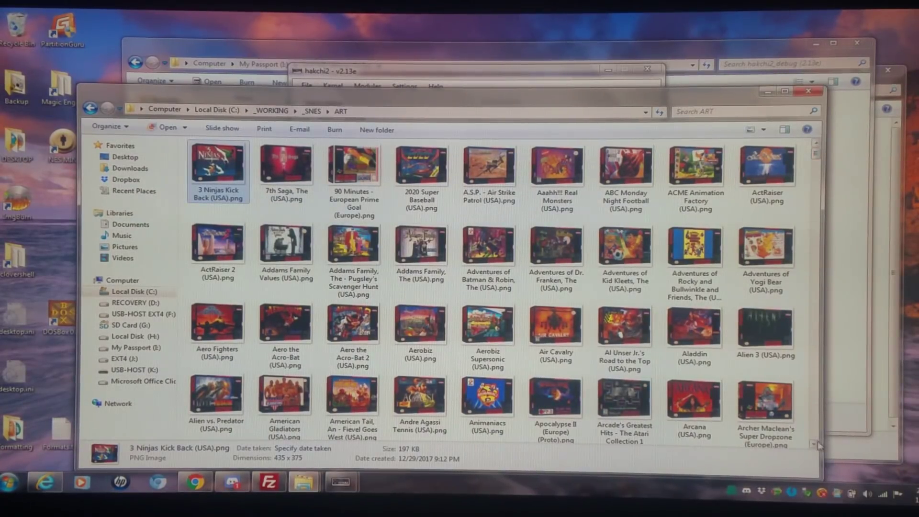
pyautogui.scroll(-3)
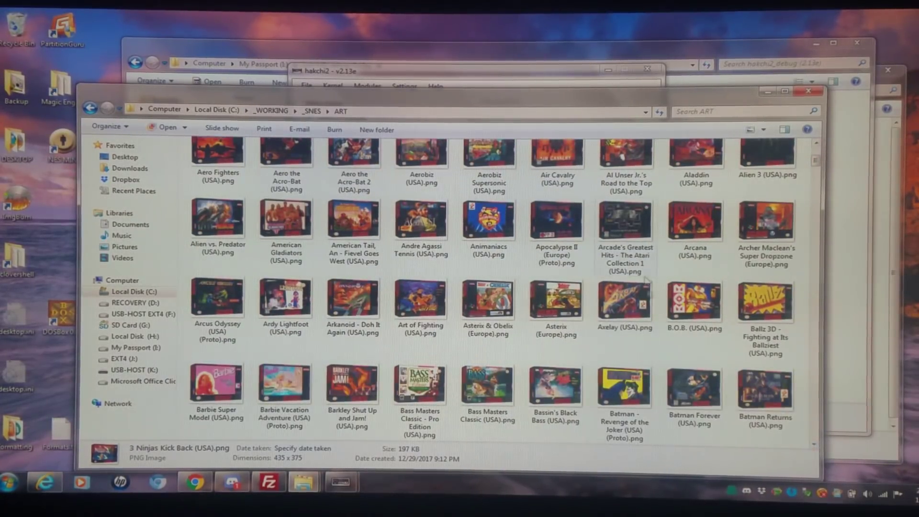
pyautogui.moveTo(250, 383)
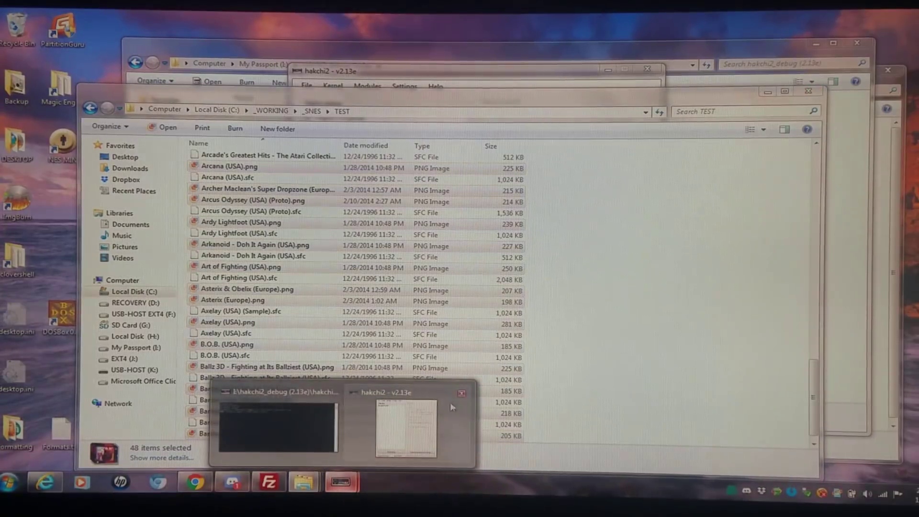
# - Add all .sfc game files from C:\_WORKING\_SNES\TEST through hakchi2's Add more games dialog
pyautogui.click(306, 86)
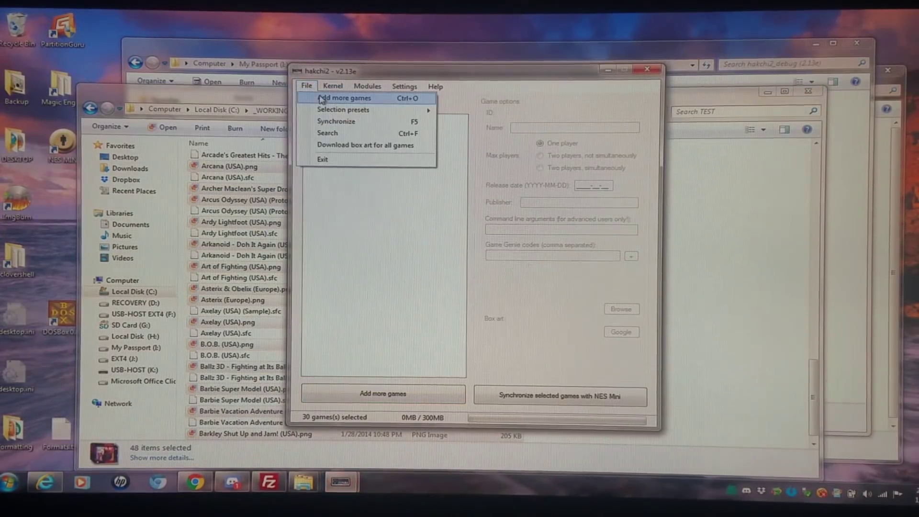
pyautogui.click(344, 98)
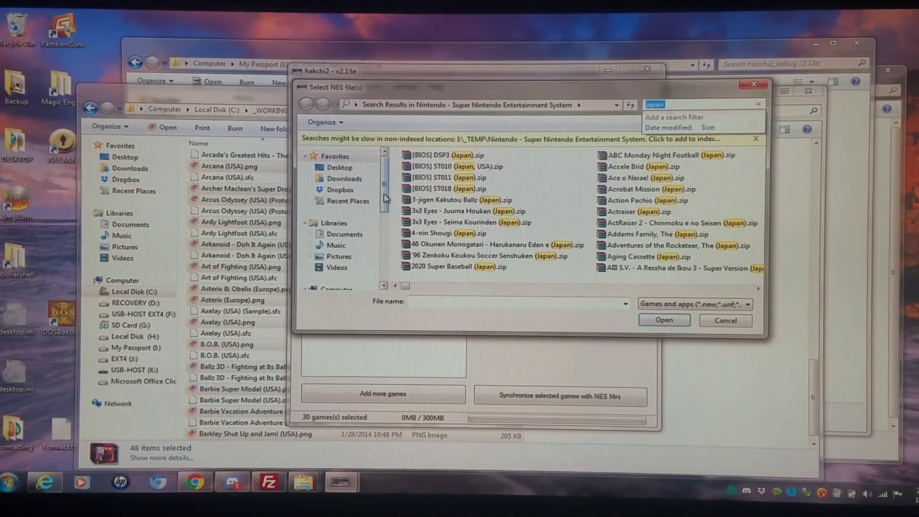
pyautogui.click(343, 226)
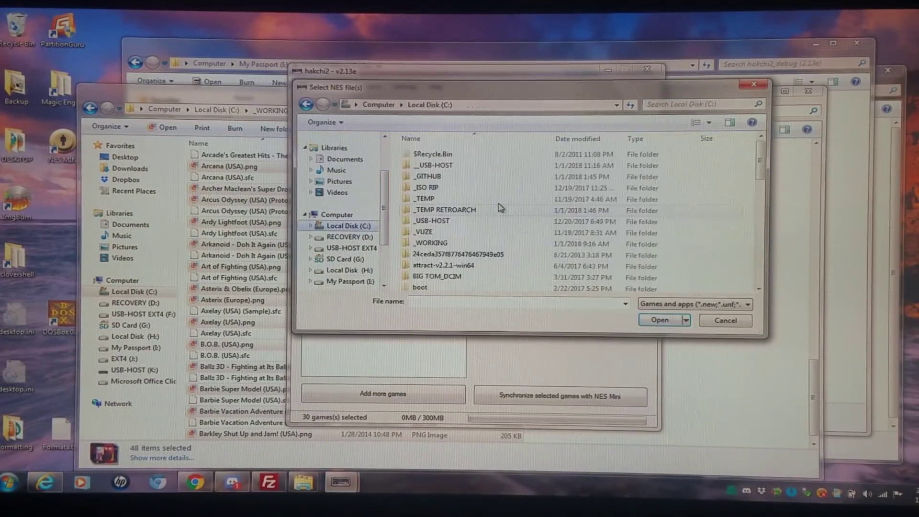
pyautogui.doubleClick(431, 242)
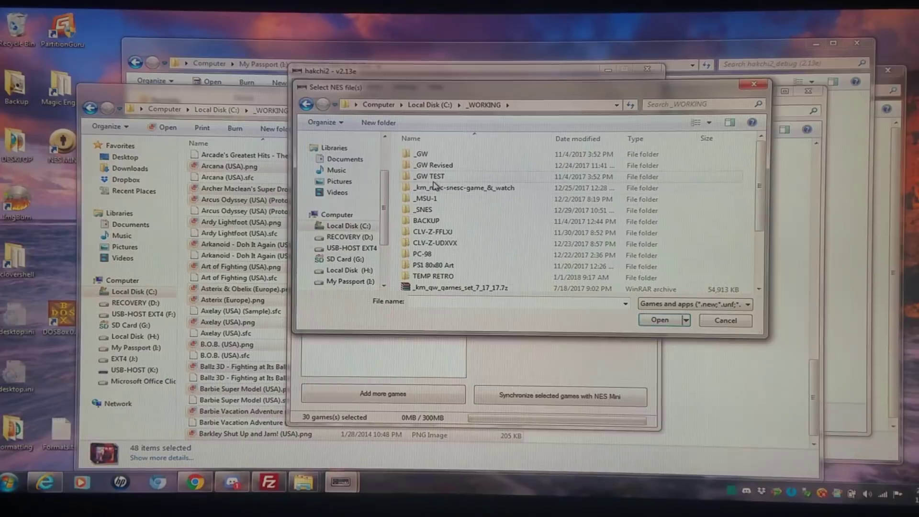
pyautogui.doubleClick(424, 210)
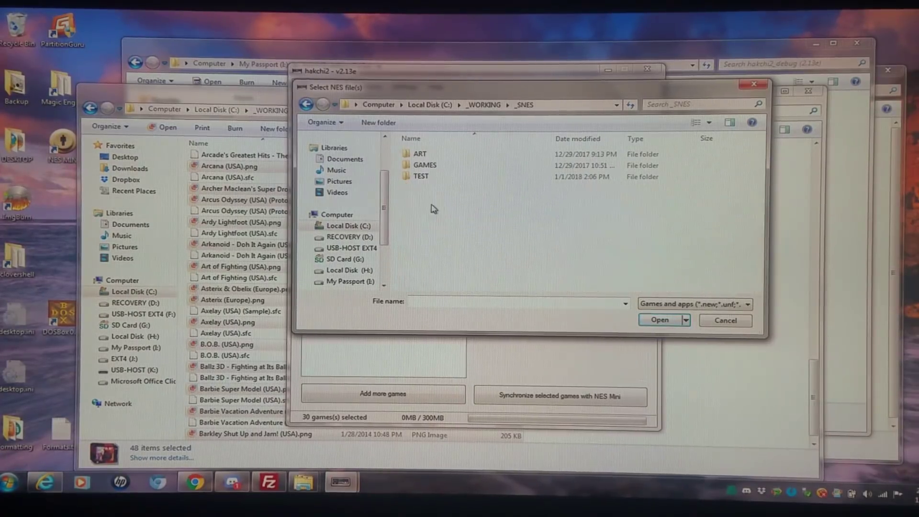
pyautogui.doubleClick(421, 176)
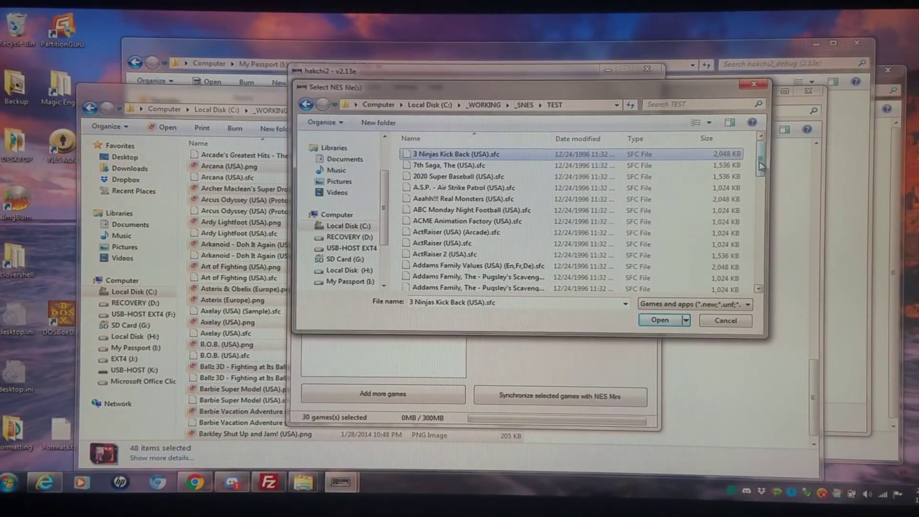
pyautogui.scroll(-3)
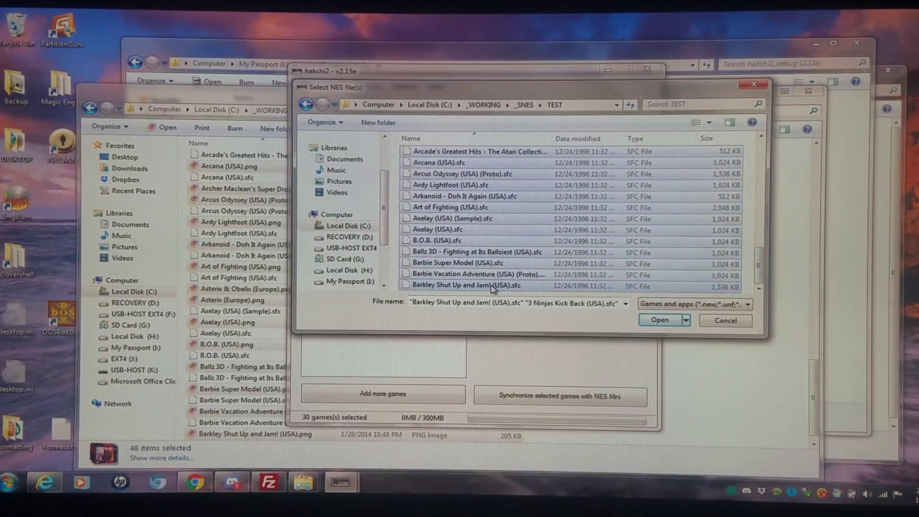
pyautogui.moveTo(517, 236)
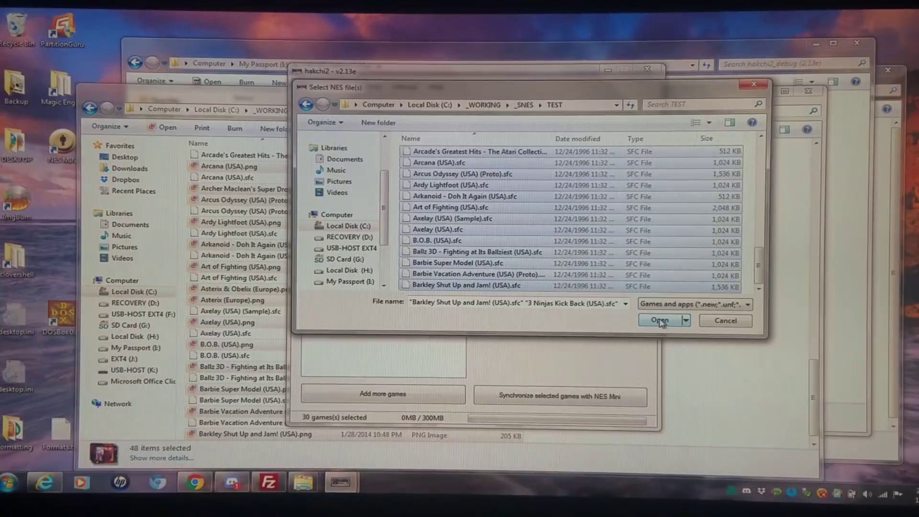
pyautogui.click(658, 319)
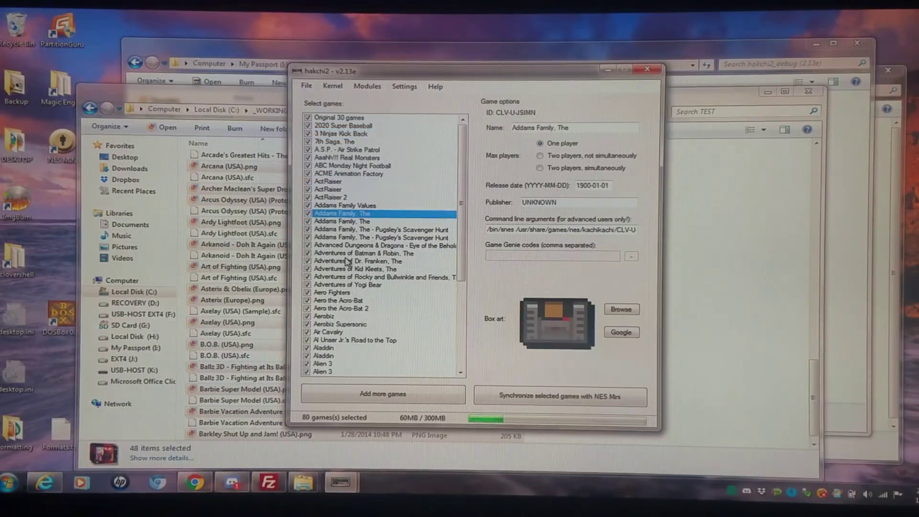
# - Select The Adventures of Dr. Franken to check its imported details and box art
pyautogui.click(357, 260)
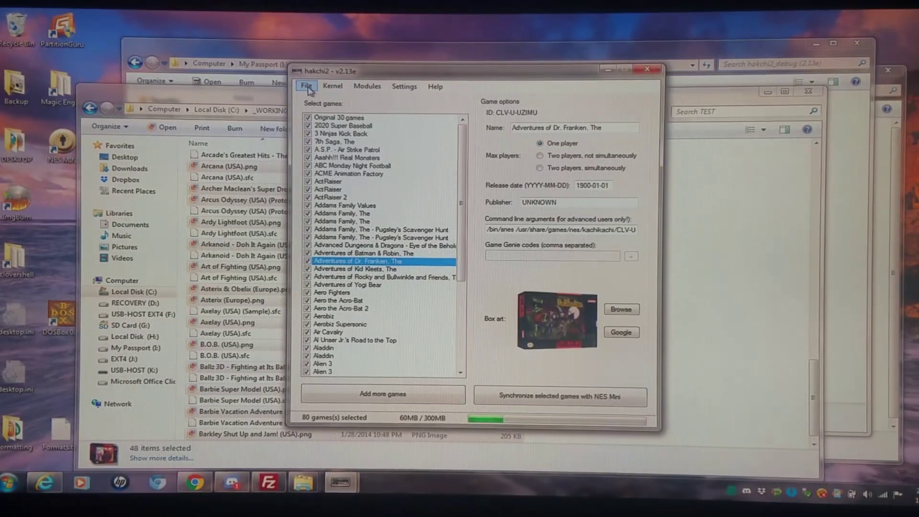
# - Exit hakchi2 from its File menu
pyautogui.click(305, 86)
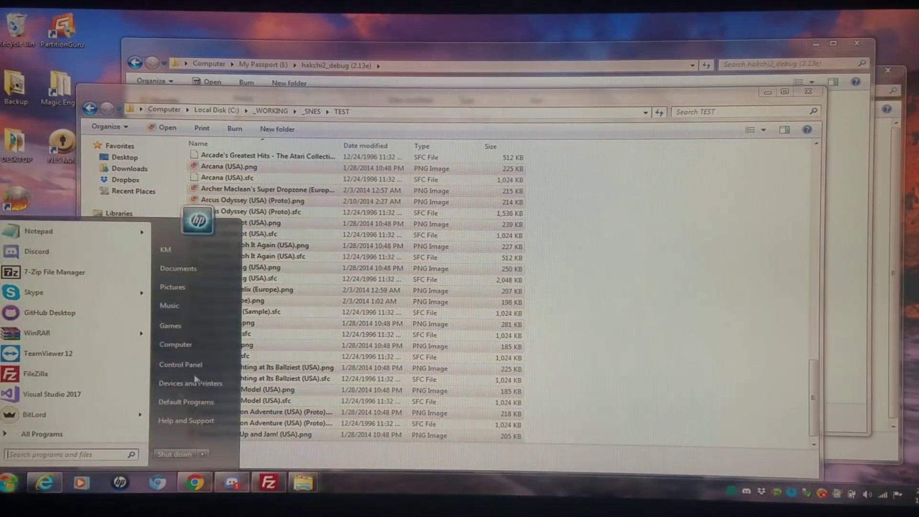
# - Cut all CLV game folders inside hakchi2_debug's games folder on My Passport
pyautogui.click(175, 344)
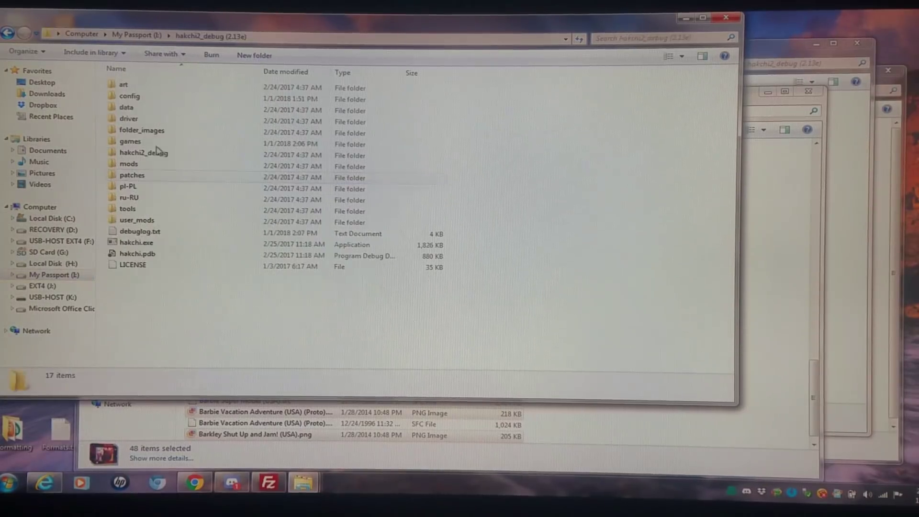
pyautogui.doubleClick(130, 142)
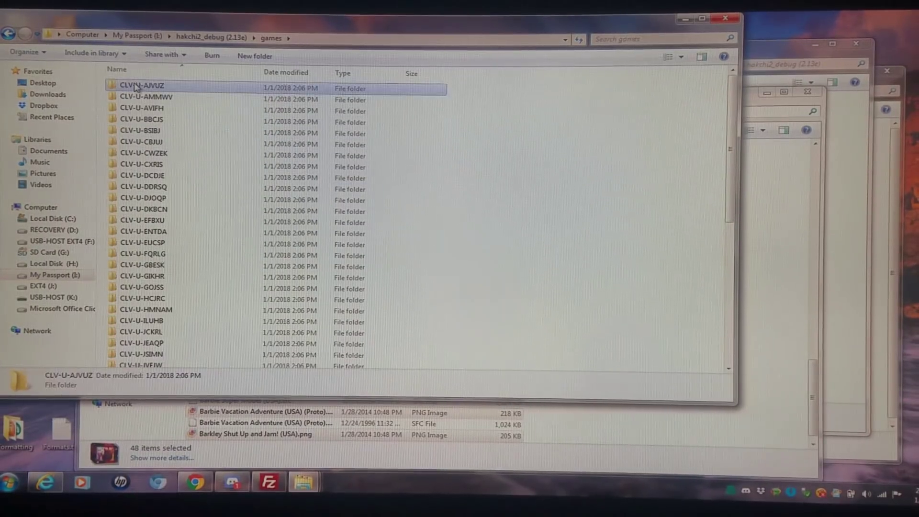
pyautogui.scroll(-3)
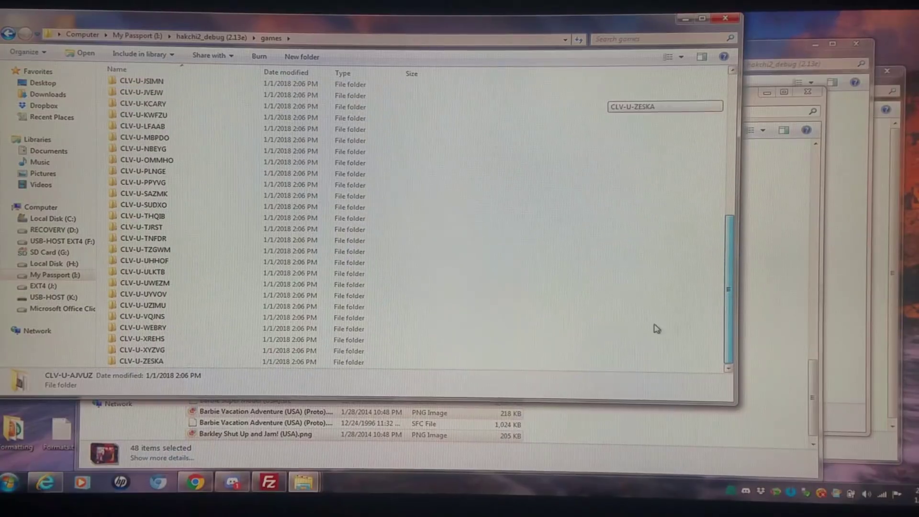
pyautogui.rightClick(164, 364)
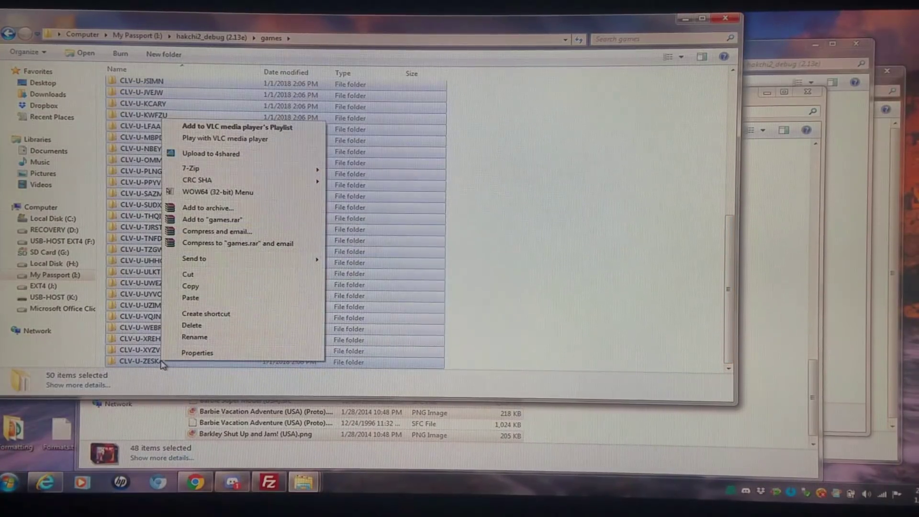
pyautogui.click(8, 481)
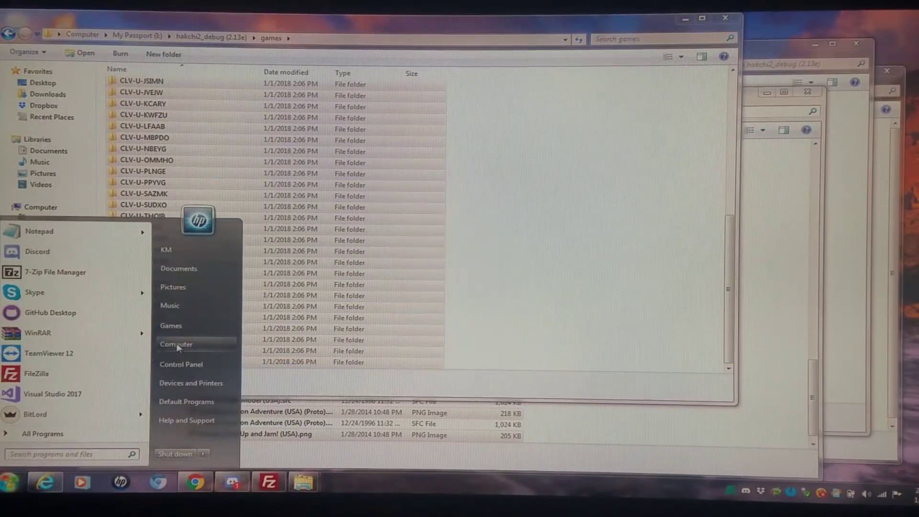
# - Cut the 57 existing game folders from USB-HOST (K:)\hakchi\games
pyautogui.click(176, 344)
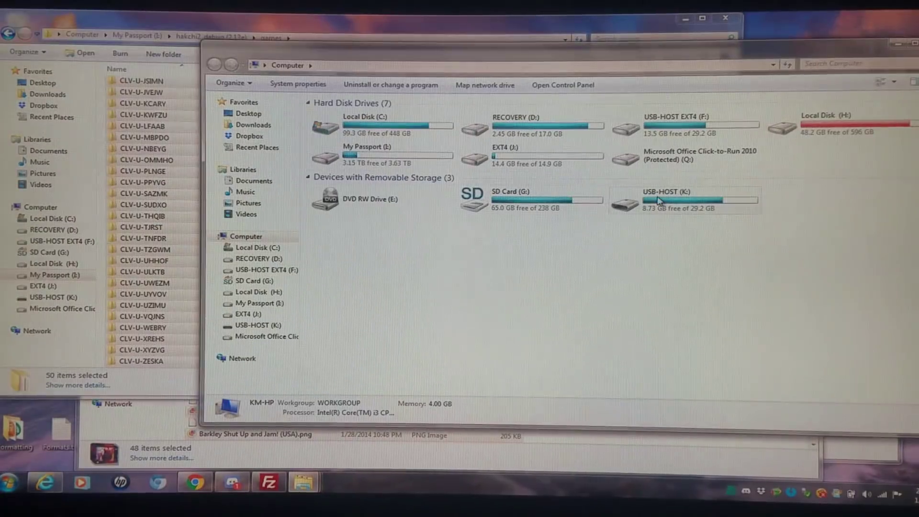
pyautogui.doubleClick(665, 199)
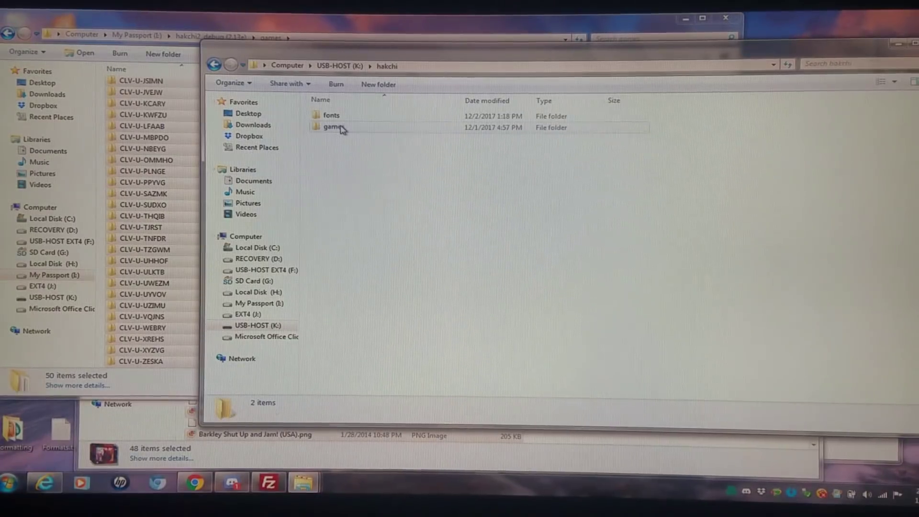
pyautogui.doubleClick(333, 128)
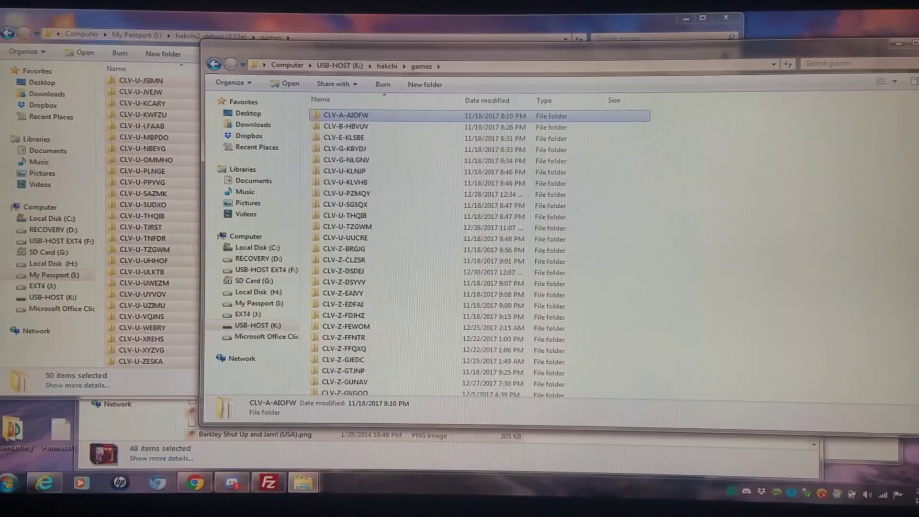
pyautogui.scroll(-3)
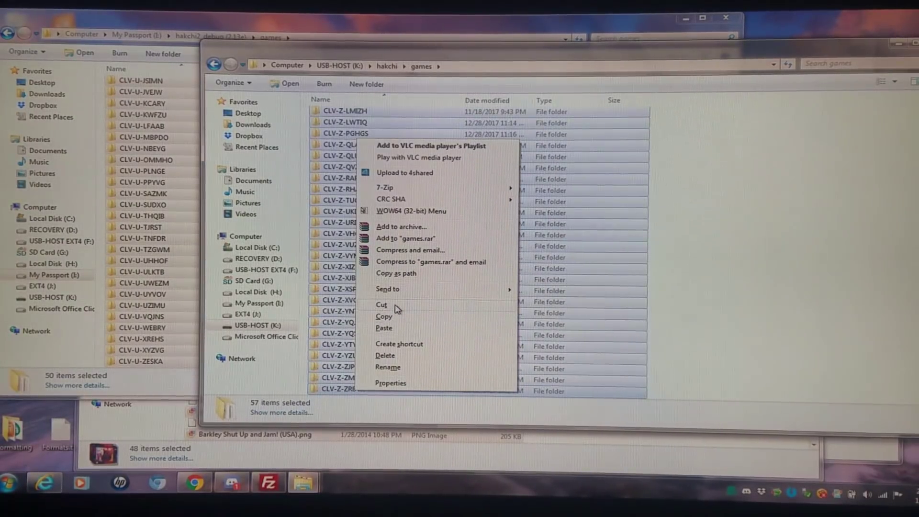
pyautogui.click(395, 309)
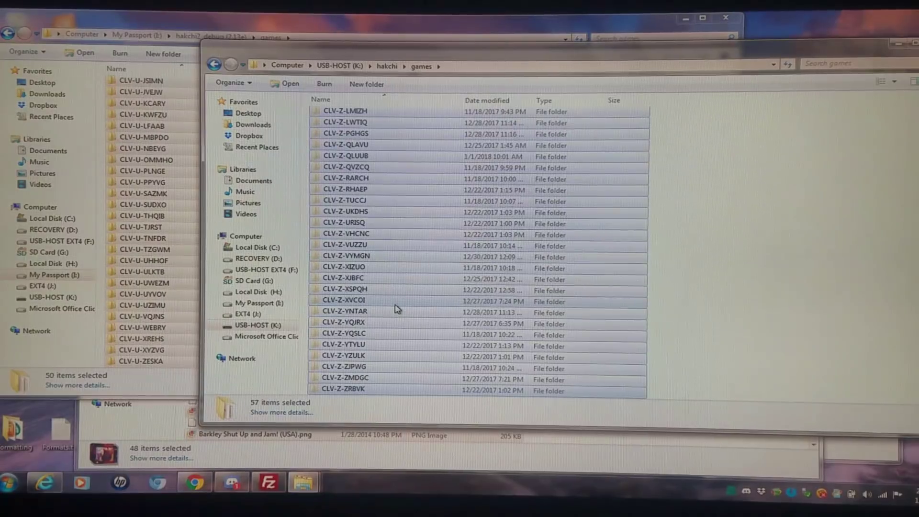
pyautogui.rightClick(395, 309)
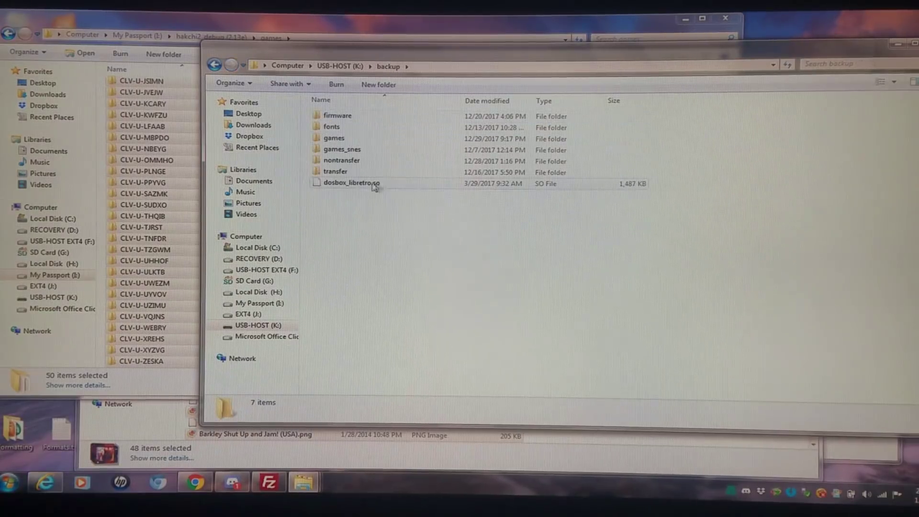
# - Paste the cut game folders into USB-HOST's backup\games folder
pyautogui.doubleClick(333, 136)
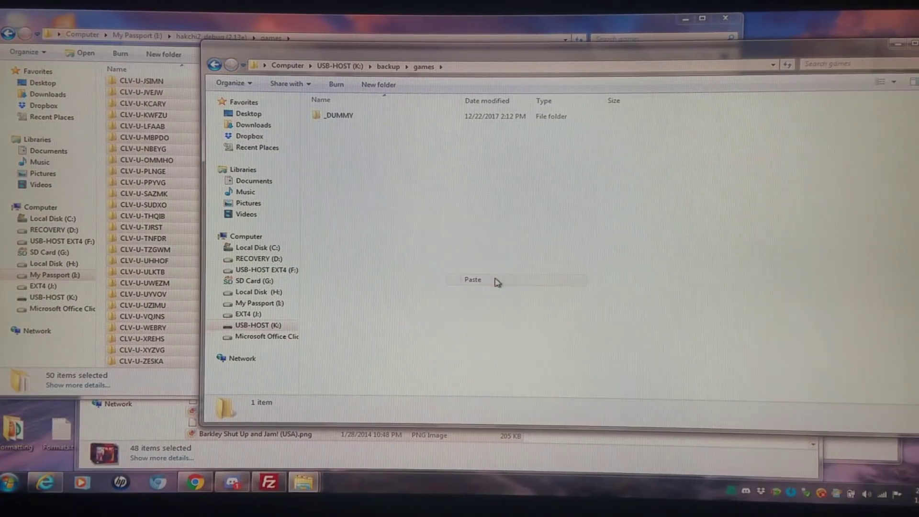
pyautogui.click(472, 279)
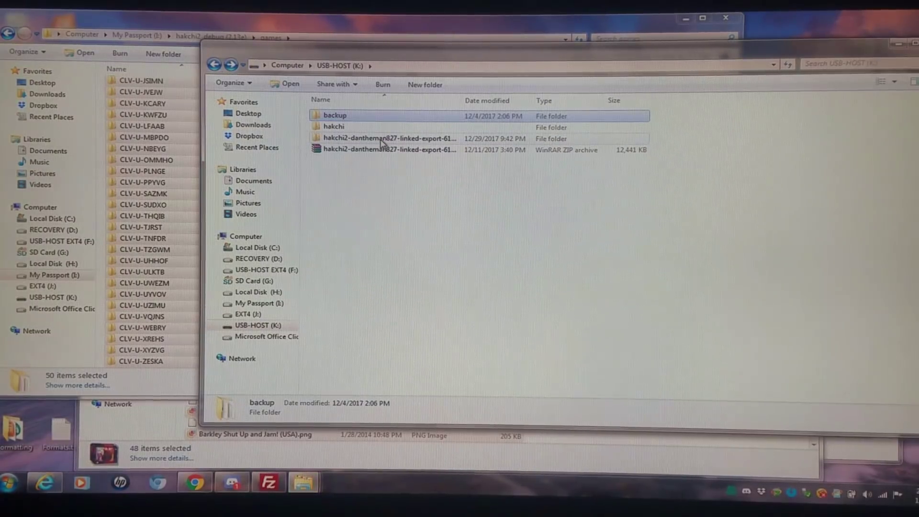
pyautogui.moveTo(414, 138)
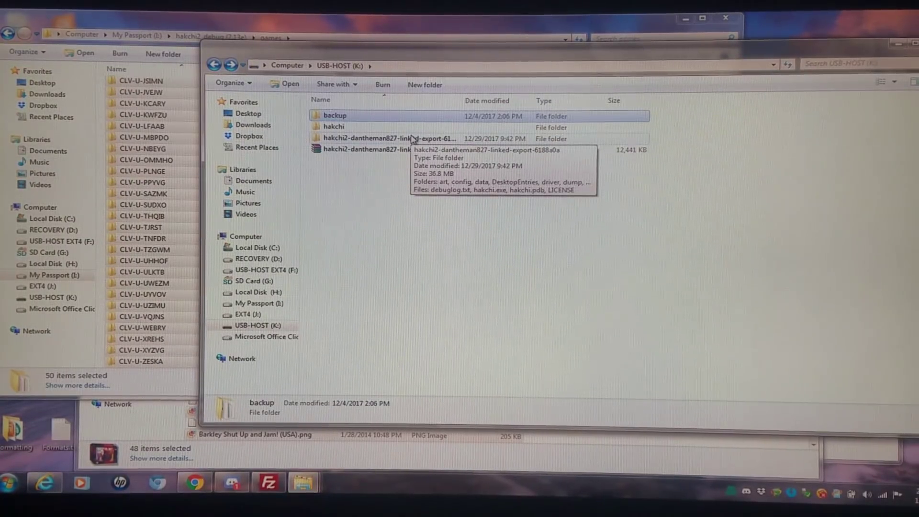
# - Paste the 250 cut game items into games_snes inside the linked-export folder, then return to the drives overview
pyautogui.doubleClick(366, 150)
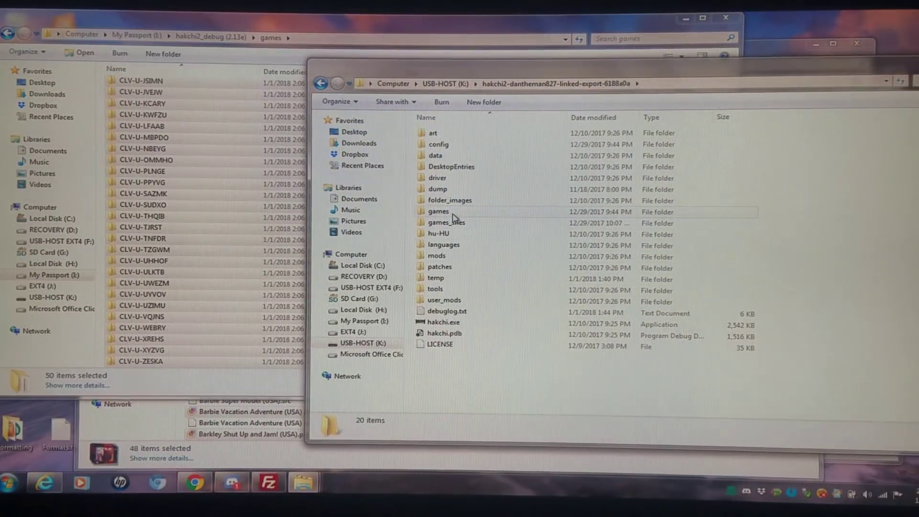
pyautogui.doubleClick(447, 222)
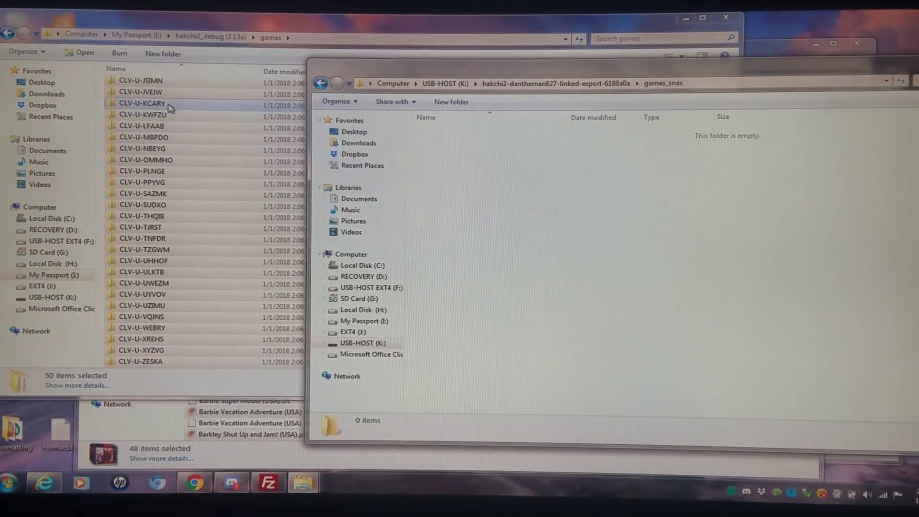
pyautogui.rightClick(141, 103)
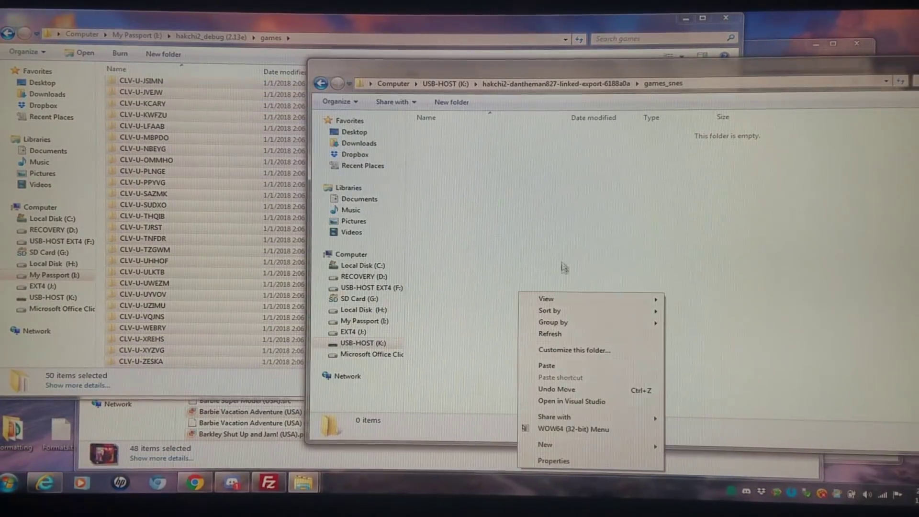
pyautogui.click(545, 364)
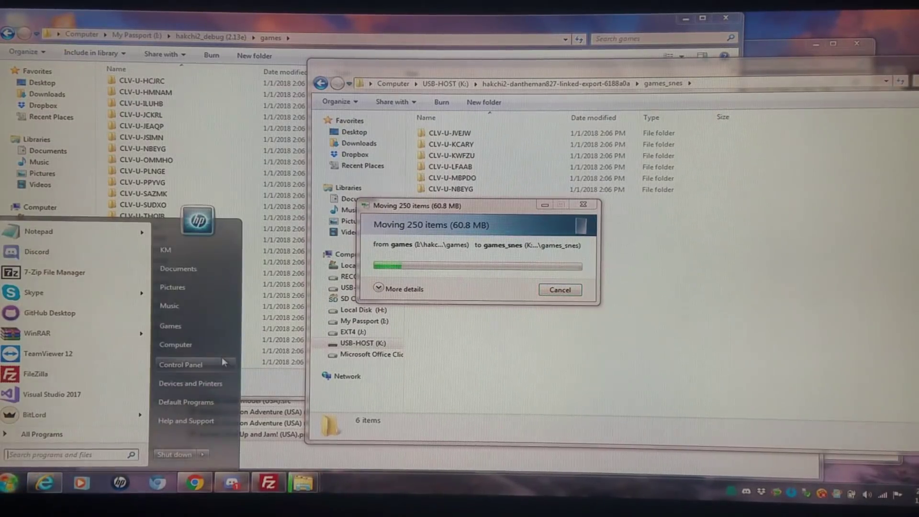
pyautogui.click(175, 344)
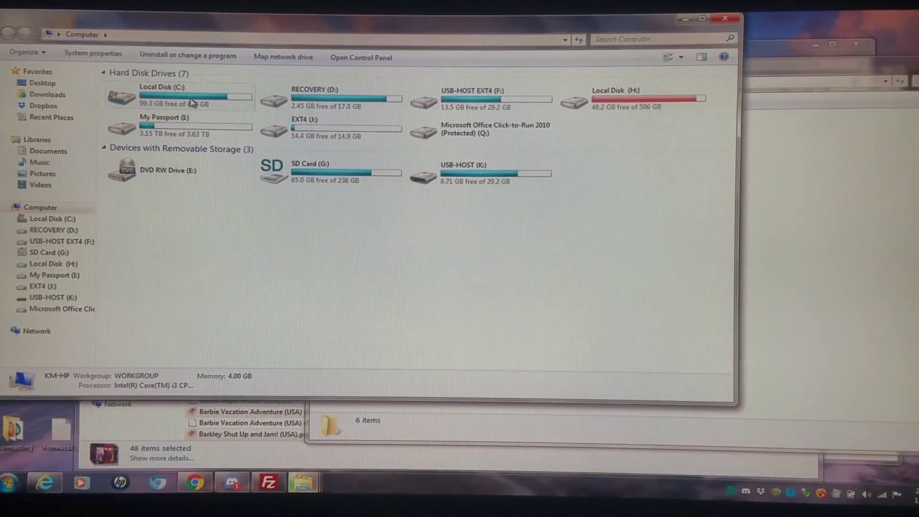
# - Navigate from Local Disk C into the KMFDManic SNESC cores folder and its _km_Xtras folder
pyautogui.doubleClick(161, 97)
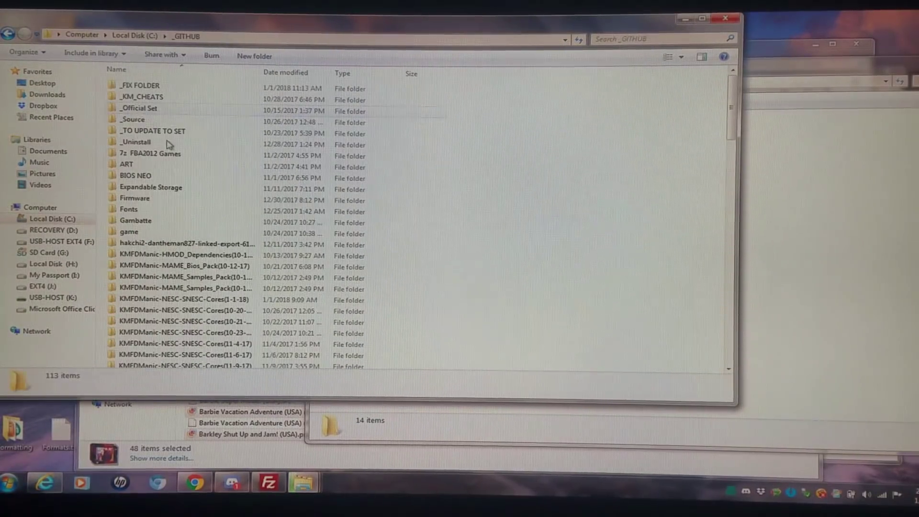
pyautogui.scroll(-3)
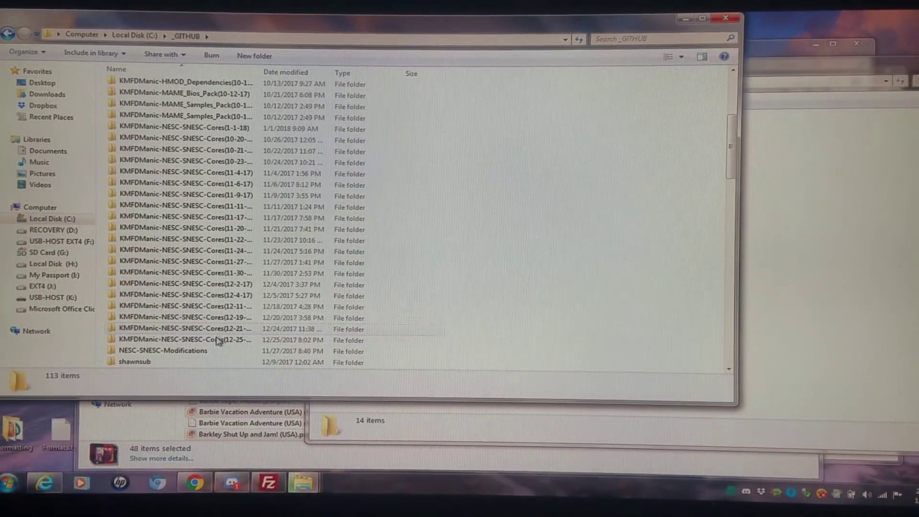
pyautogui.scroll(3)
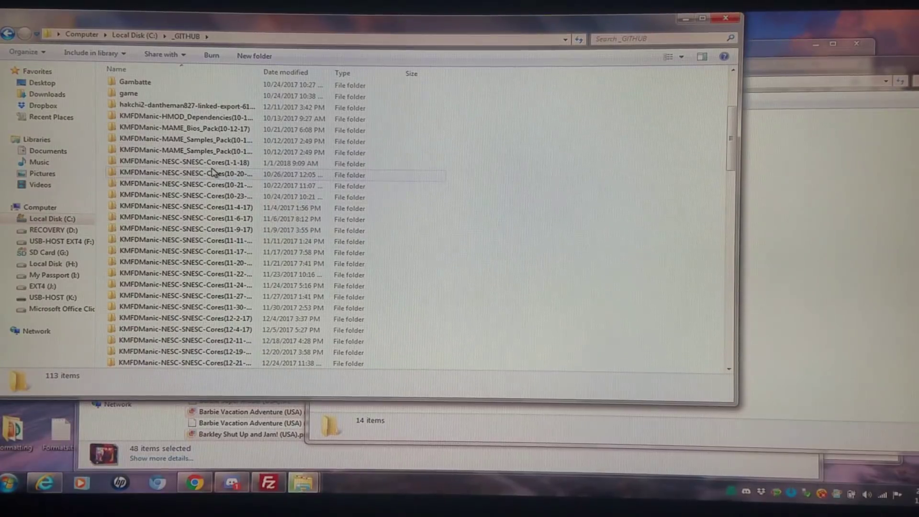
pyautogui.doubleClick(185, 173)
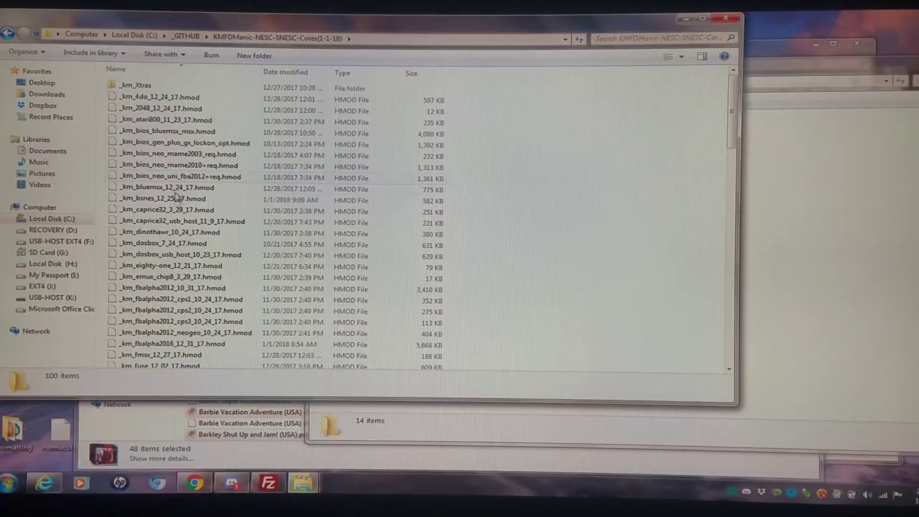
pyautogui.doubleClick(150, 84)
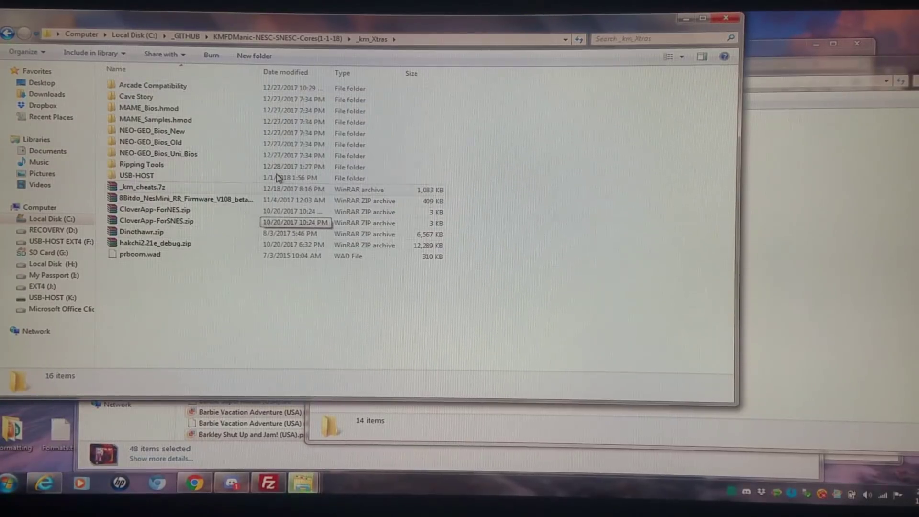
# - Reach USB-HOST\Find & Replace and launch fnr.exe, allowing the unverified publisher to run
pyautogui.doubleClick(136, 175)
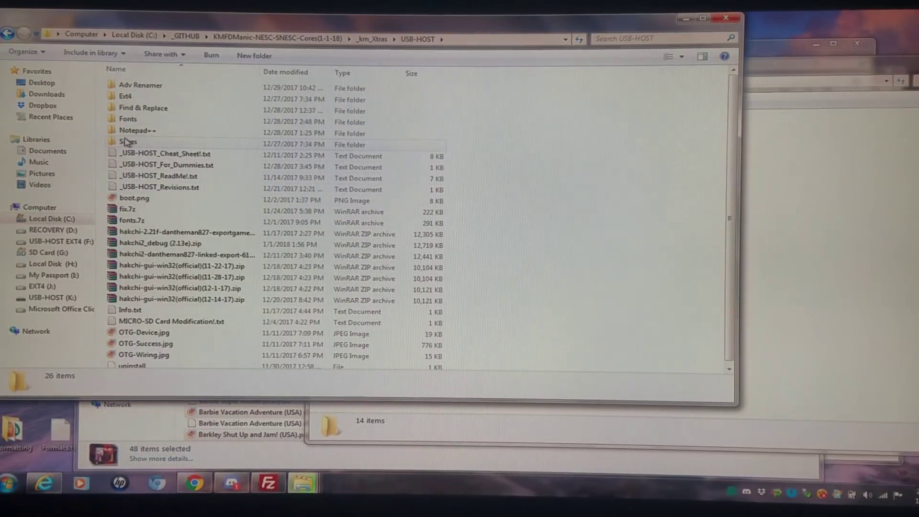
pyautogui.doubleClick(143, 107)
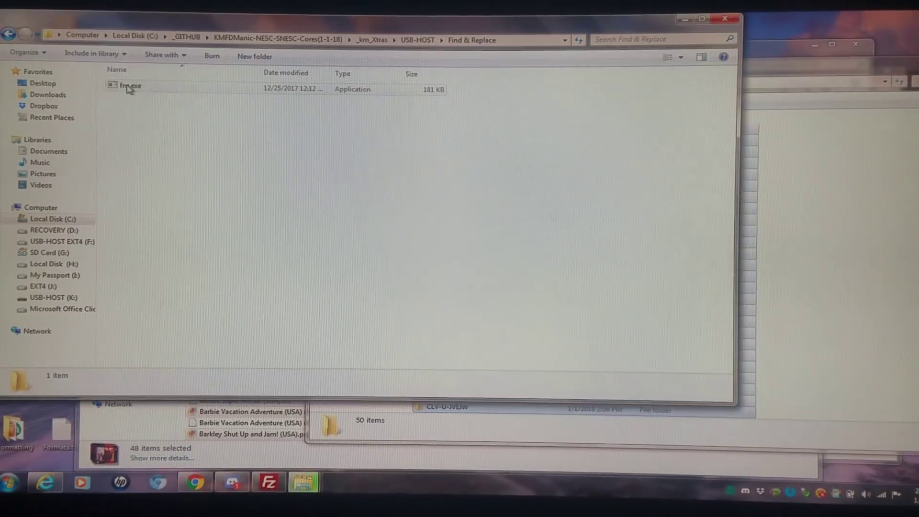
pyautogui.doubleClick(129, 85)
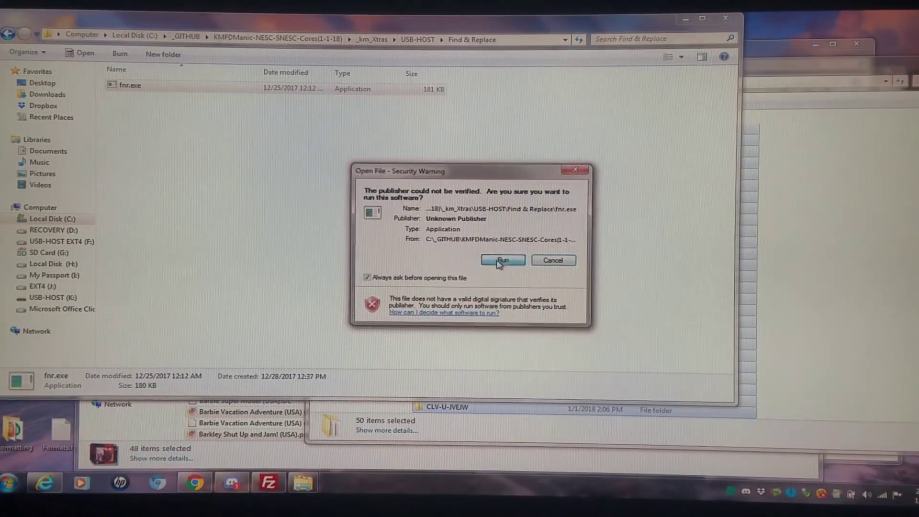
pyautogui.click(501, 260)
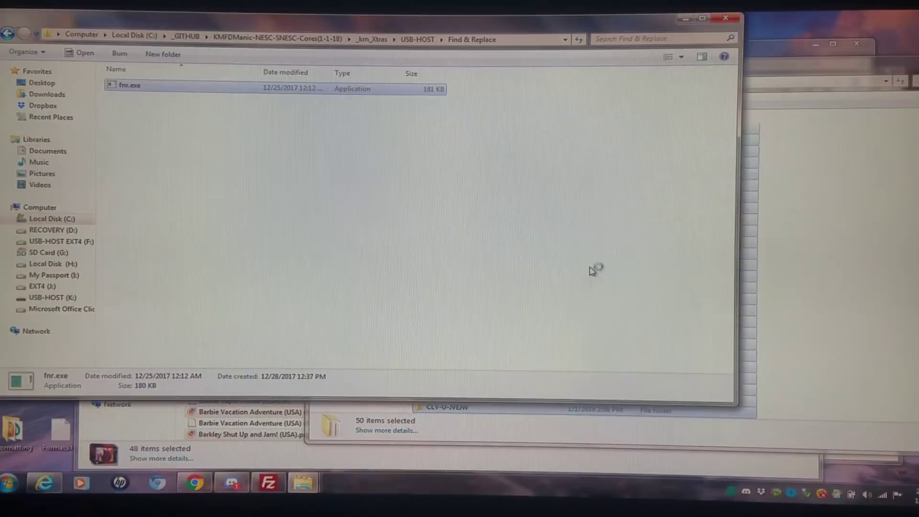
pyautogui.moveTo(380, 202)
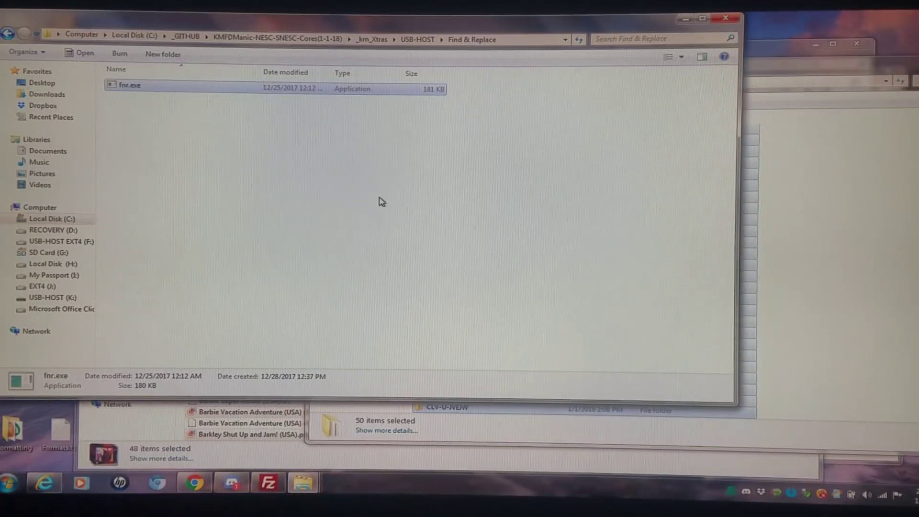
# - Set the Find and Replace search directory to games_snes in the linked-export hakchi2 folder on USB-HOST (K:)
pyautogui.doubleClick(130, 84)
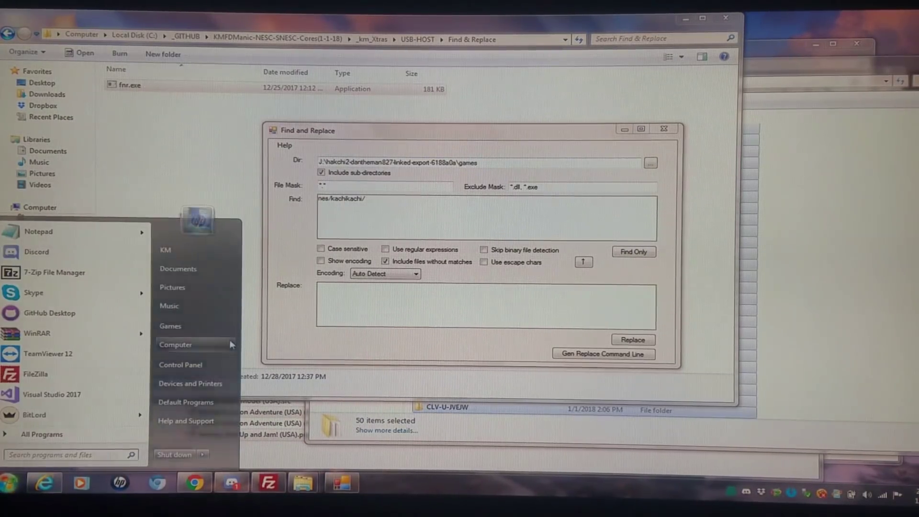
pyautogui.click(175, 344)
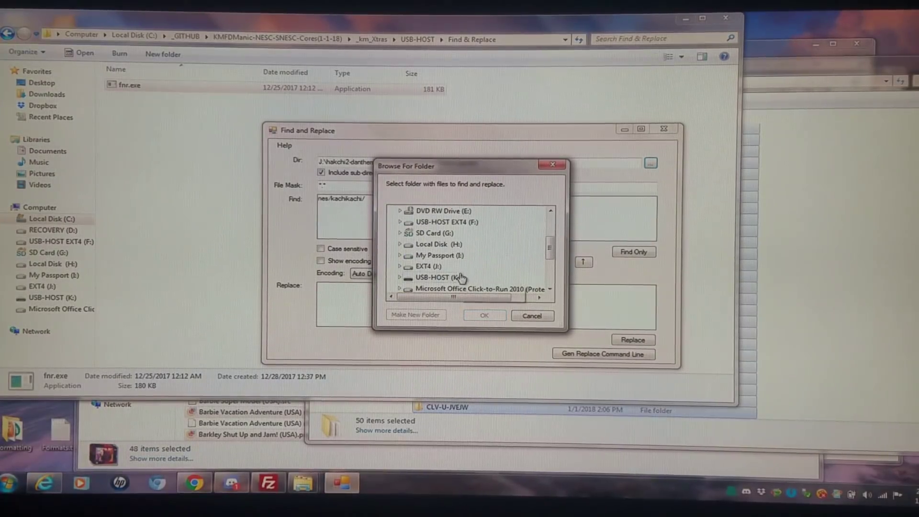
pyautogui.click(399, 278)
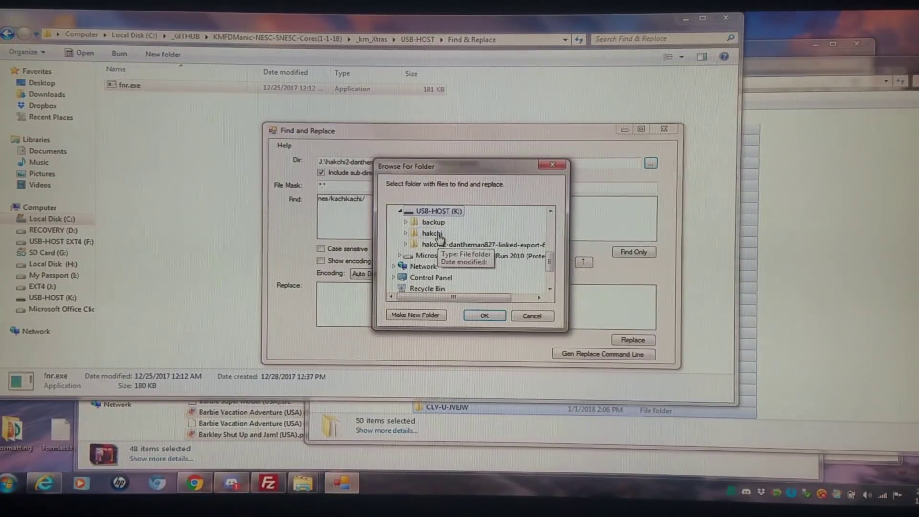
pyautogui.moveTo(484, 244)
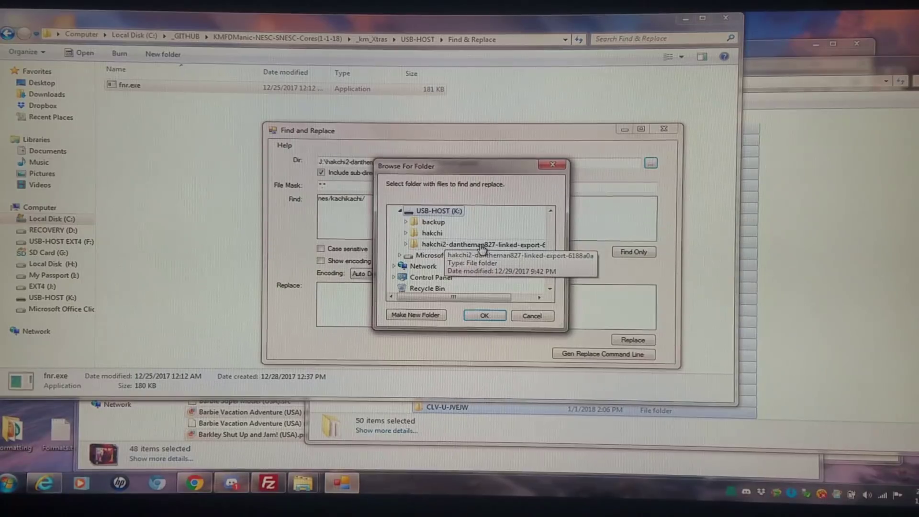
pyautogui.click(405, 244)
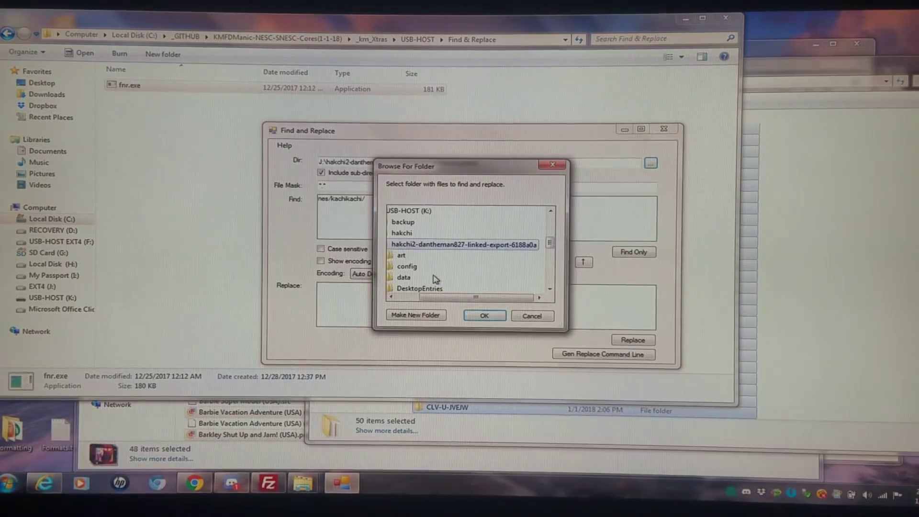
pyautogui.scroll(-3)
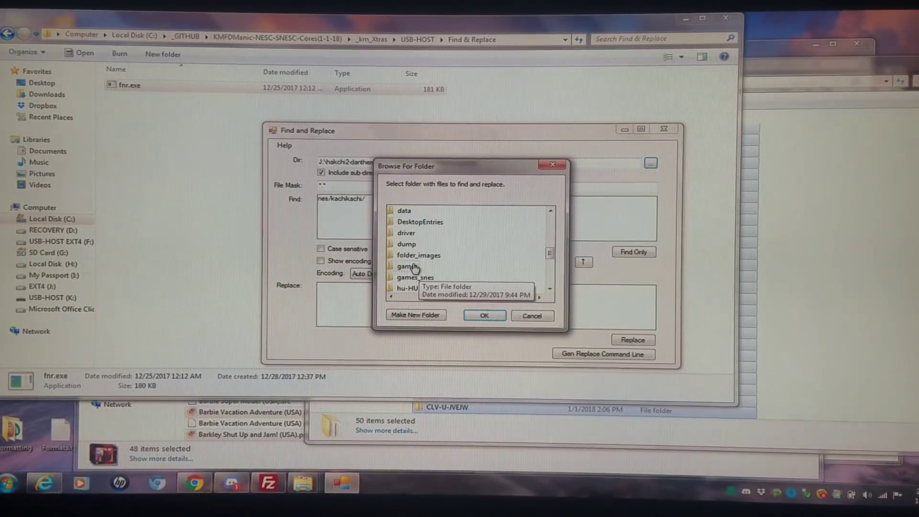
pyautogui.click(428, 277)
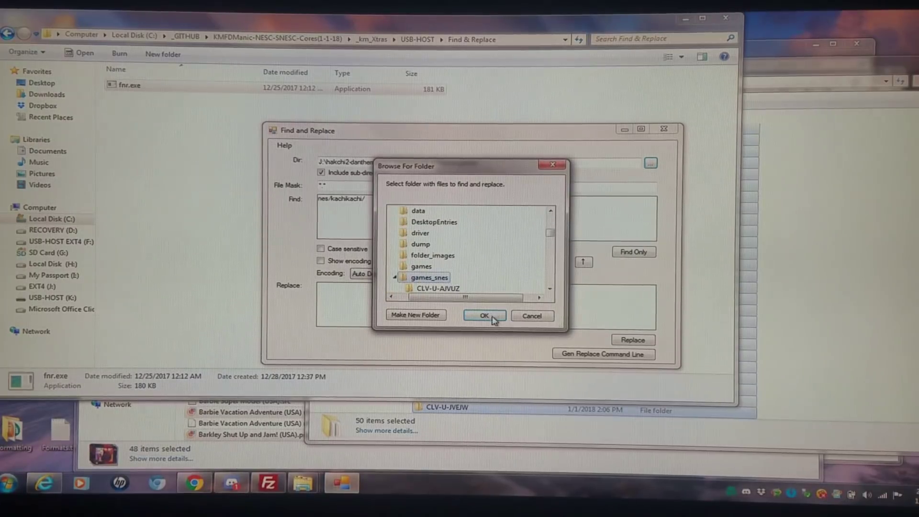
pyautogui.click(483, 315)
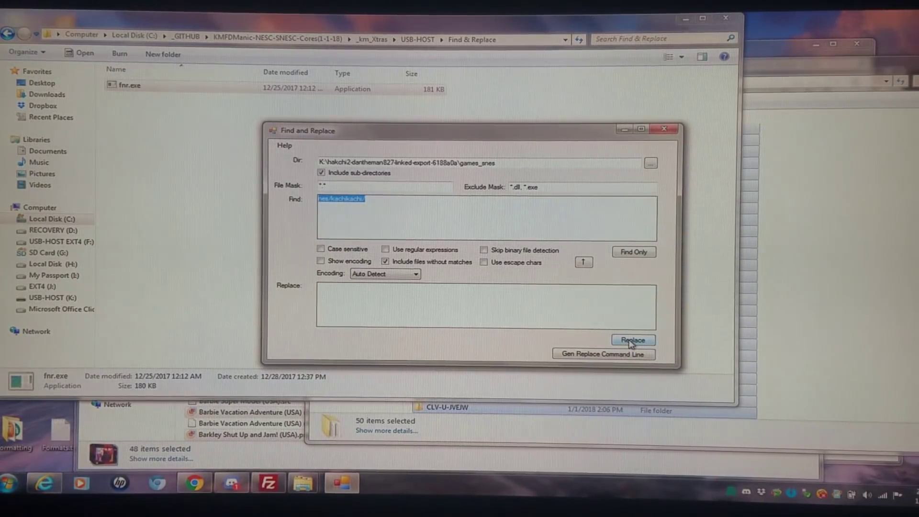
# - Replace nes/kachikachi/ with an empty string across games_snes (100 matches), then return to the drives overview
pyautogui.click(633, 340)
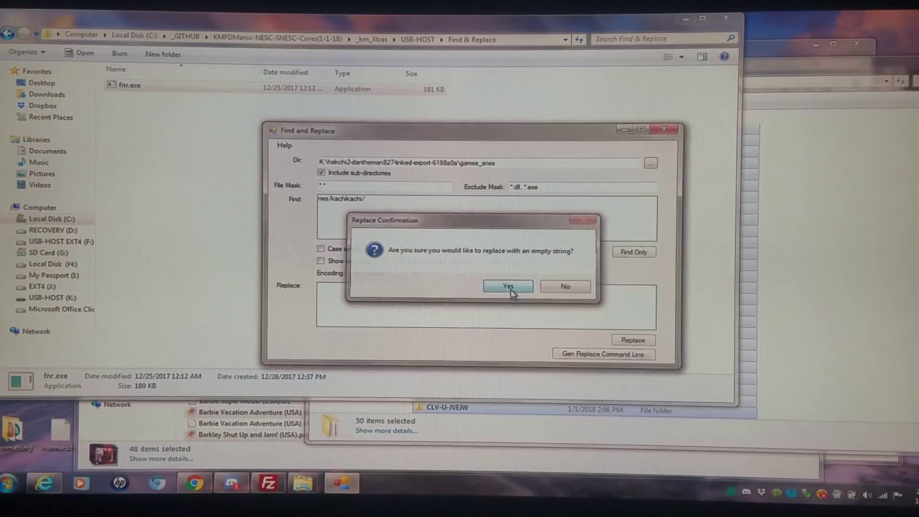
pyautogui.click(507, 286)
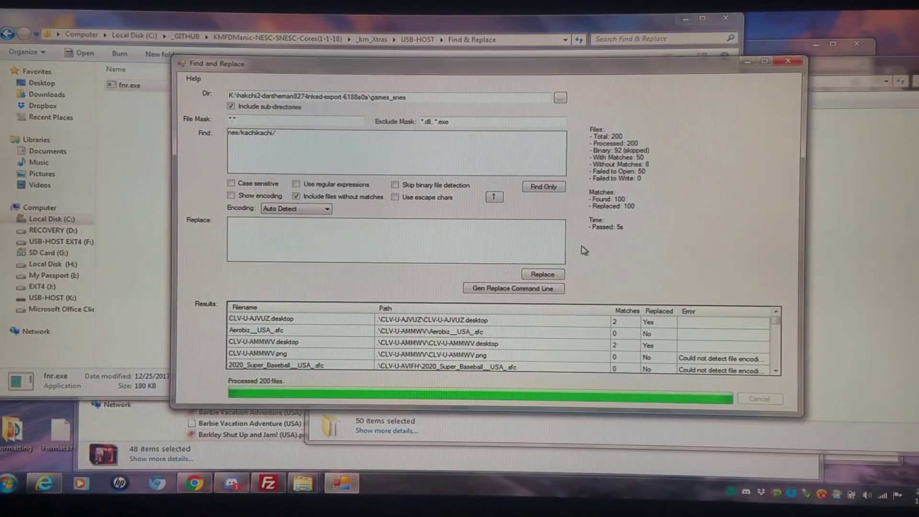
pyautogui.moveTo(654, 213)
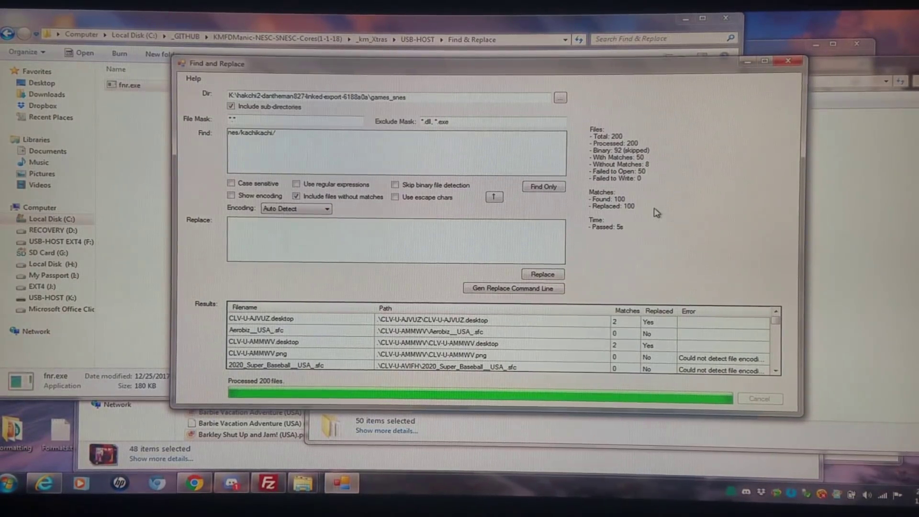
pyautogui.moveTo(706, 187)
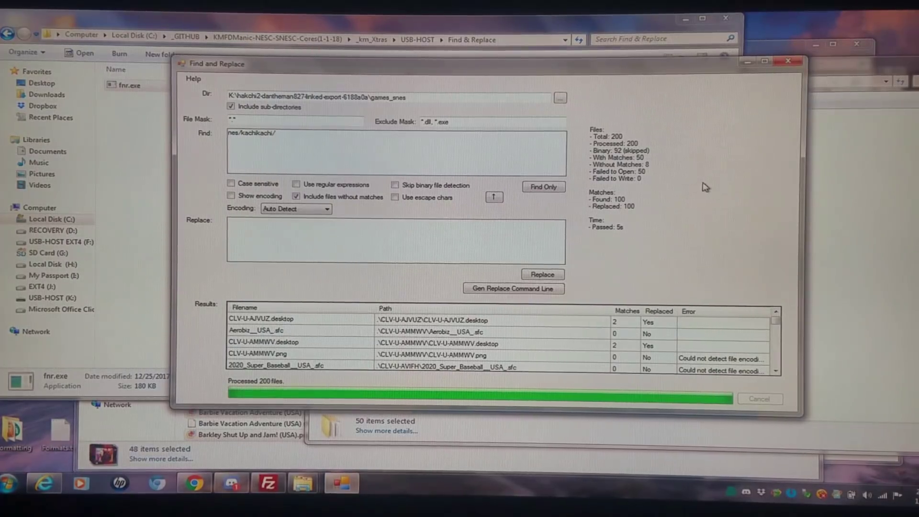
pyautogui.click(787, 61)
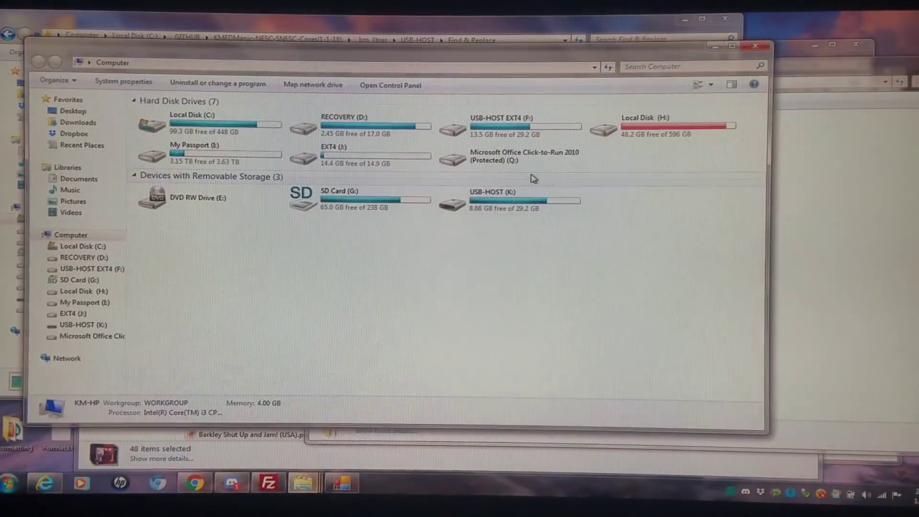
# - Launch hakchi.exe from the hakchi2-dantheman827-linked-export-6188a0a folder on USB-HOST (K:)
pyautogui.doubleClick(486, 191)
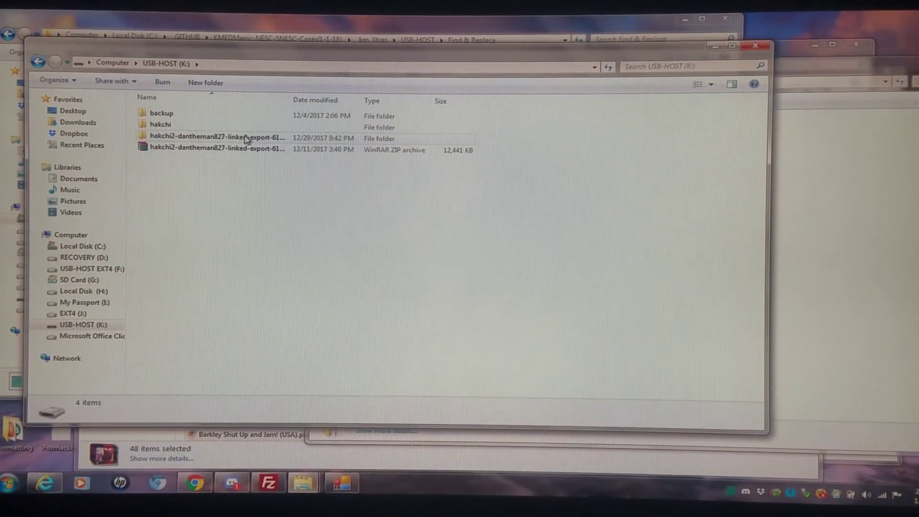
pyautogui.moveTo(246, 137)
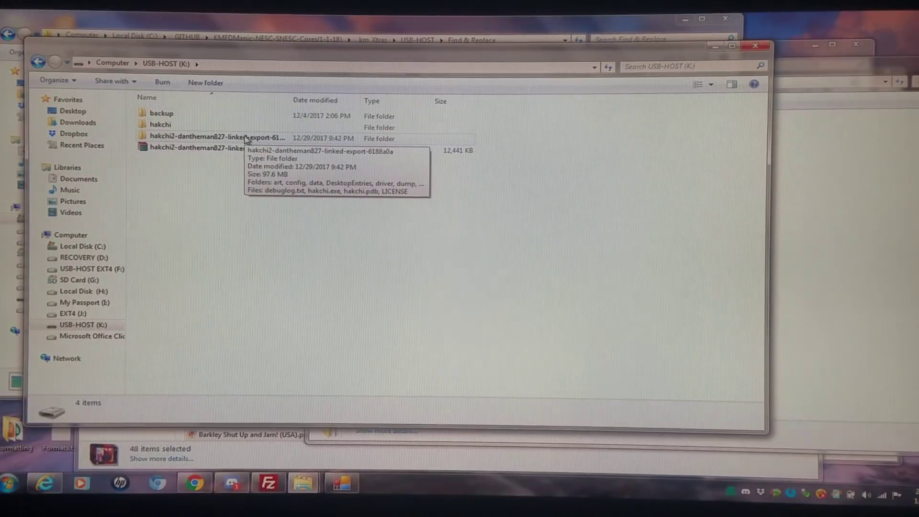
pyautogui.doubleClick(193, 137)
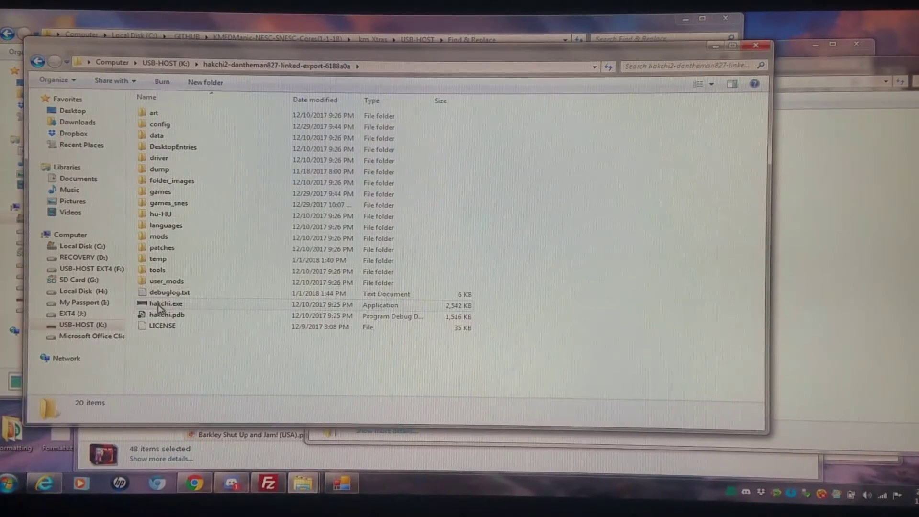
pyautogui.doubleClick(166, 303)
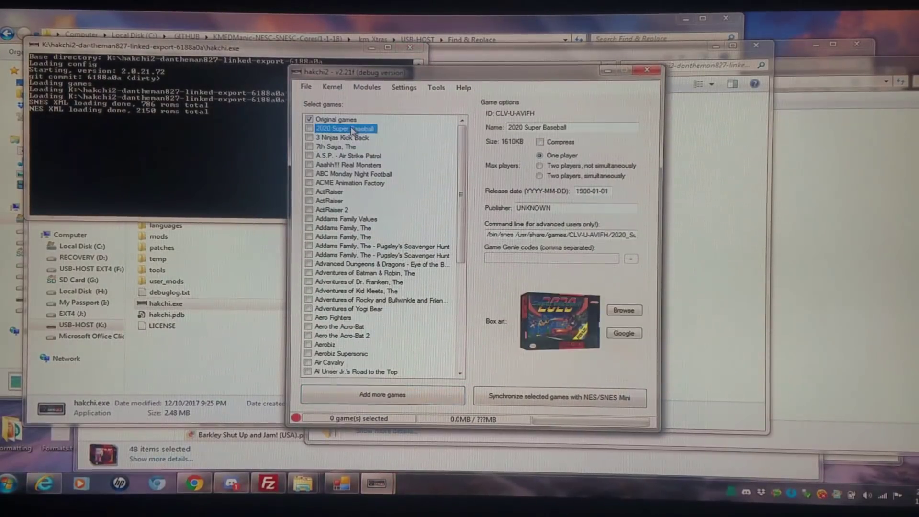
# - Select the loaded SNES games and choose an action from their context menu, landing at the Local Disk (C:) root
pyautogui.scroll(-3)
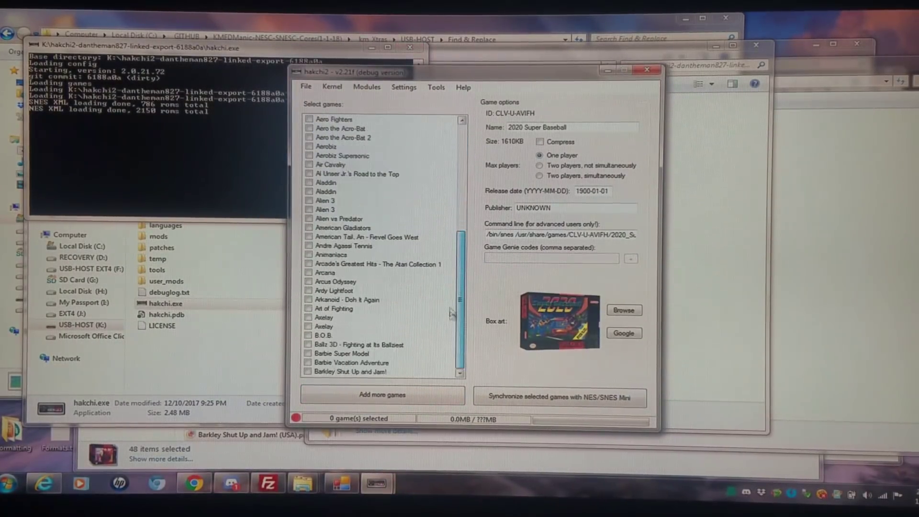
pyautogui.rightClick(380, 364)
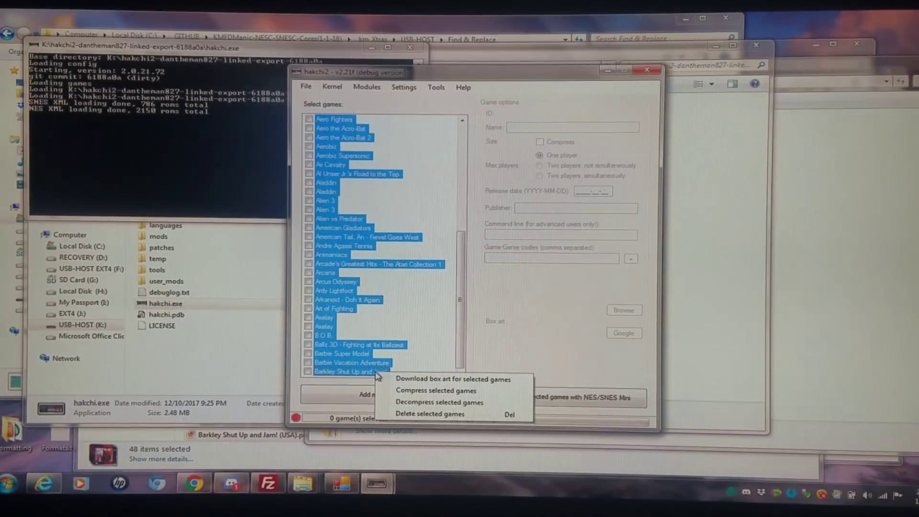
pyautogui.click(436, 390)
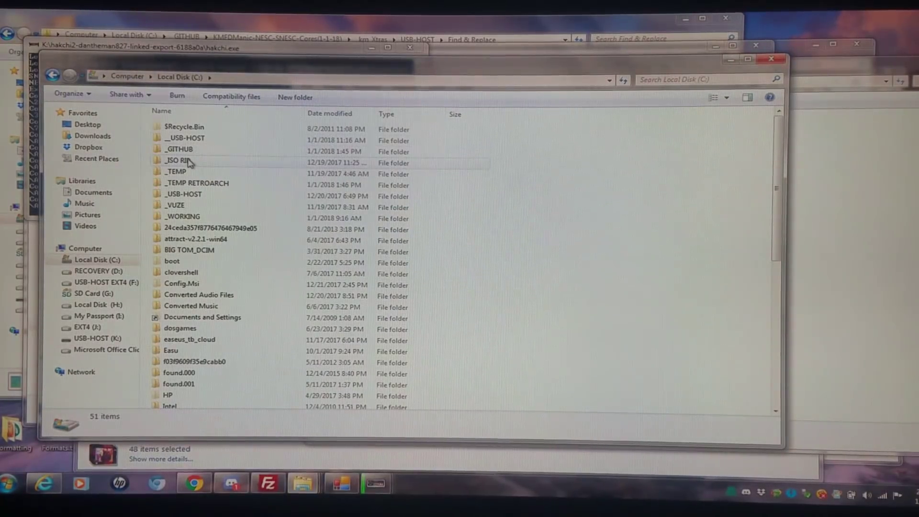
# - In _GITHUB\KMFDManic-NESC-SNESC-Cores(1-1-18), select the four _usb hmods: clovercon, dtm font remount, madmonkey modules, tiny7zx dynamic
pyautogui.doubleClick(179, 149)
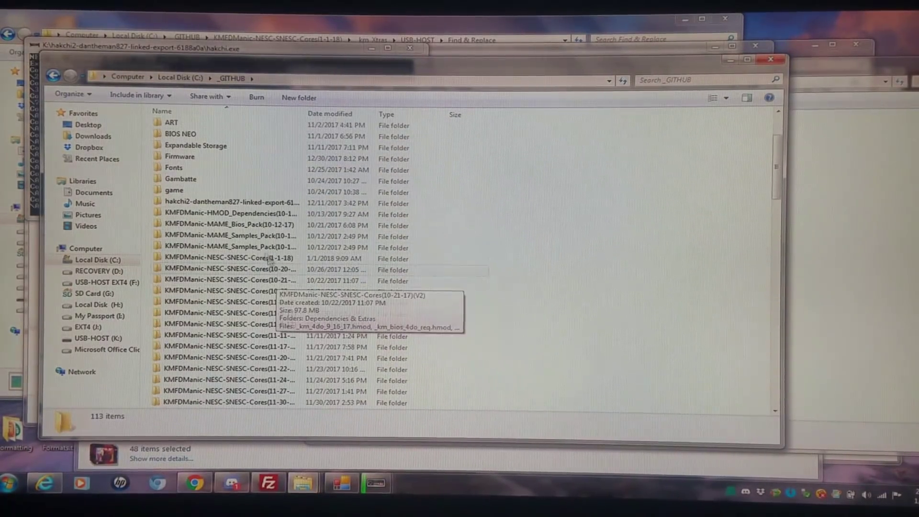
pyautogui.doubleClick(228, 258)
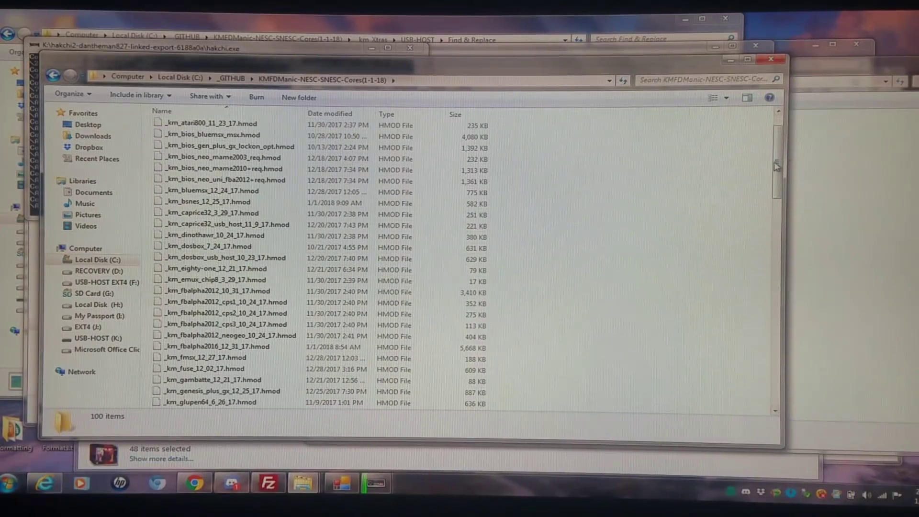
pyautogui.scroll(-3)
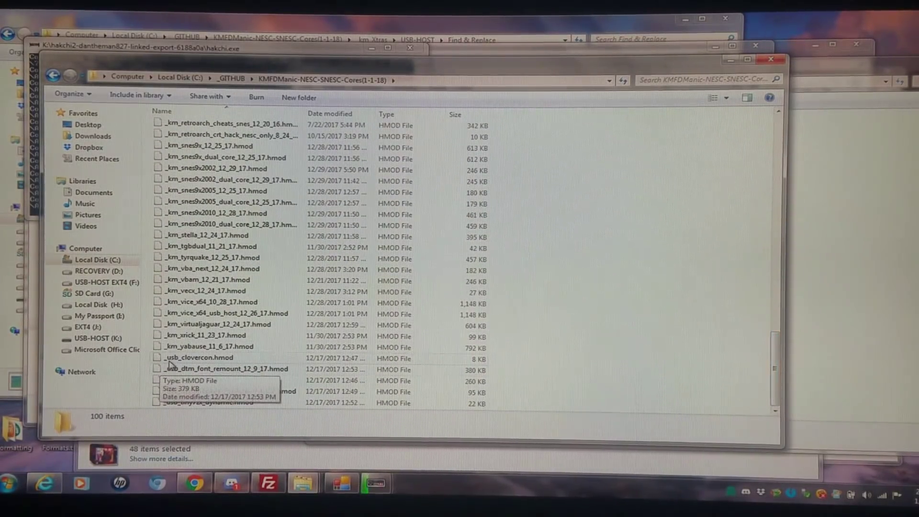
pyautogui.click(199, 358)
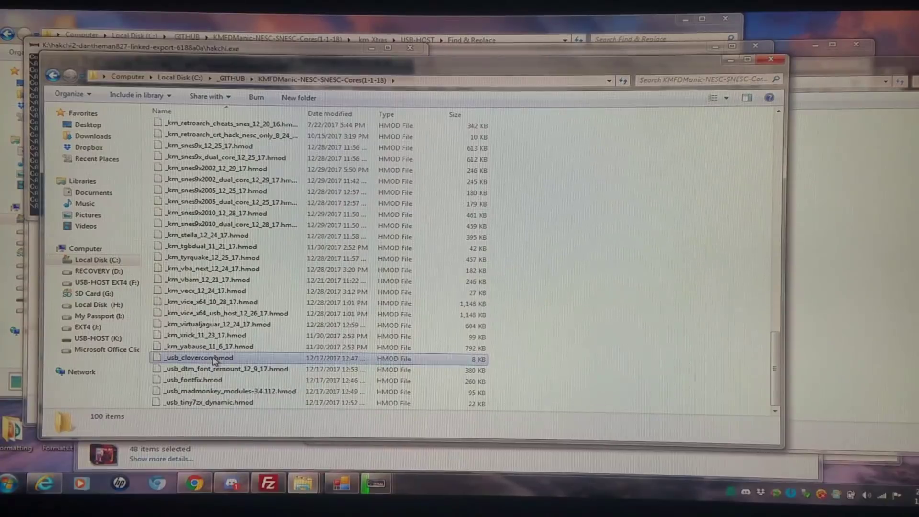
pyautogui.click(223, 369)
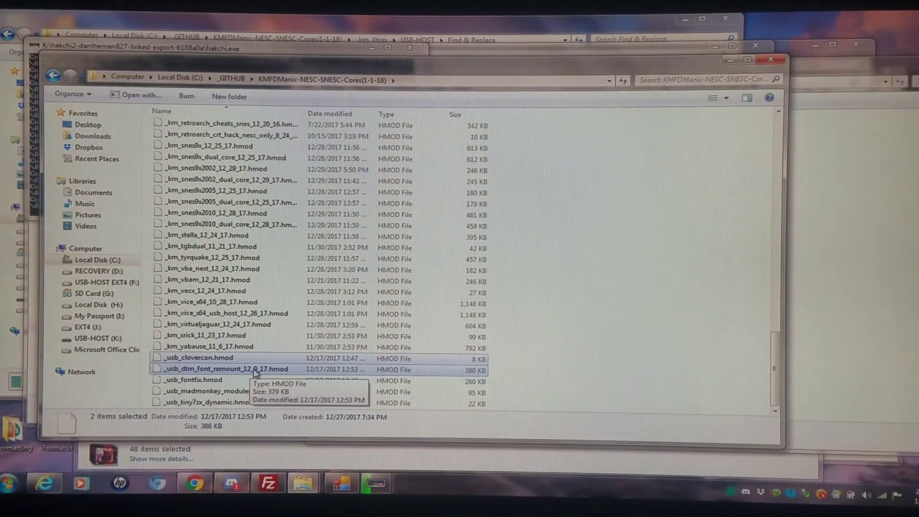
pyautogui.moveTo(238, 390)
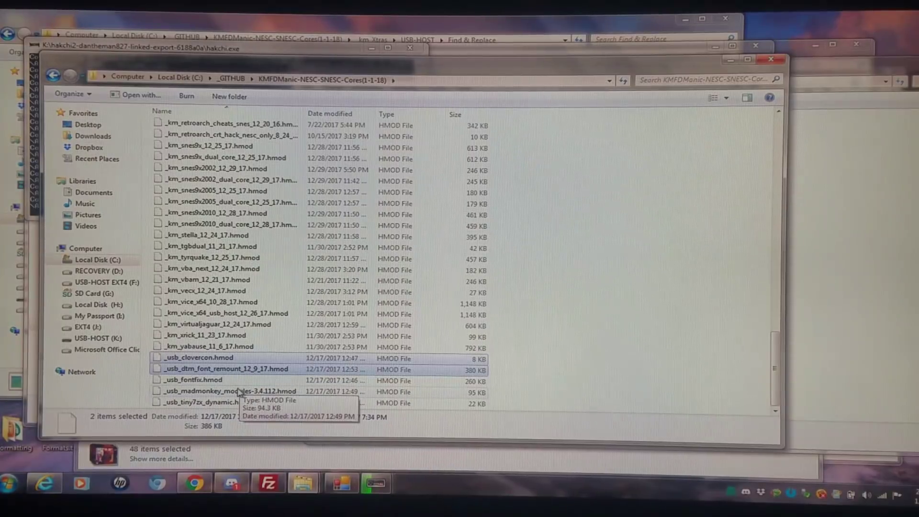
pyautogui.click(229, 390)
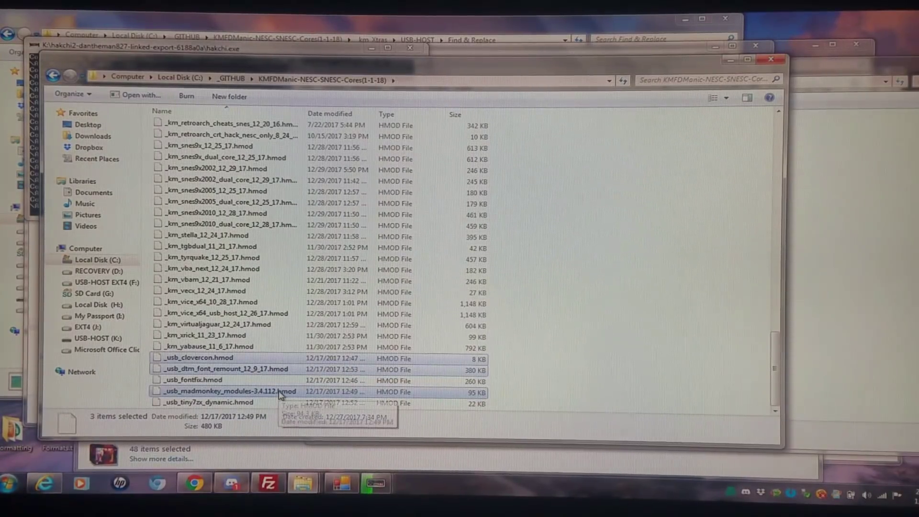
pyautogui.moveTo(243, 403)
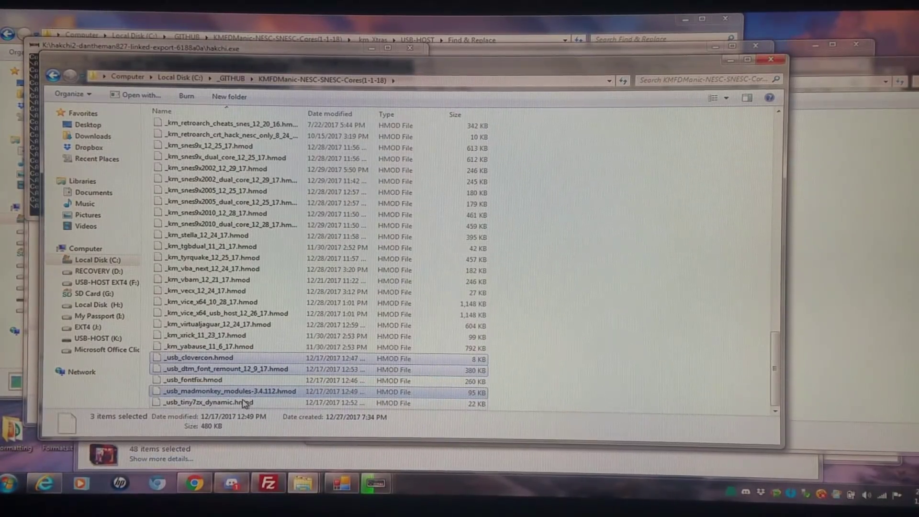
pyautogui.click(235, 402)
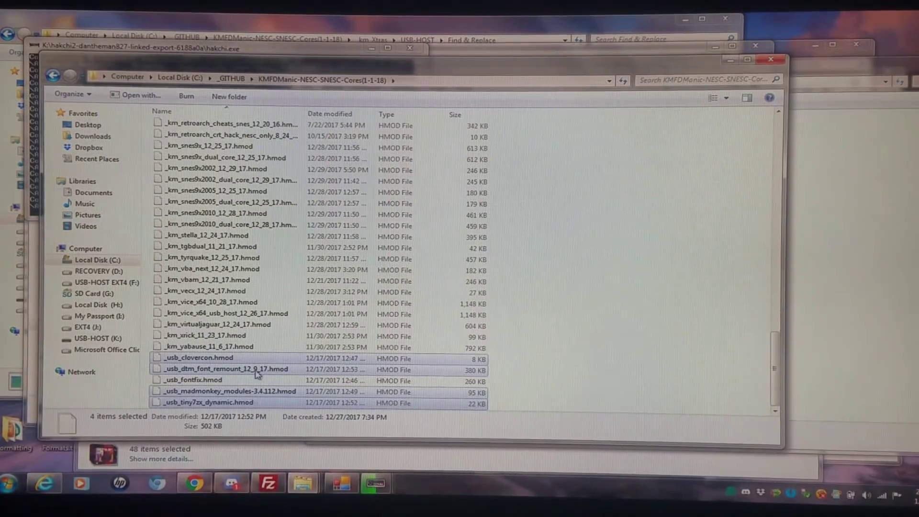
pyautogui.moveTo(334, 377)
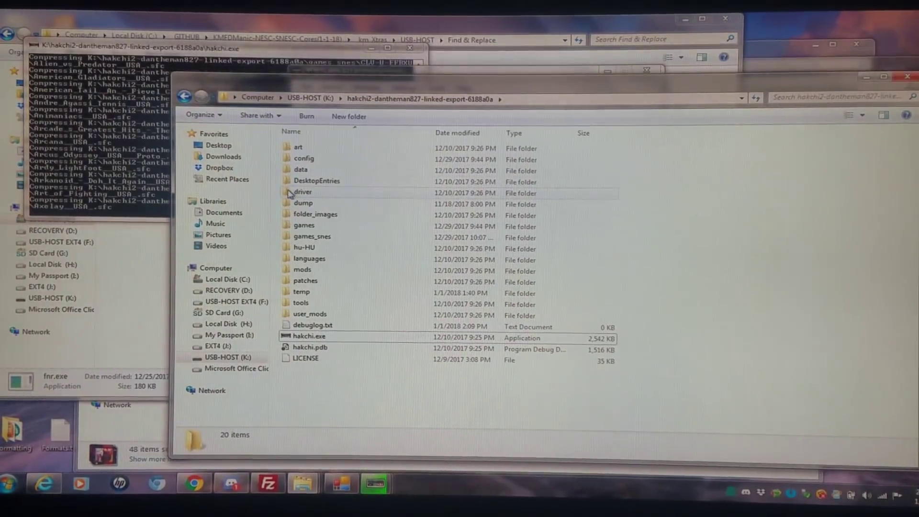
# - Check the dump folder in the linked-export folder on K:, then bring the hakchi2 window back in front
pyautogui.click(303, 203)
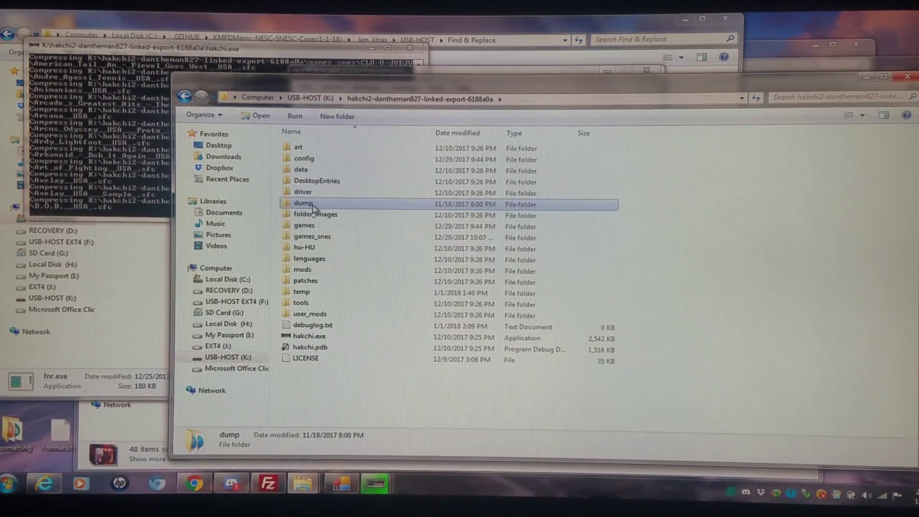
pyautogui.click(316, 213)
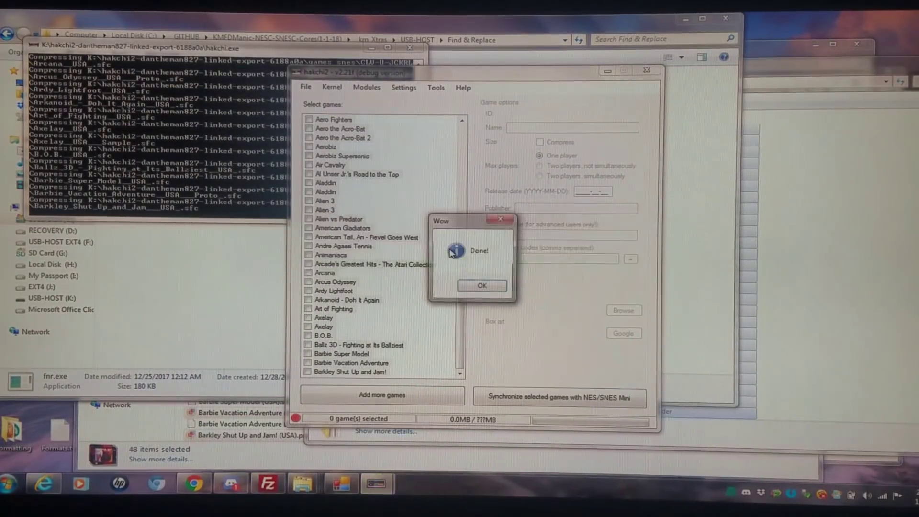
# - Dismiss the Done notice and check every game including Original games, giving 50 selected at 34.5MB
pyautogui.click(481, 285)
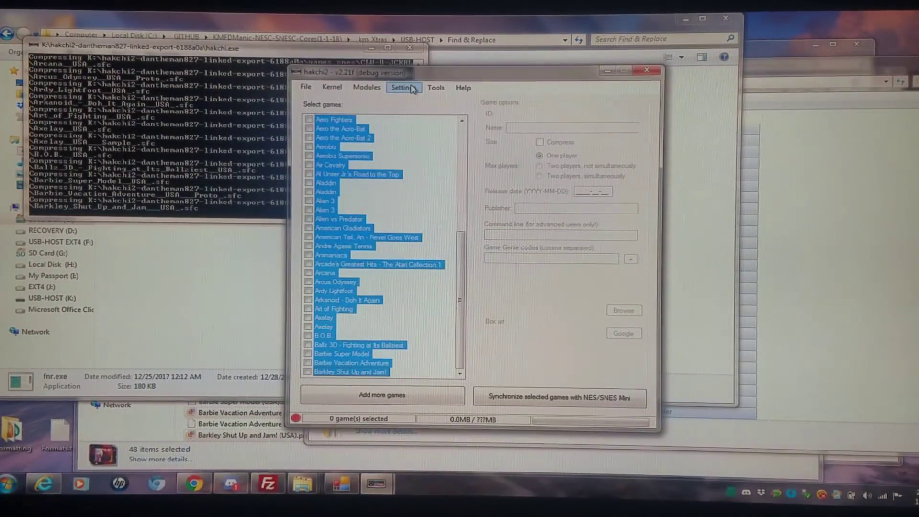
pyautogui.click(402, 87)
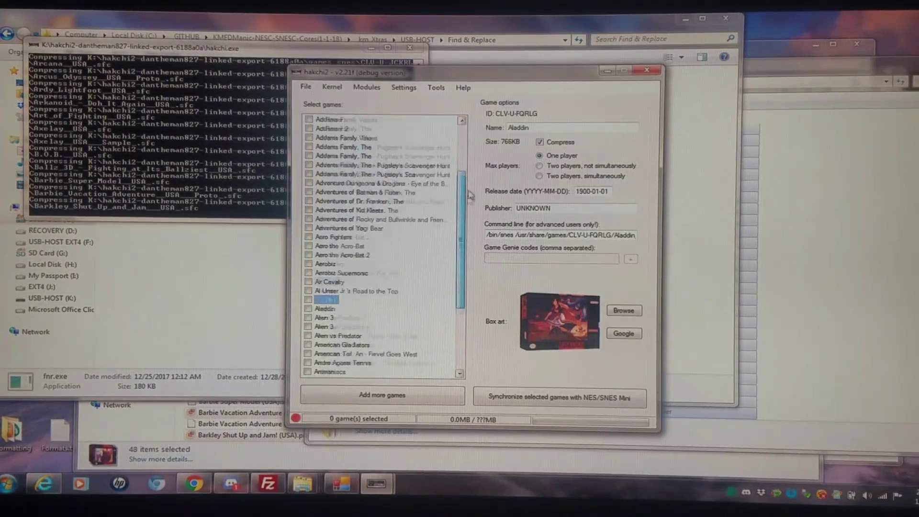
pyautogui.scroll(3)
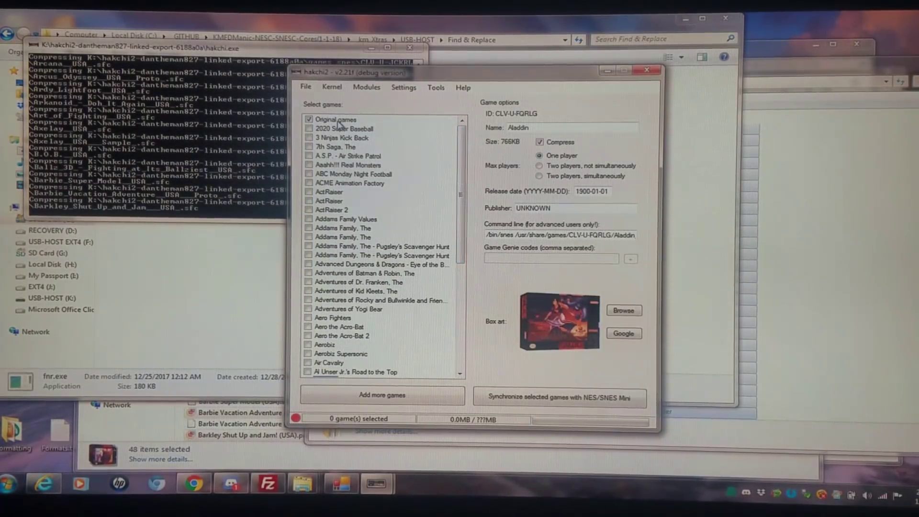
pyautogui.click(336, 118)
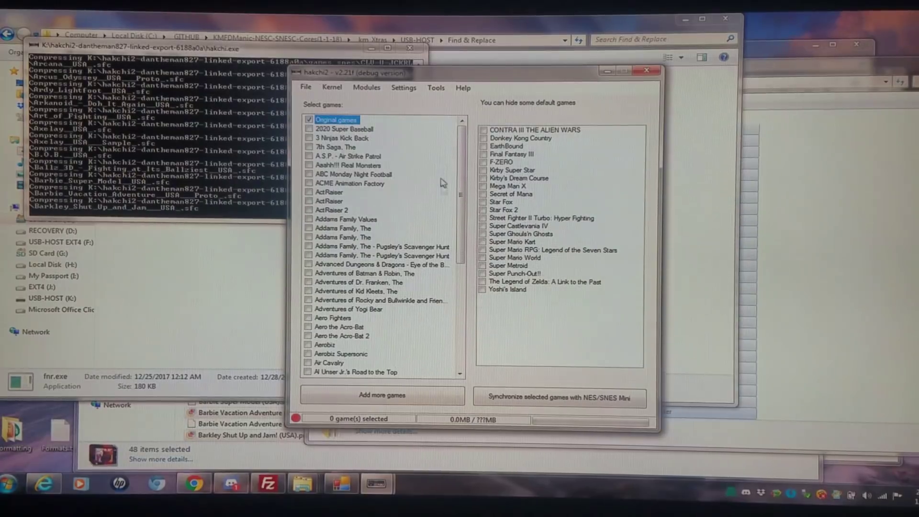
pyautogui.scroll(-3)
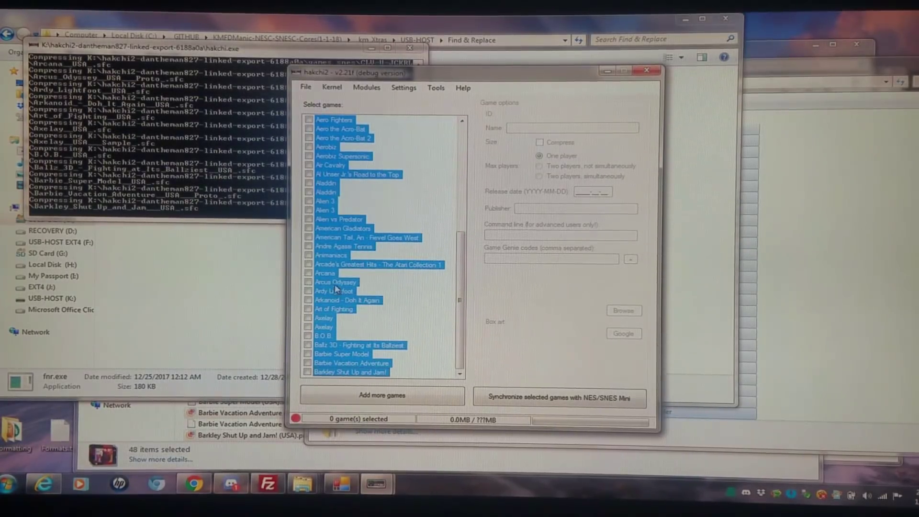
pyautogui.click(309, 129)
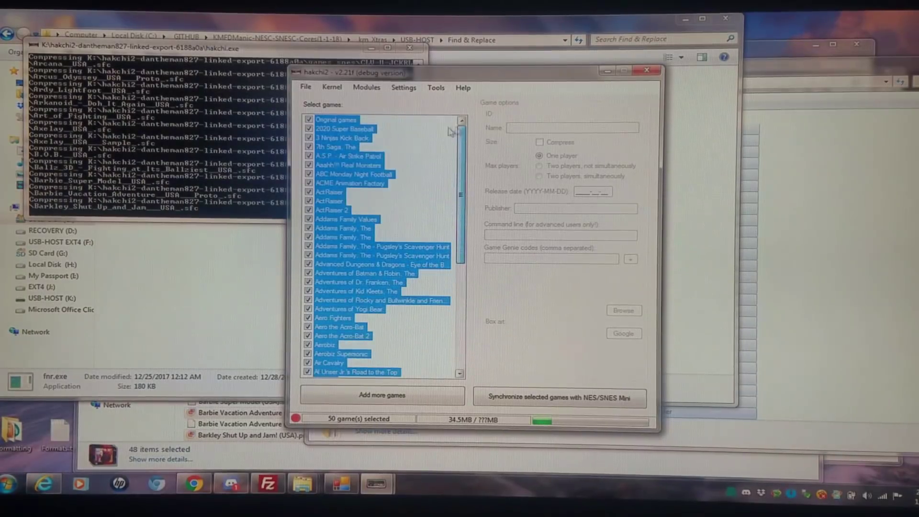
pyautogui.scroll(-3)
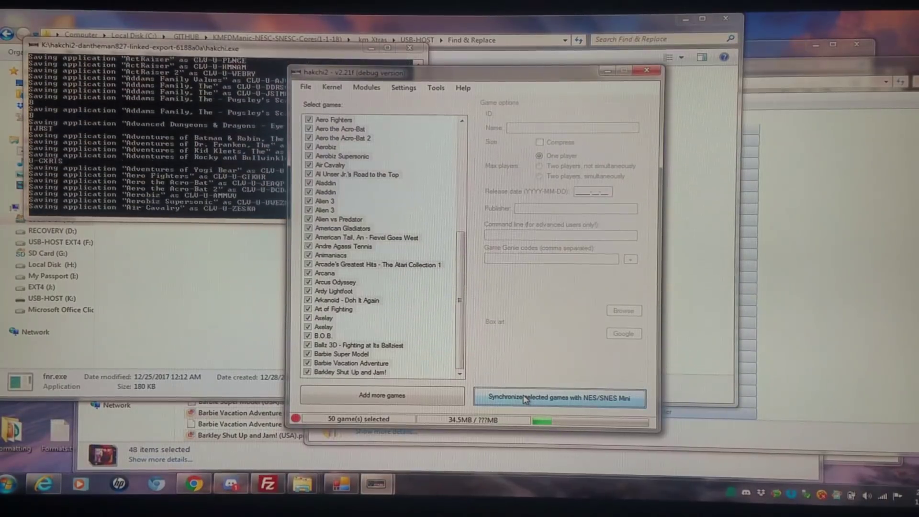
# - Synchronize the 50 checked games into the hakchi\games folder on USB-HOST (K:)
pyautogui.click(557, 398)
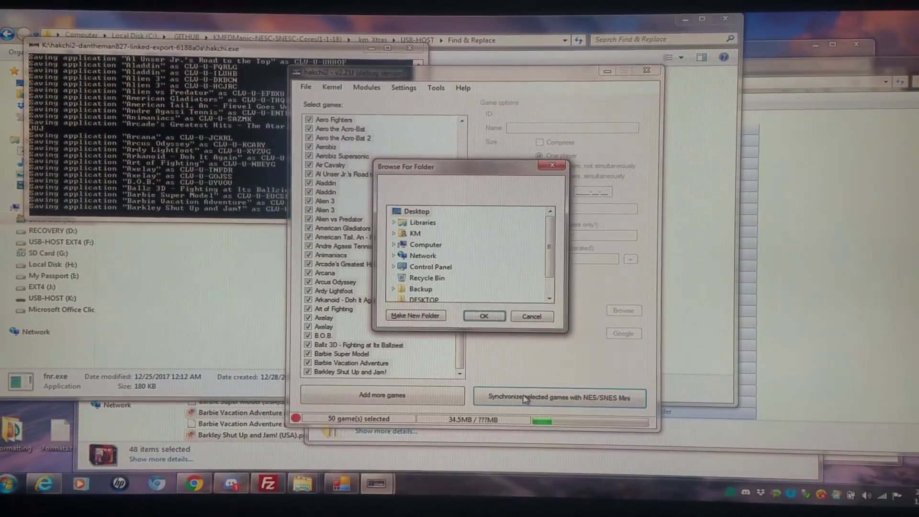
pyautogui.moveTo(557, 259)
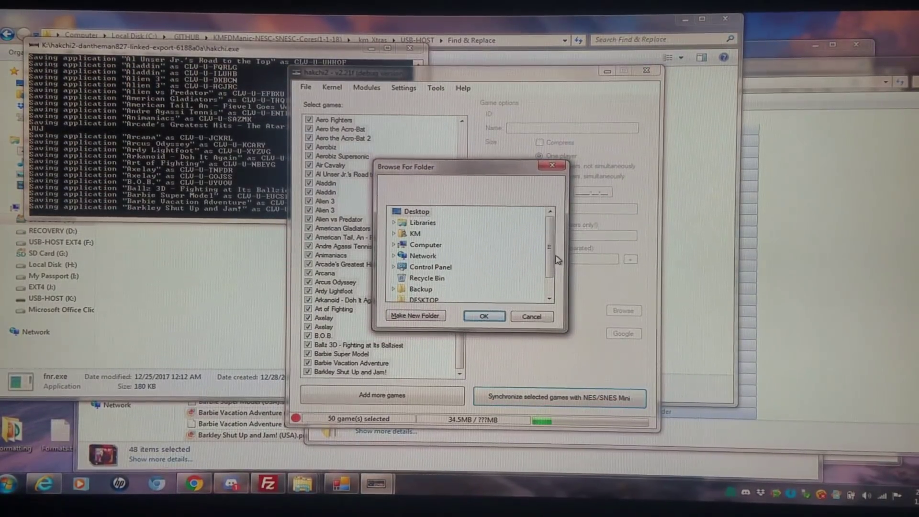
pyautogui.scroll(-3)
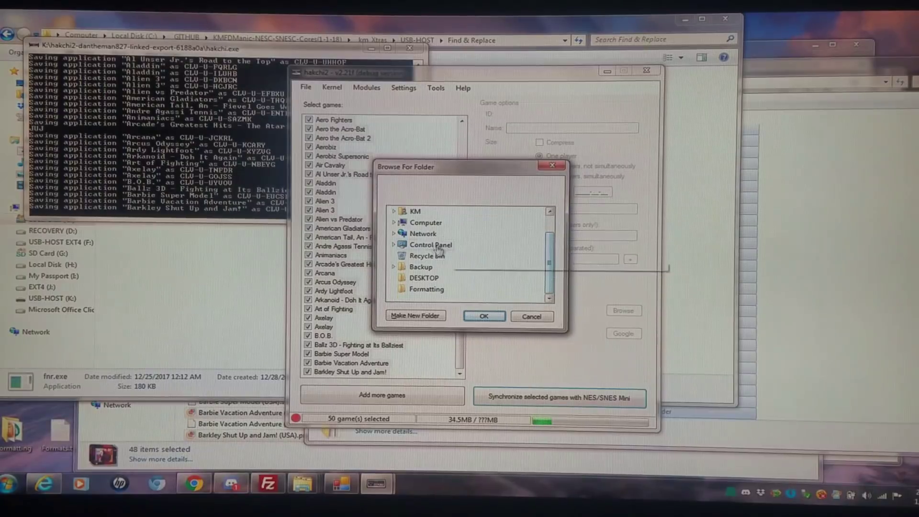
pyautogui.scroll(-3)
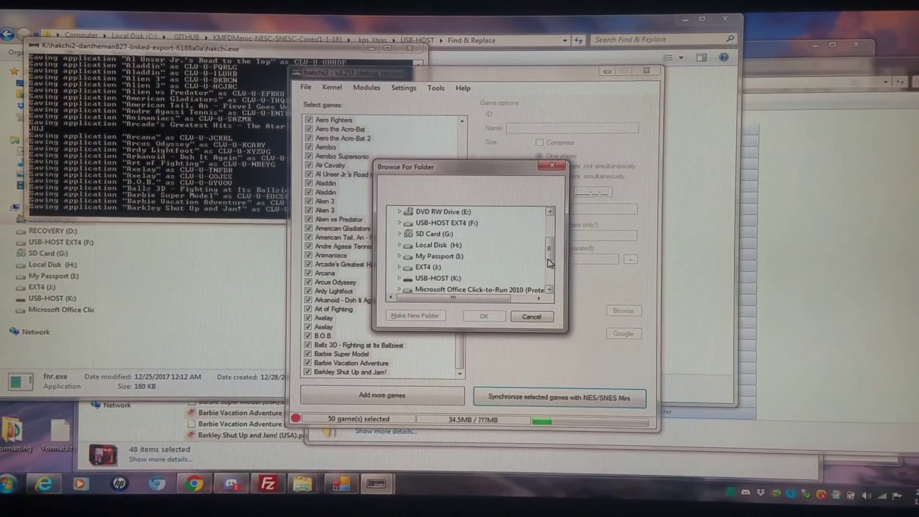
pyautogui.moveTo(436, 278)
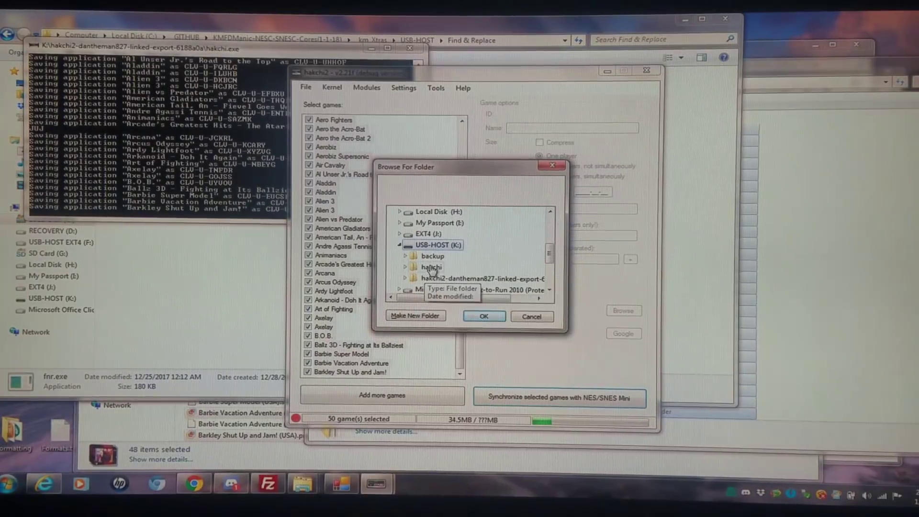
pyautogui.click(405, 267)
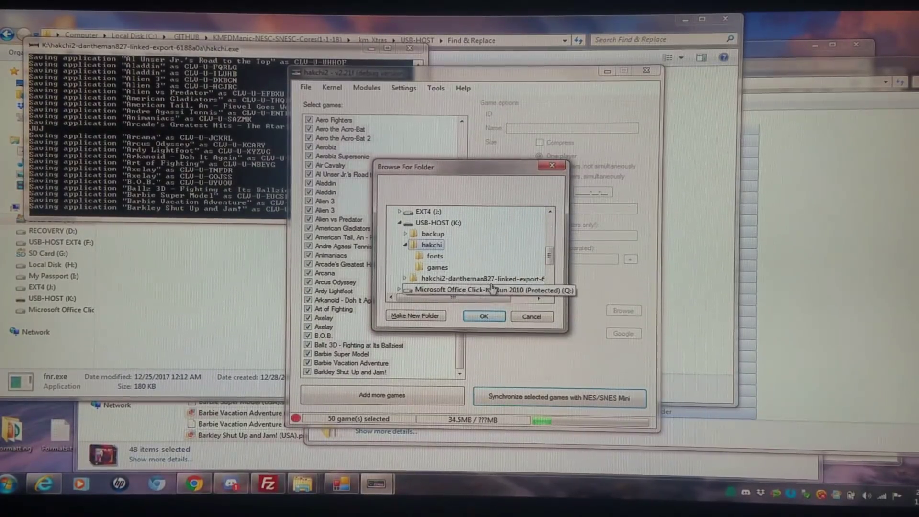
pyautogui.moveTo(437, 267)
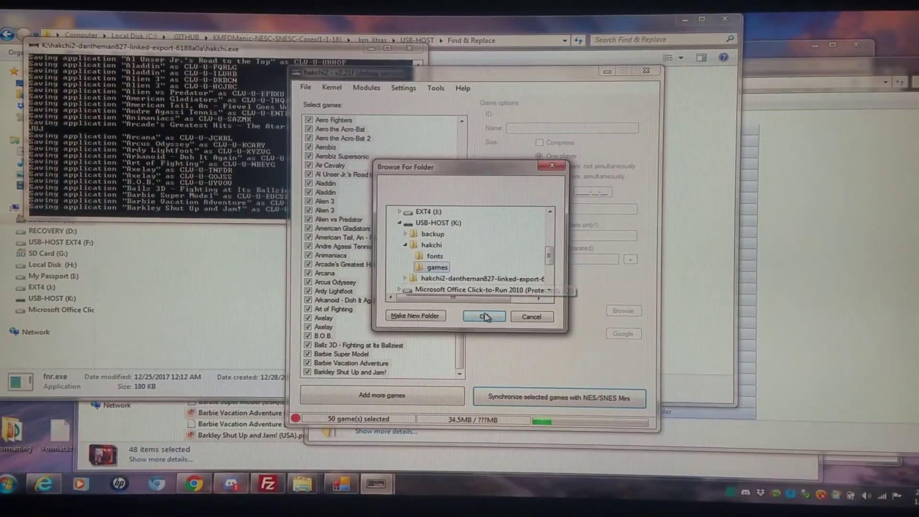
pyautogui.click(482, 317)
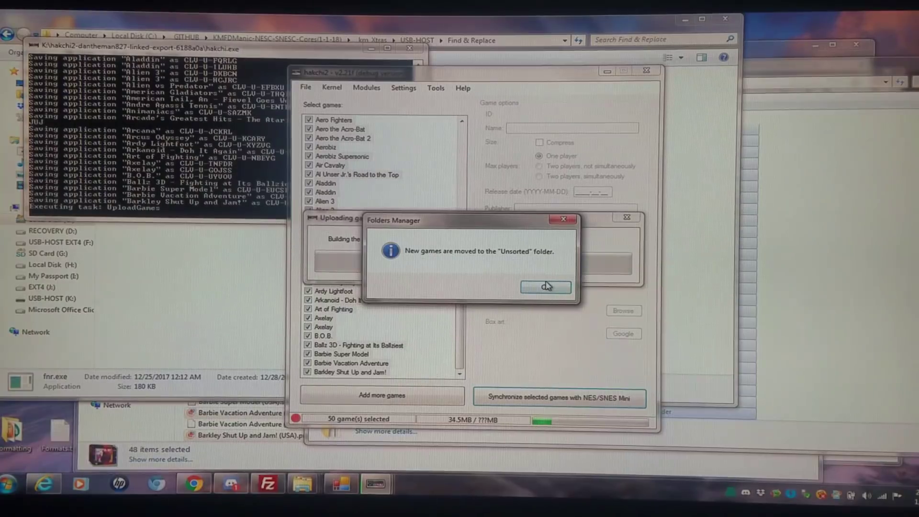
# - Acknowledge the Unsorted notice and add the first new folders under HOME Menu
pyautogui.click(544, 286)
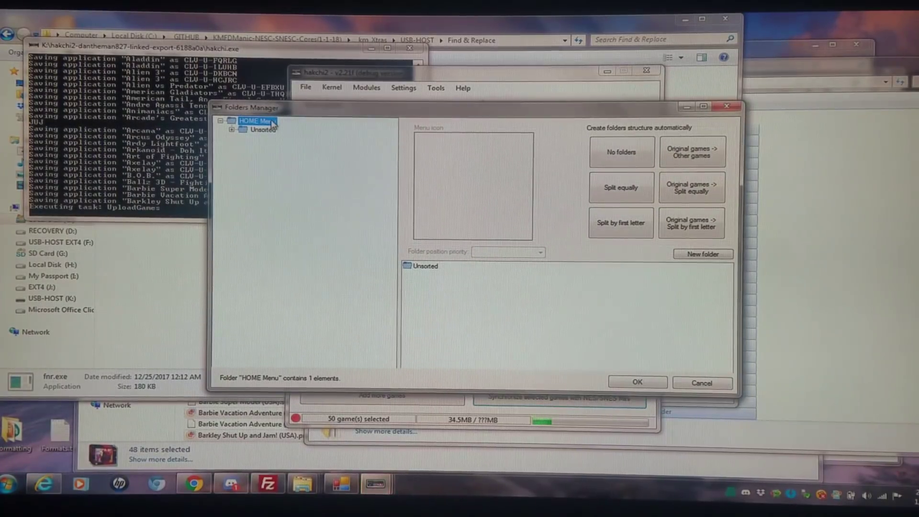
pyautogui.click(702, 253)
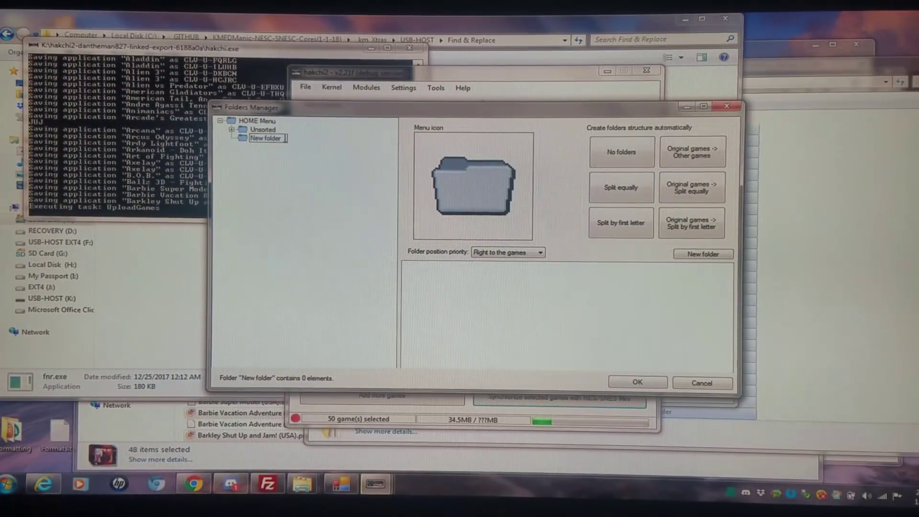
pyautogui.click(702, 254)
pyautogui.write('Z')
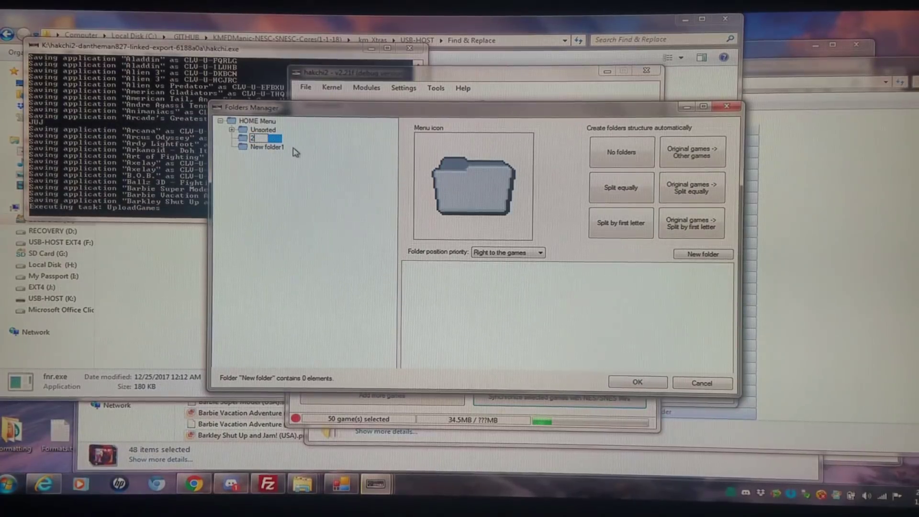
pyautogui.write('New')
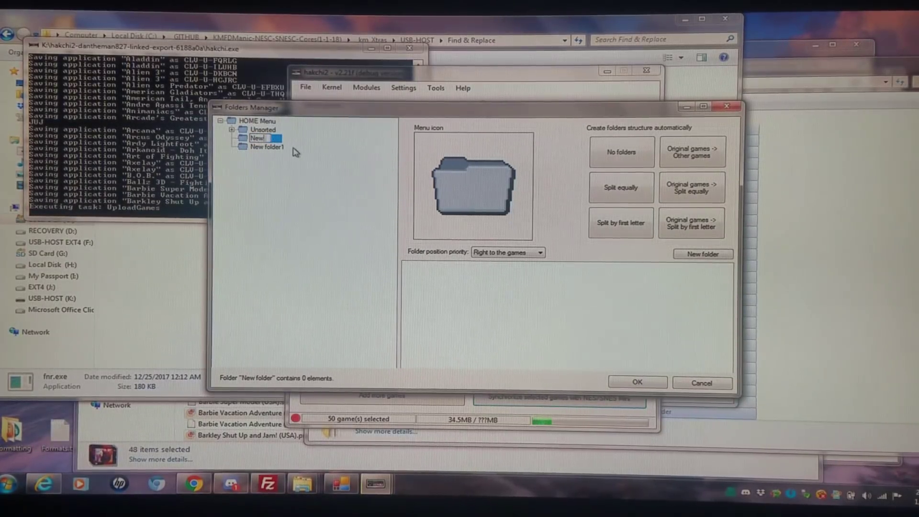
pyautogui.click(701, 253)
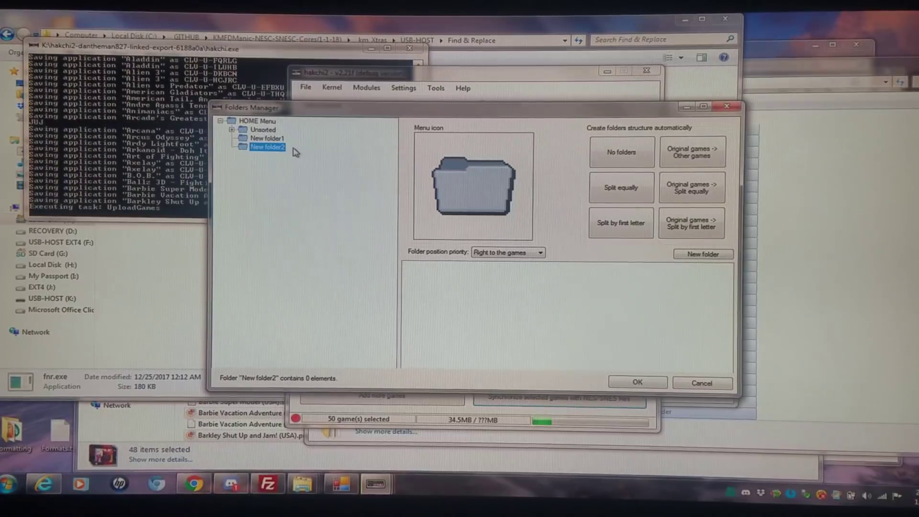
pyautogui.click(267, 138)
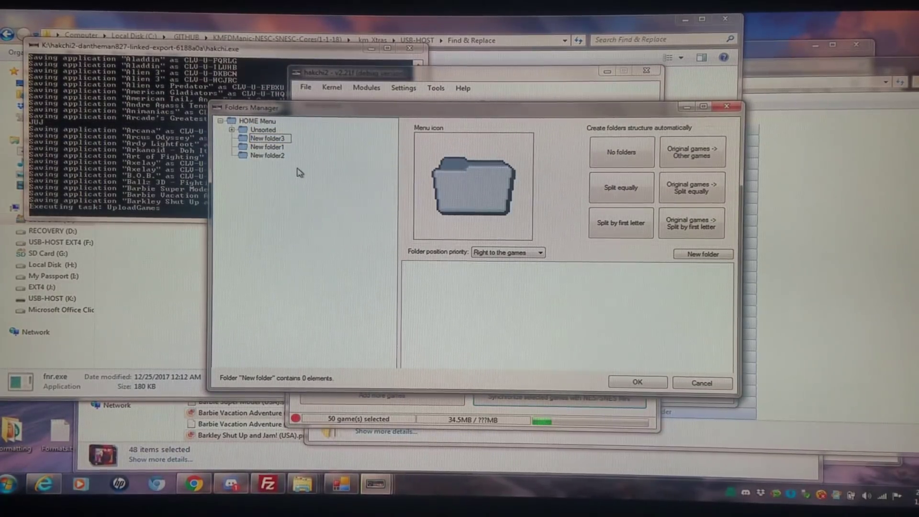
# - Create another folder via HOME Menu's context menu, giving New folder1–4, and select New folder1
pyautogui.rightClick(255, 120)
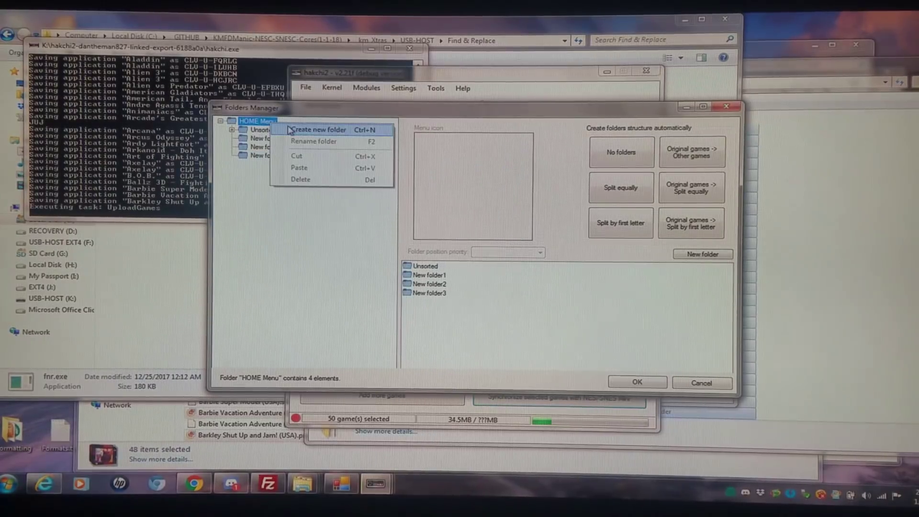
pyautogui.click(318, 129)
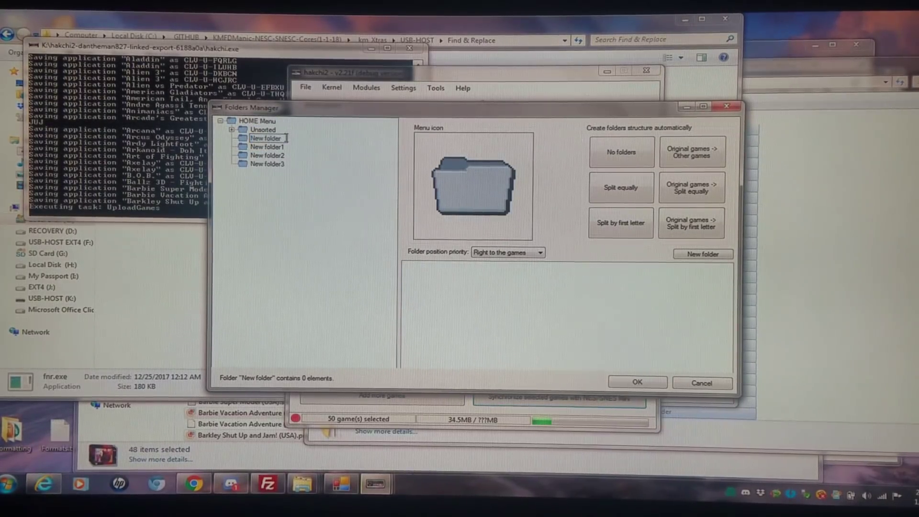
pyautogui.click(701, 254)
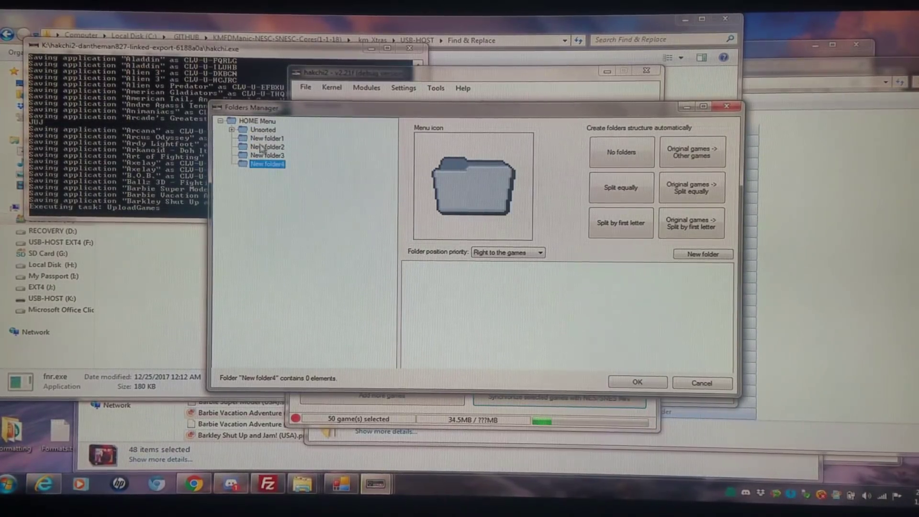
pyautogui.click(473, 185)
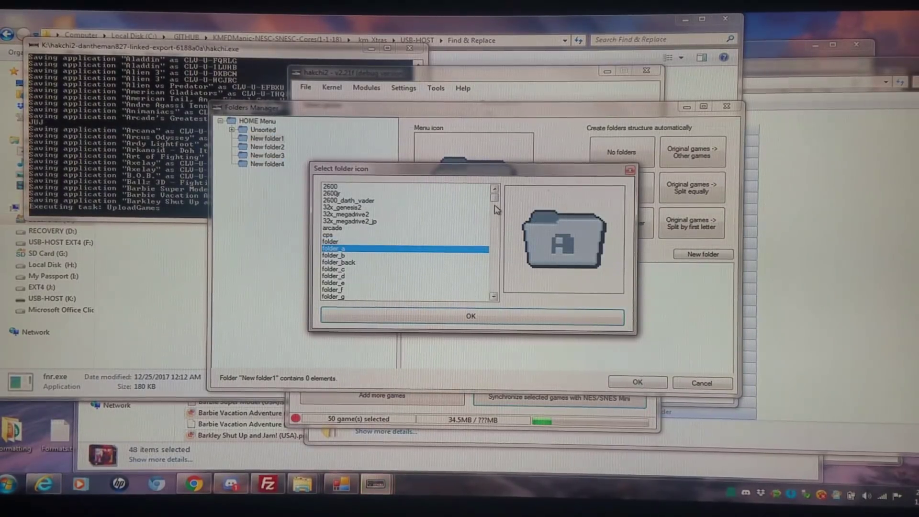
# - Give New folder1 the rainbow Commodore 64 logo icon
pyautogui.scroll(-3)
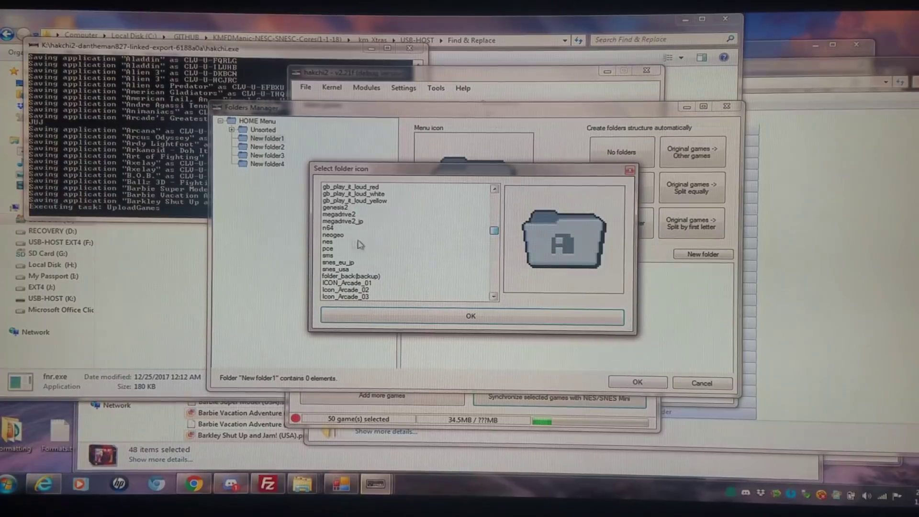
pyautogui.click(340, 227)
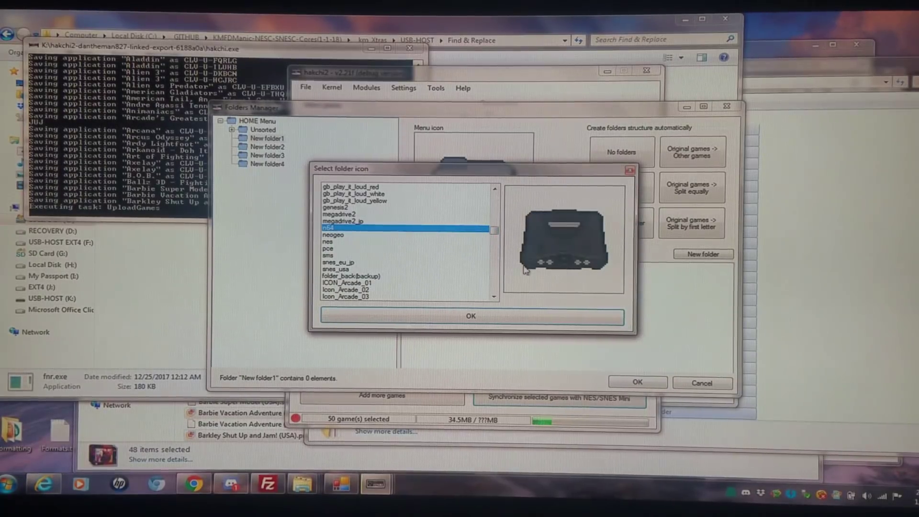
pyautogui.scroll(-3)
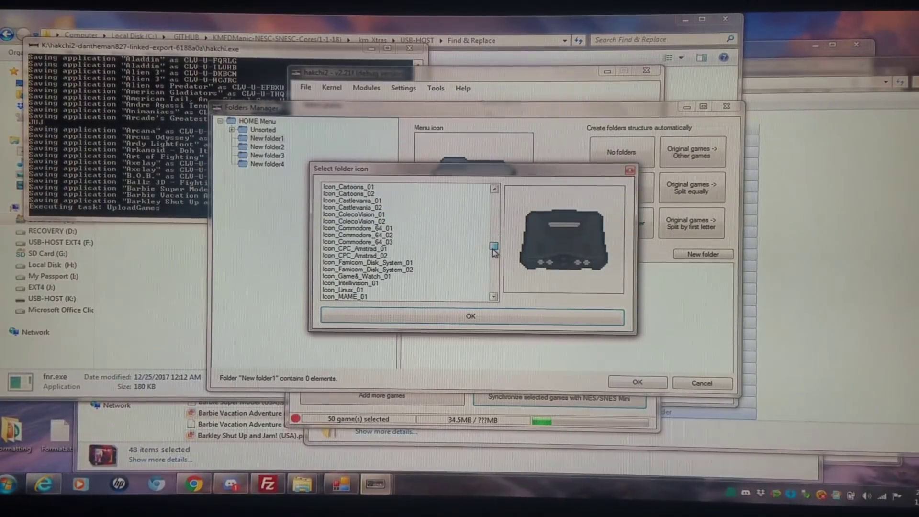
pyautogui.click(356, 228)
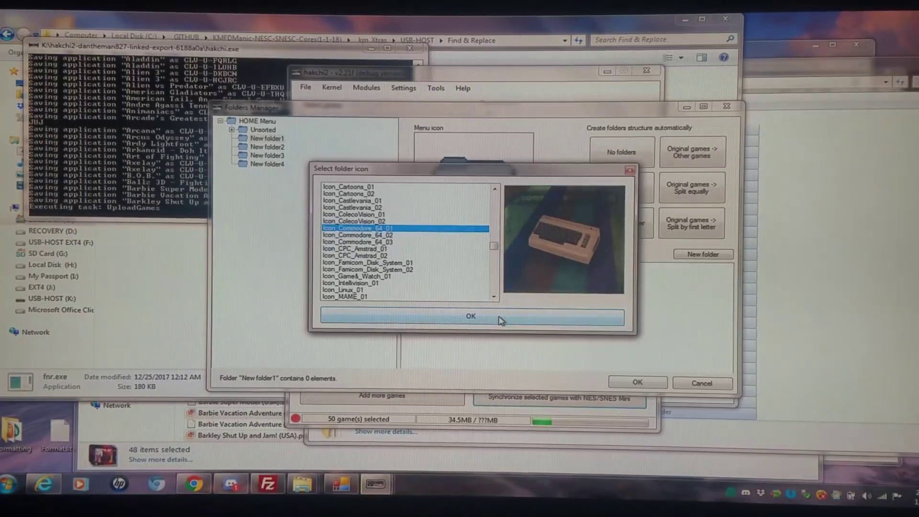
pyautogui.click(358, 236)
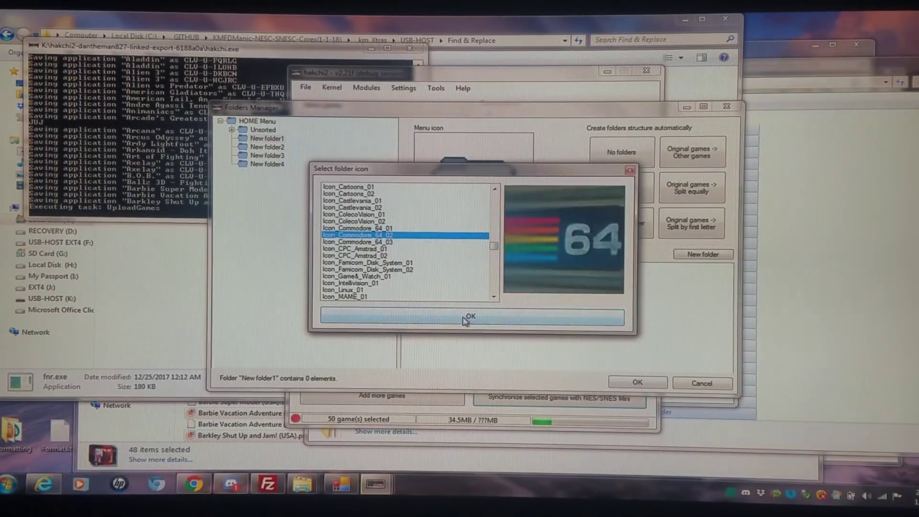
pyautogui.click(471, 316)
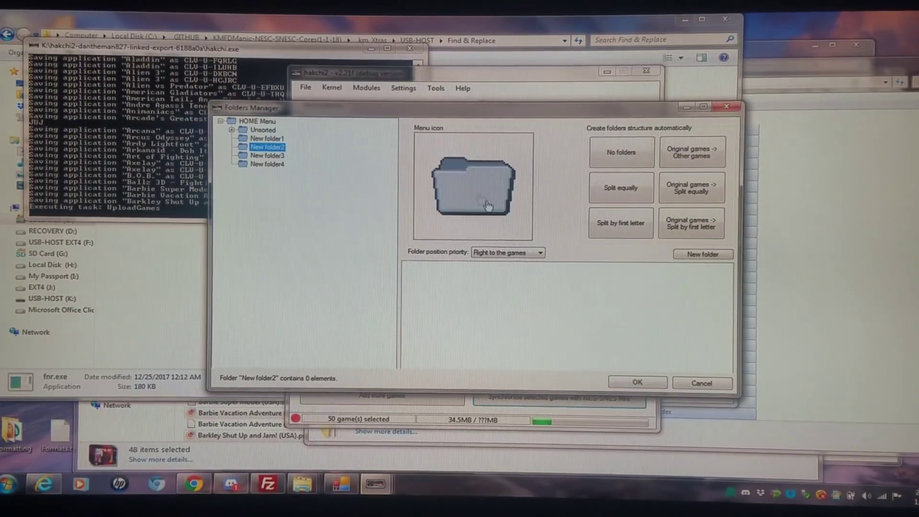
# - Give New folder2 the Game & Watch icon and New folder3 a Game Boy Advance icon
pyautogui.click(471, 185)
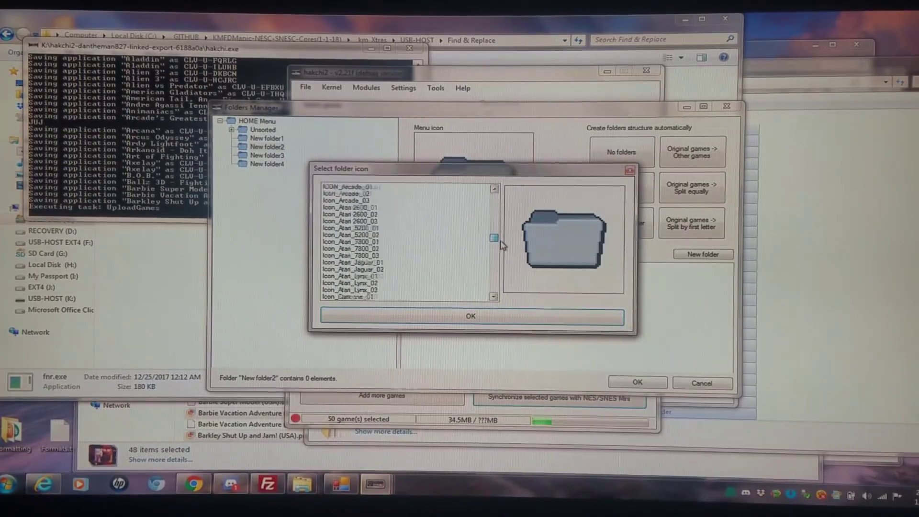
pyautogui.click(351, 241)
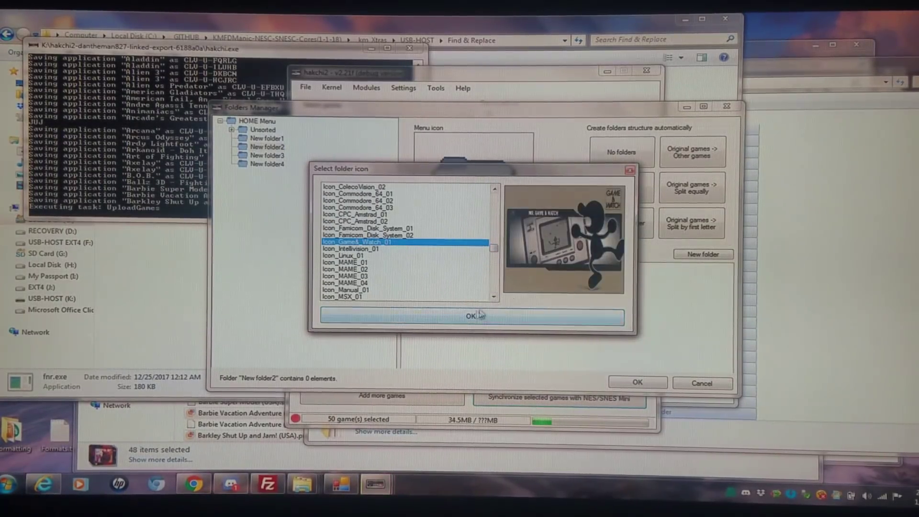
pyautogui.click(473, 315)
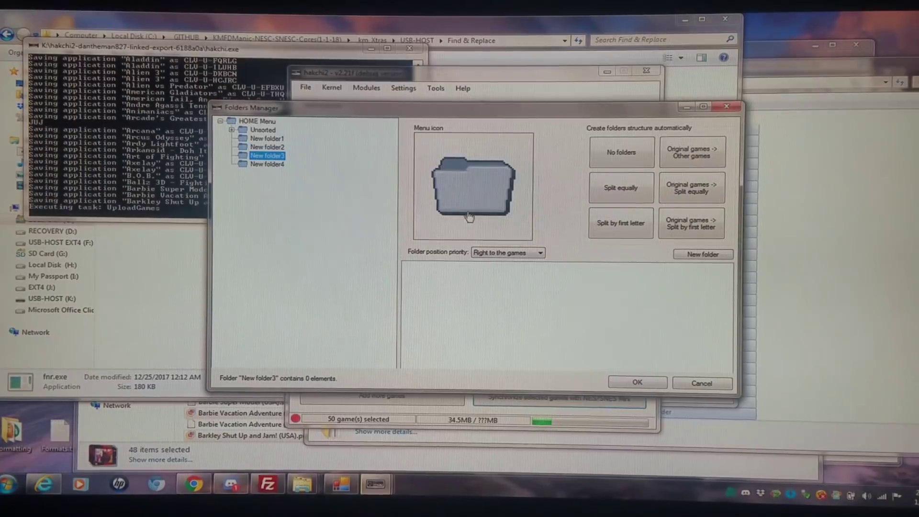
pyautogui.click(471, 186)
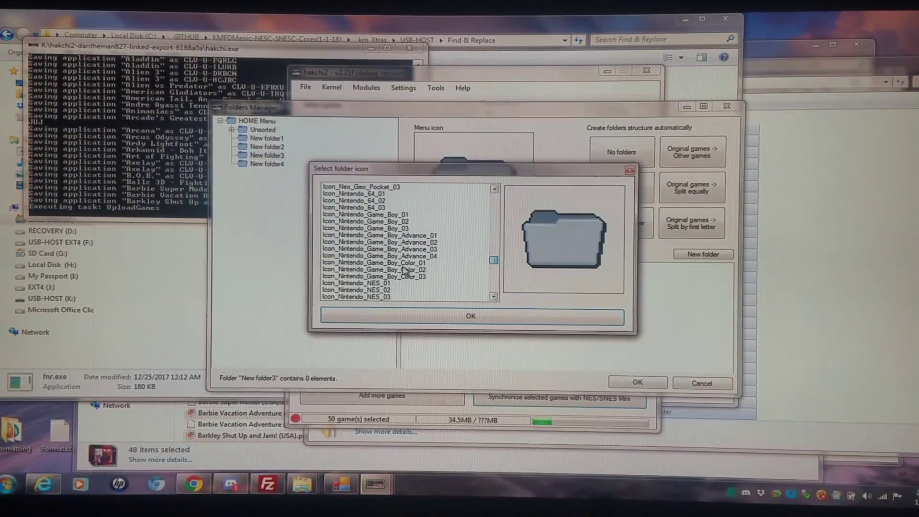
pyautogui.click(366, 227)
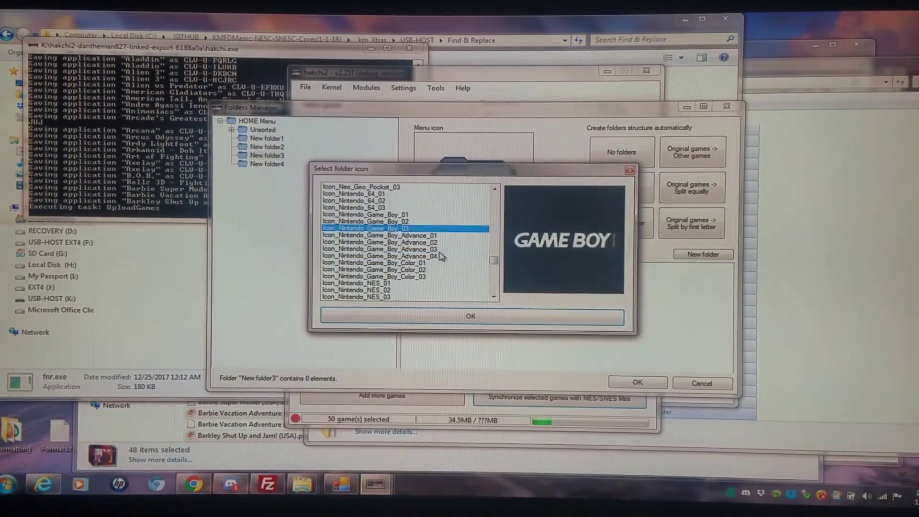
pyautogui.click(470, 315)
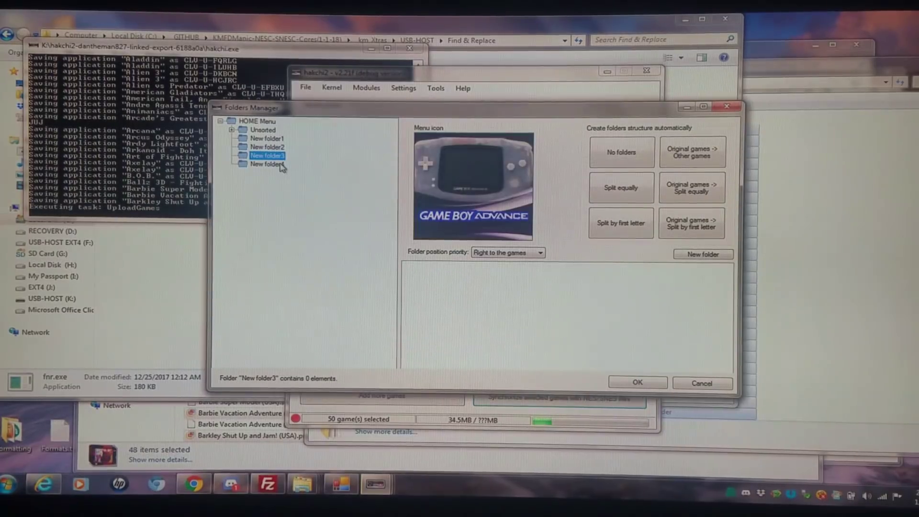
pyautogui.click(473, 184)
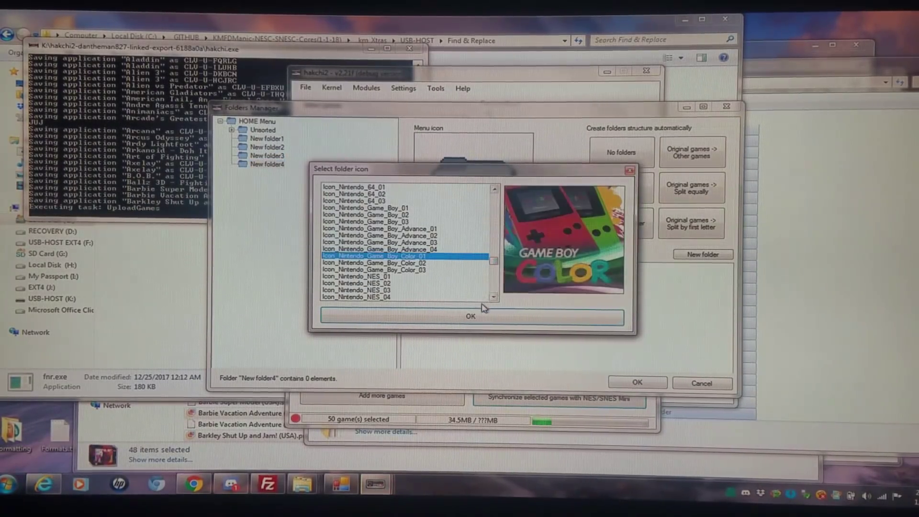
# - Apply the Game Boy Color icon to New folder4 and move twenty Unsorted games into New folder1
pyautogui.click(470, 316)
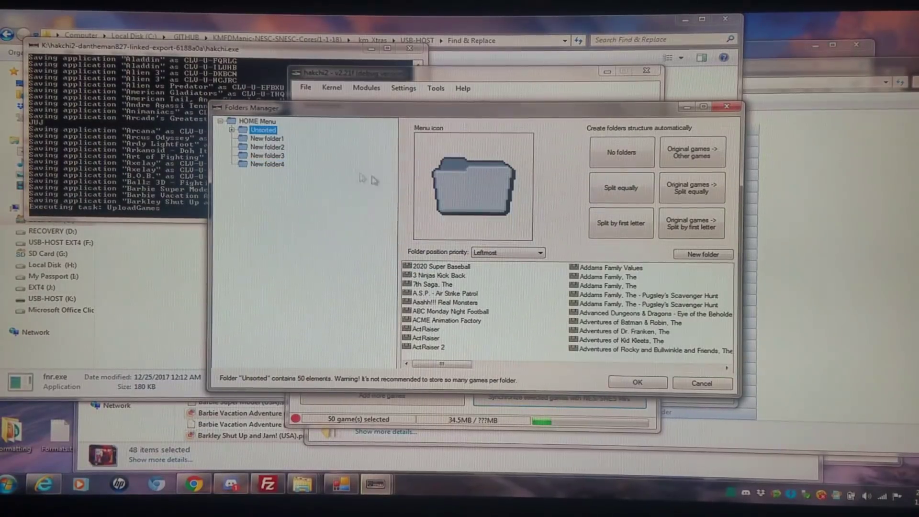
pyautogui.click(440, 267)
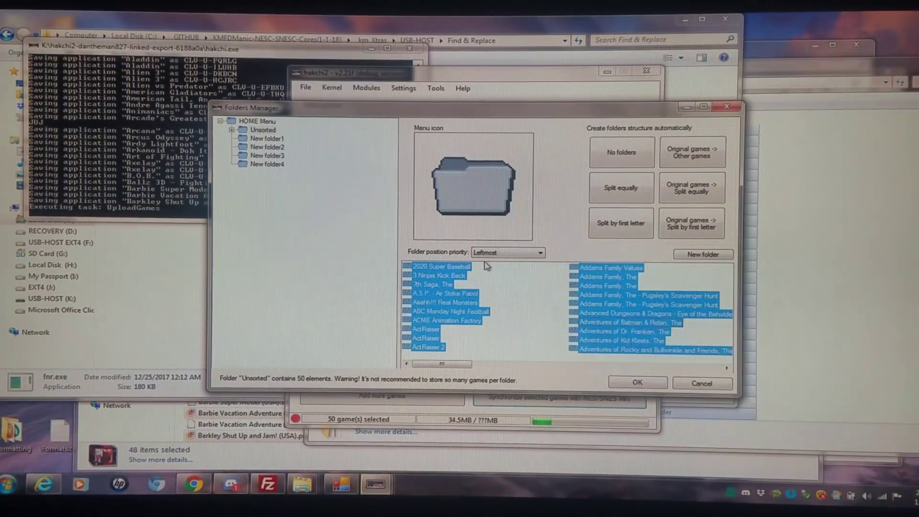
pyautogui.click(265, 137)
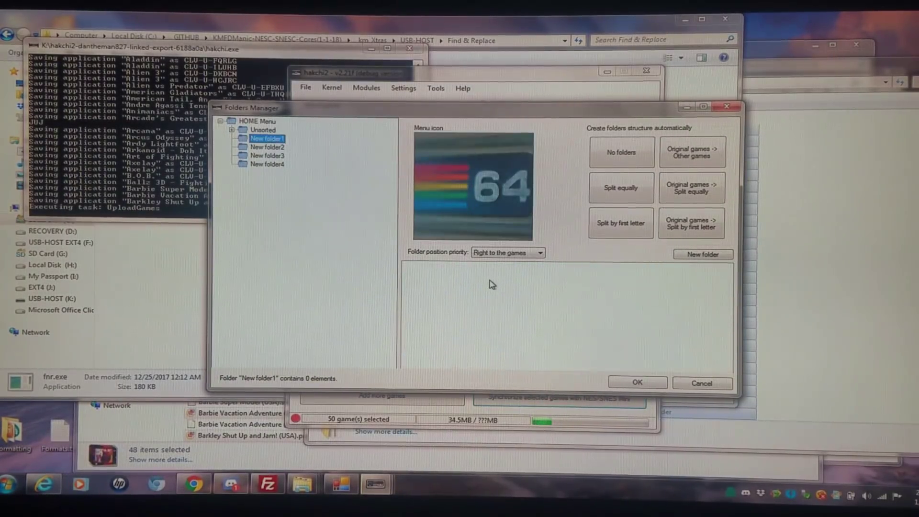
pyautogui.click(262, 129)
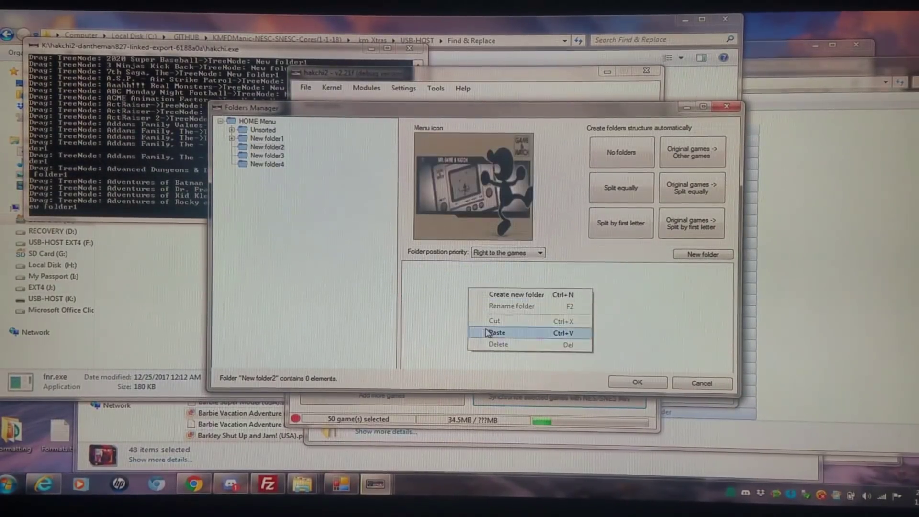
# - Move the remaining Unsorted games into New folder2, New folder3 and New folder4, leaving Unsorted empty
pyautogui.click(497, 332)
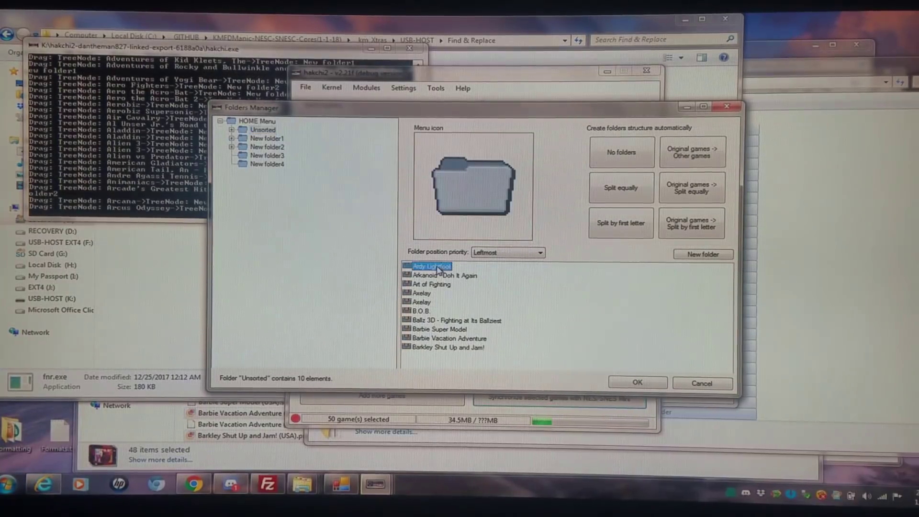
pyautogui.rightClick(445, 275)
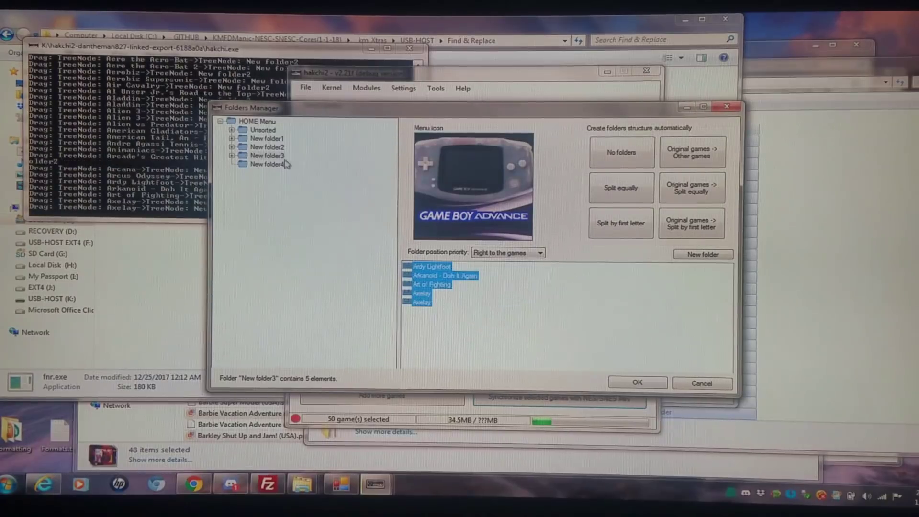
pyautogui.click(263, 129)
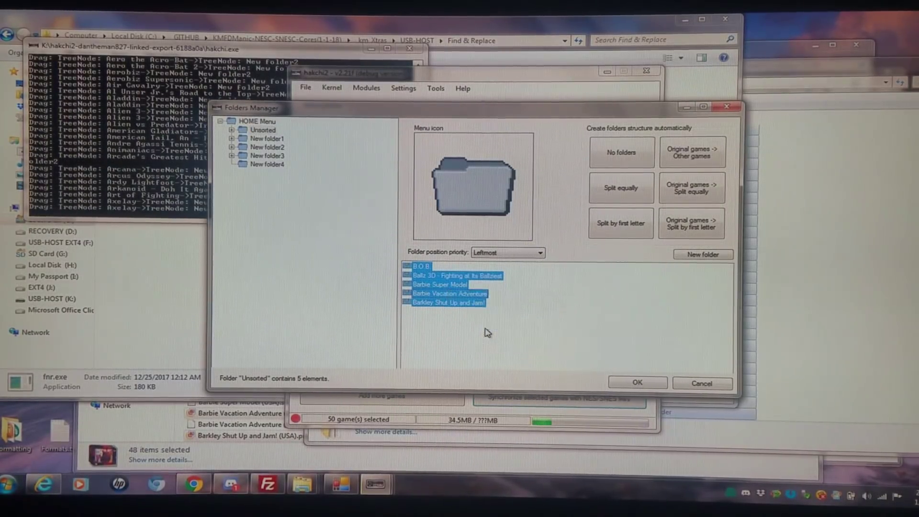
pyautogui.moveTo(336, 264)
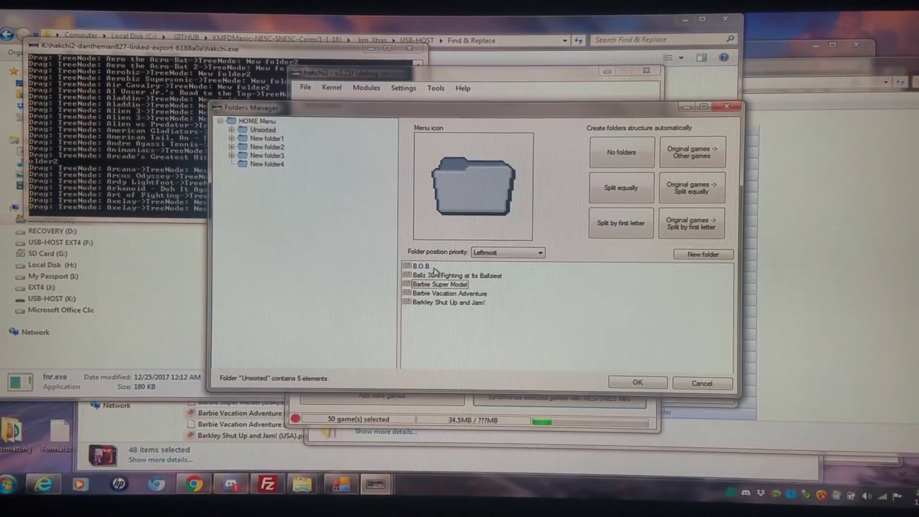
pyautogui.rightClick(457, 276)
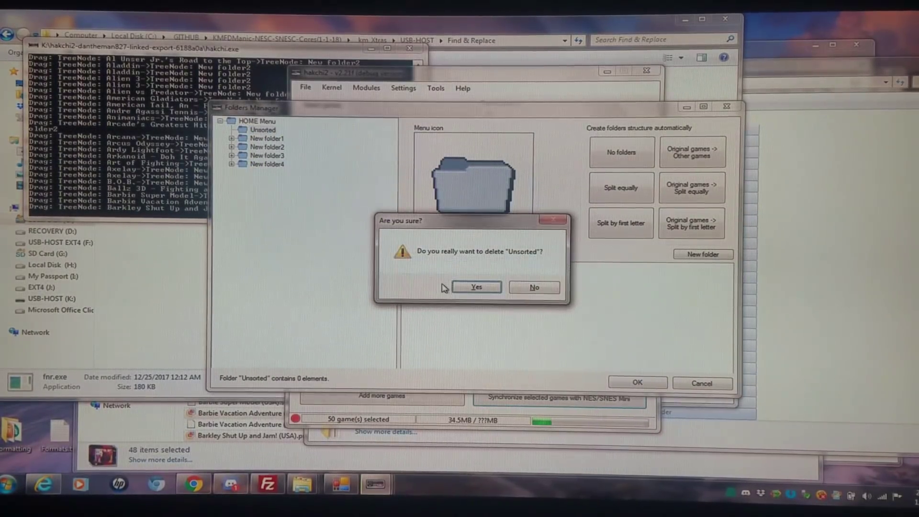
# - Delete the empty Unsorted folder and check the games in New folder4 and New folder1
pyautogui.click(476, 287)
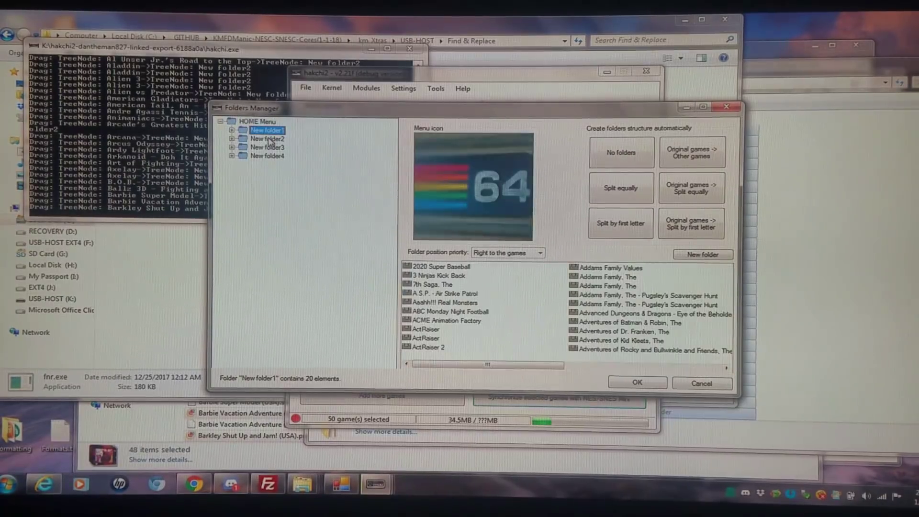
pyautogui.click(267, 156)
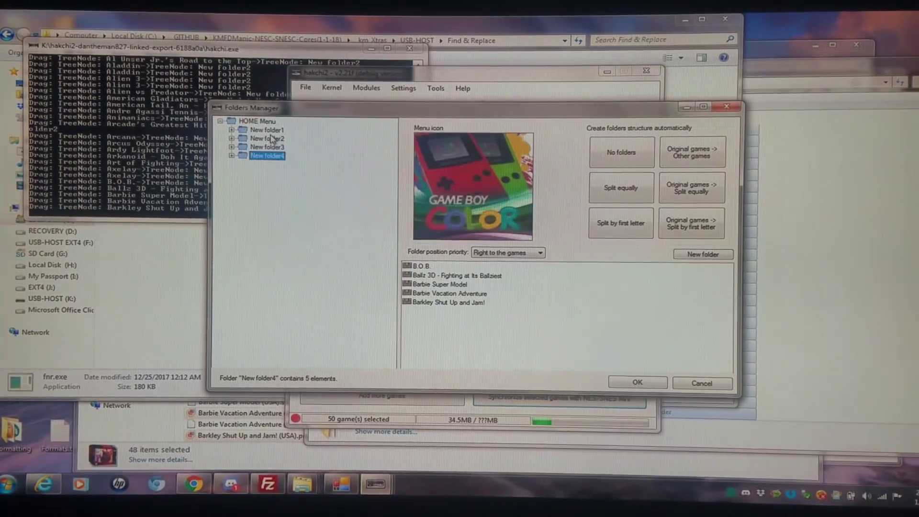
pyautogui.click(266, 129)
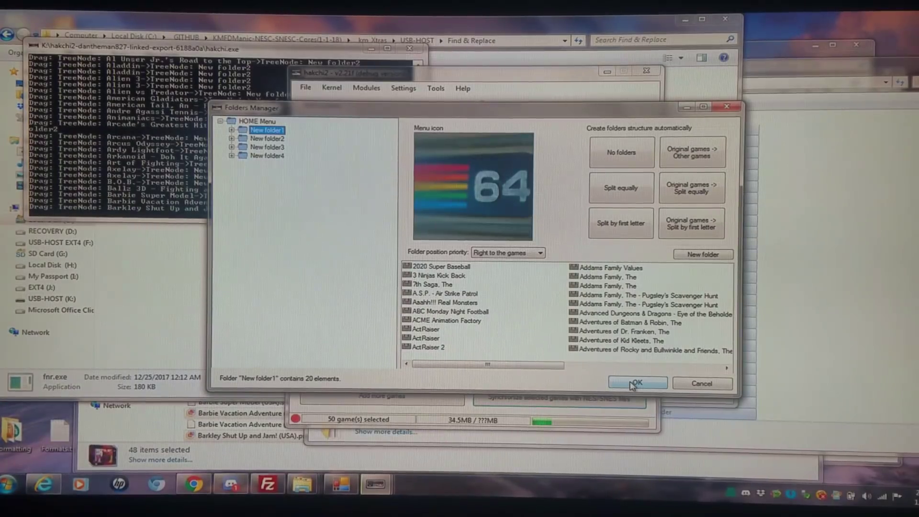
# - Save the folder layout, sync to the console as linked games and dismiss the Done message
pyautogui.click(637, 383)
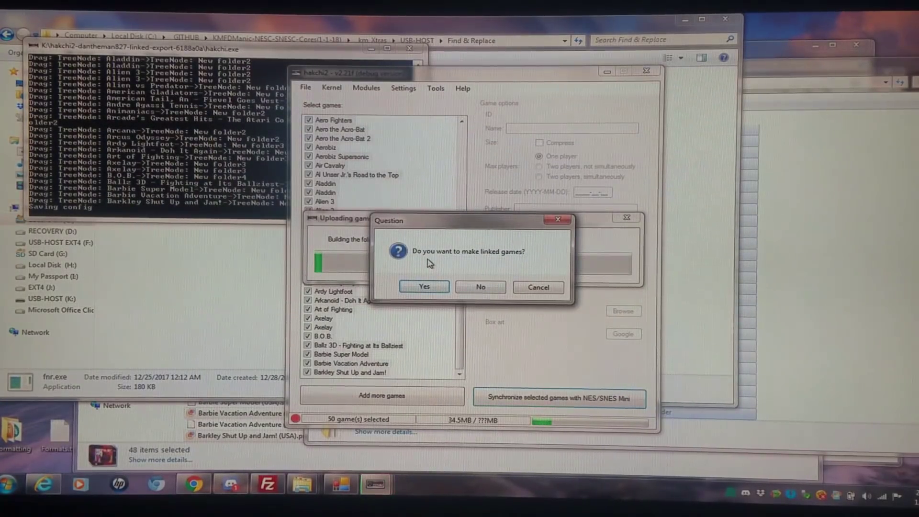
pyautogui.moveTo(473, 260)
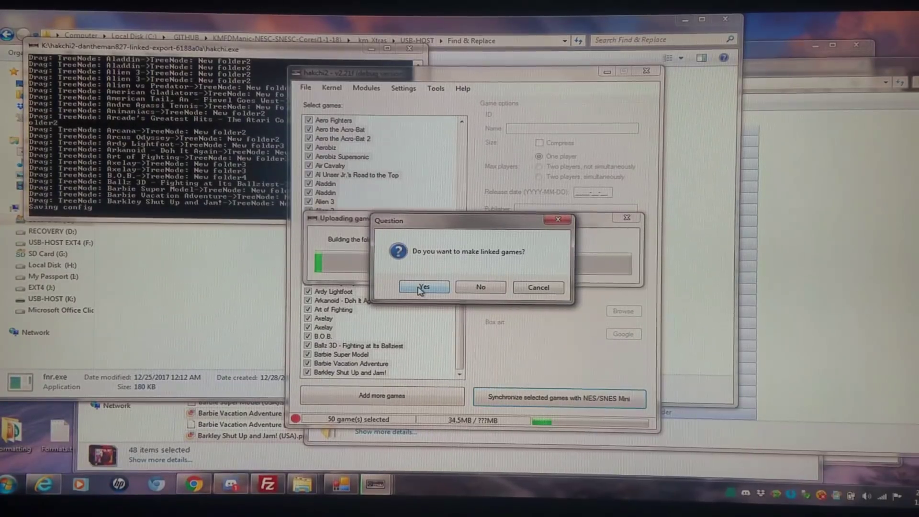
pyautogui.click(423, 287)
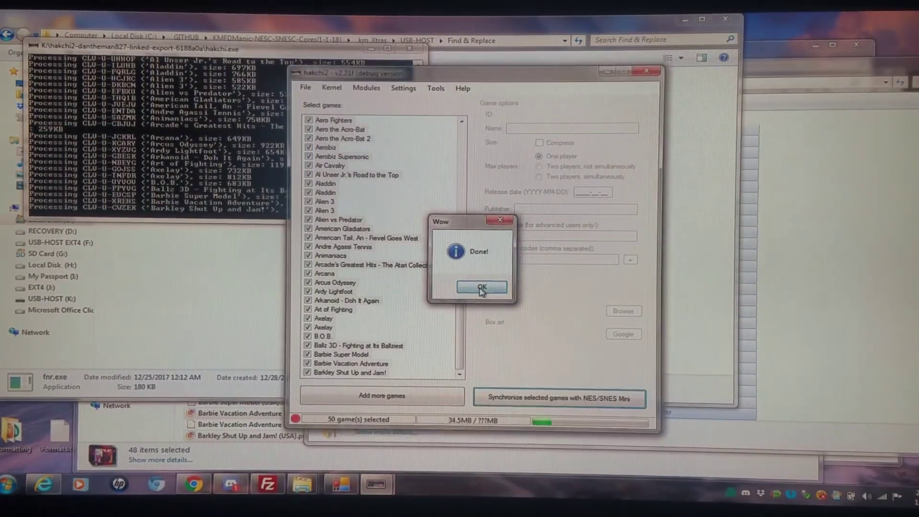
pyautogui.click(481, 287)
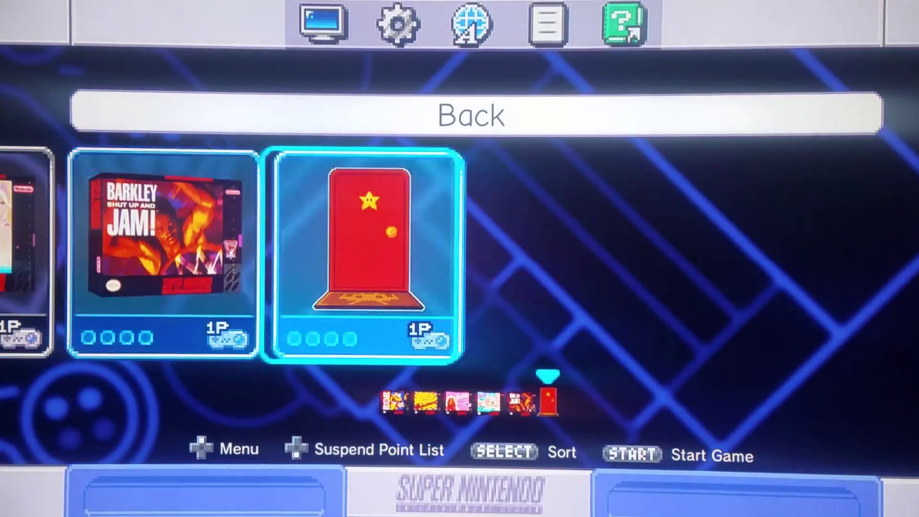
# - Scroll through a SNES Classic folder's tiles to view ACME Animation Factory and ActRaiser
pyautogui.hscroll(3)
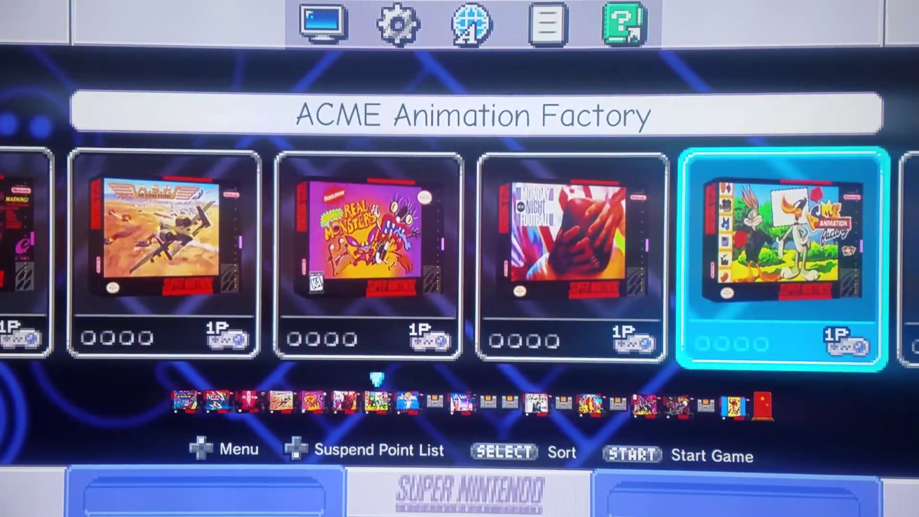
pyautogui.hscroll(3)
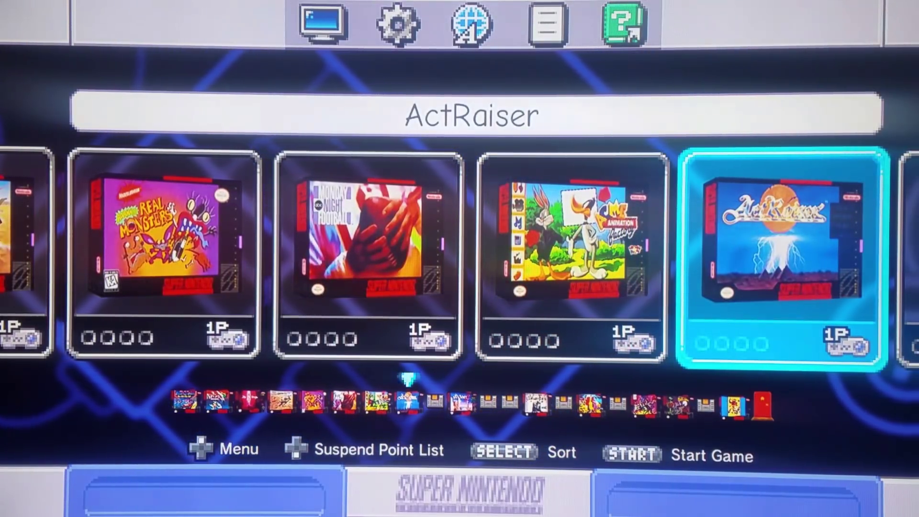